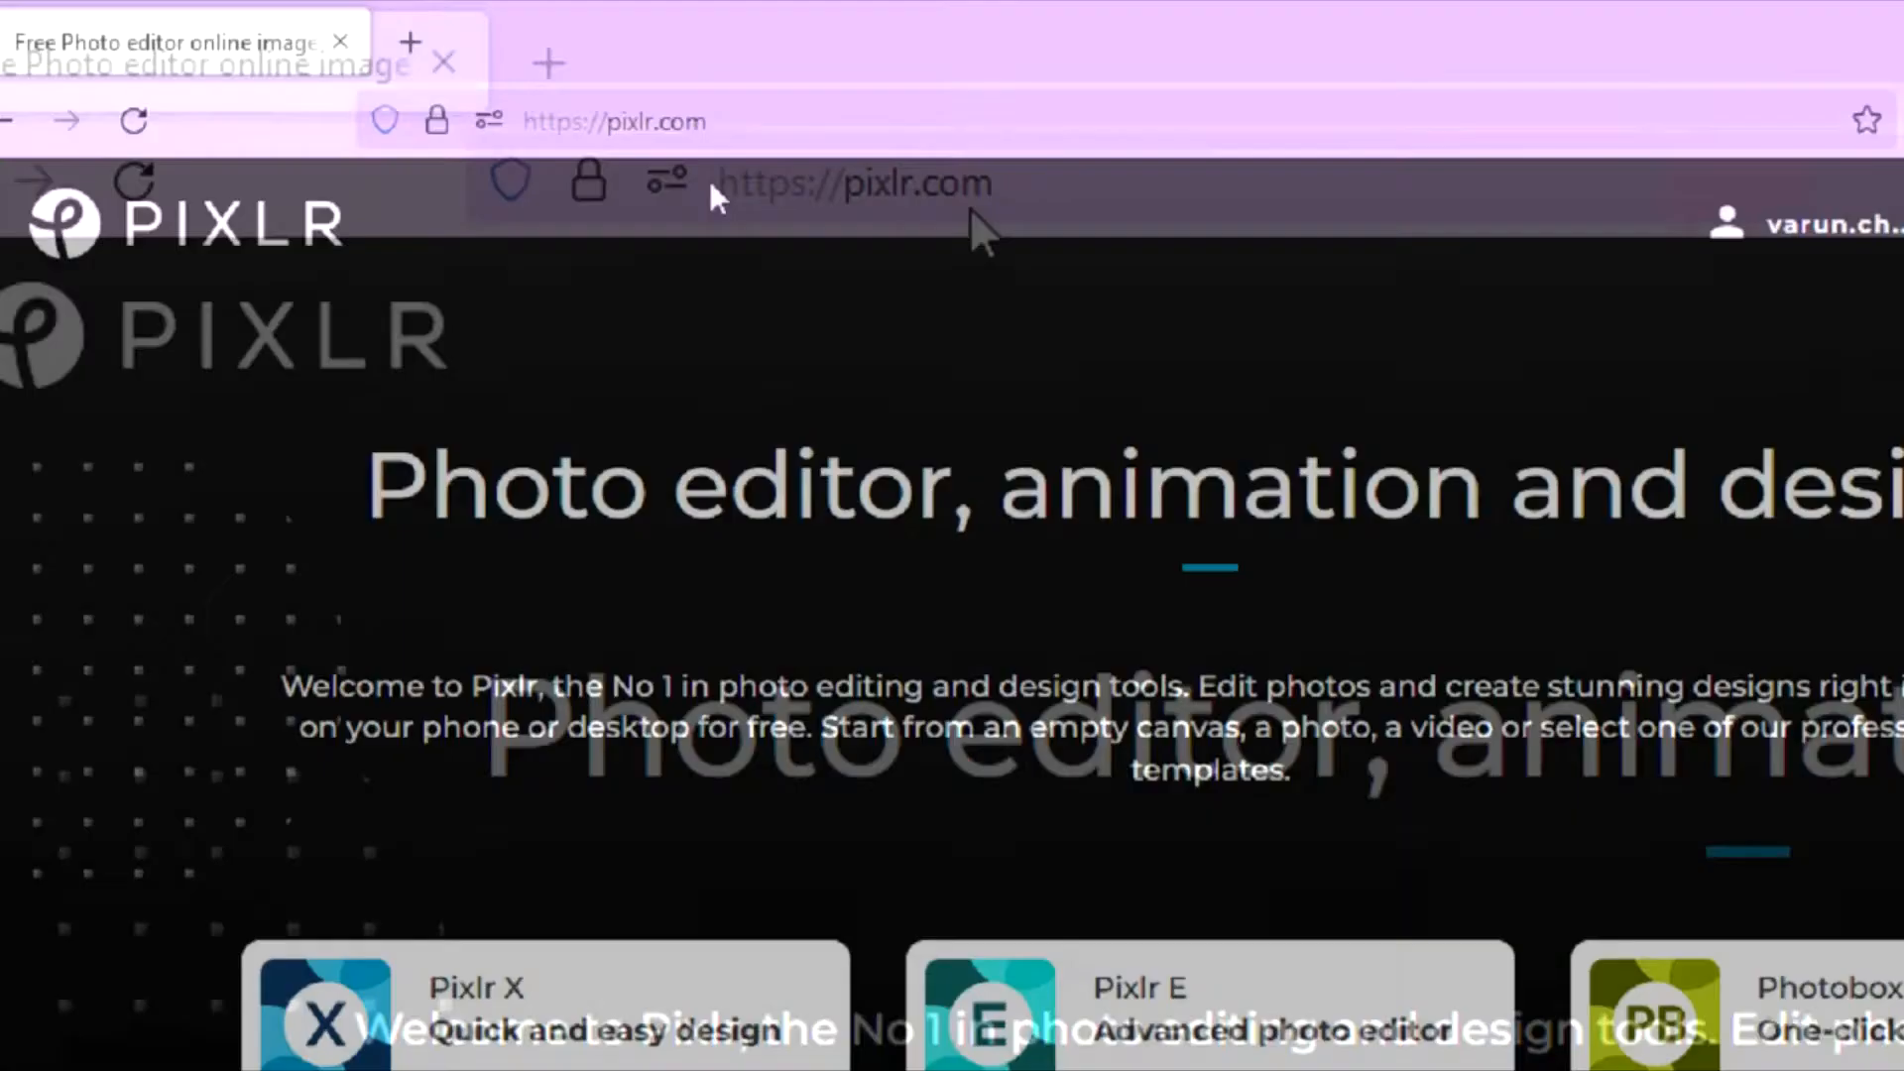
# Step: Launch Pixlr E, the advanced photo editor, from the Pixlr website
pyautogui.scroll(-3)
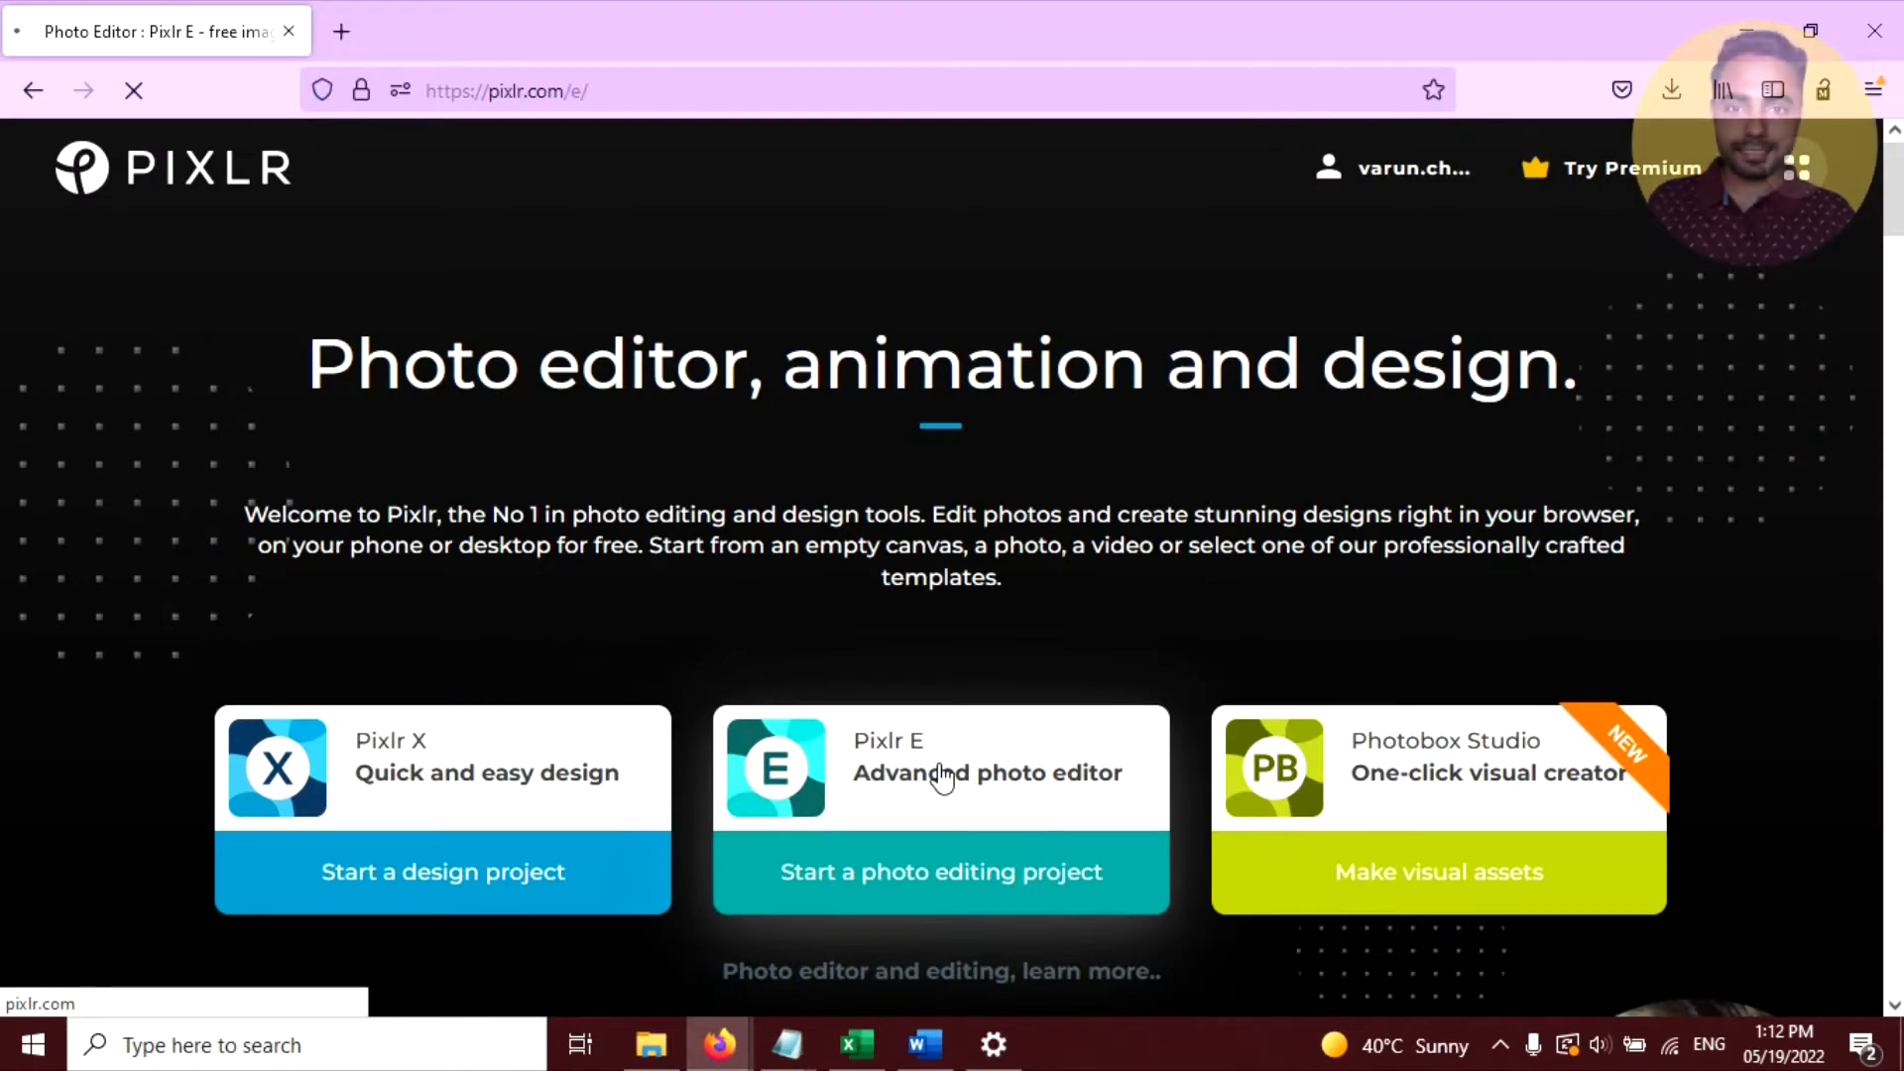
pyautogui.click(940, 871)
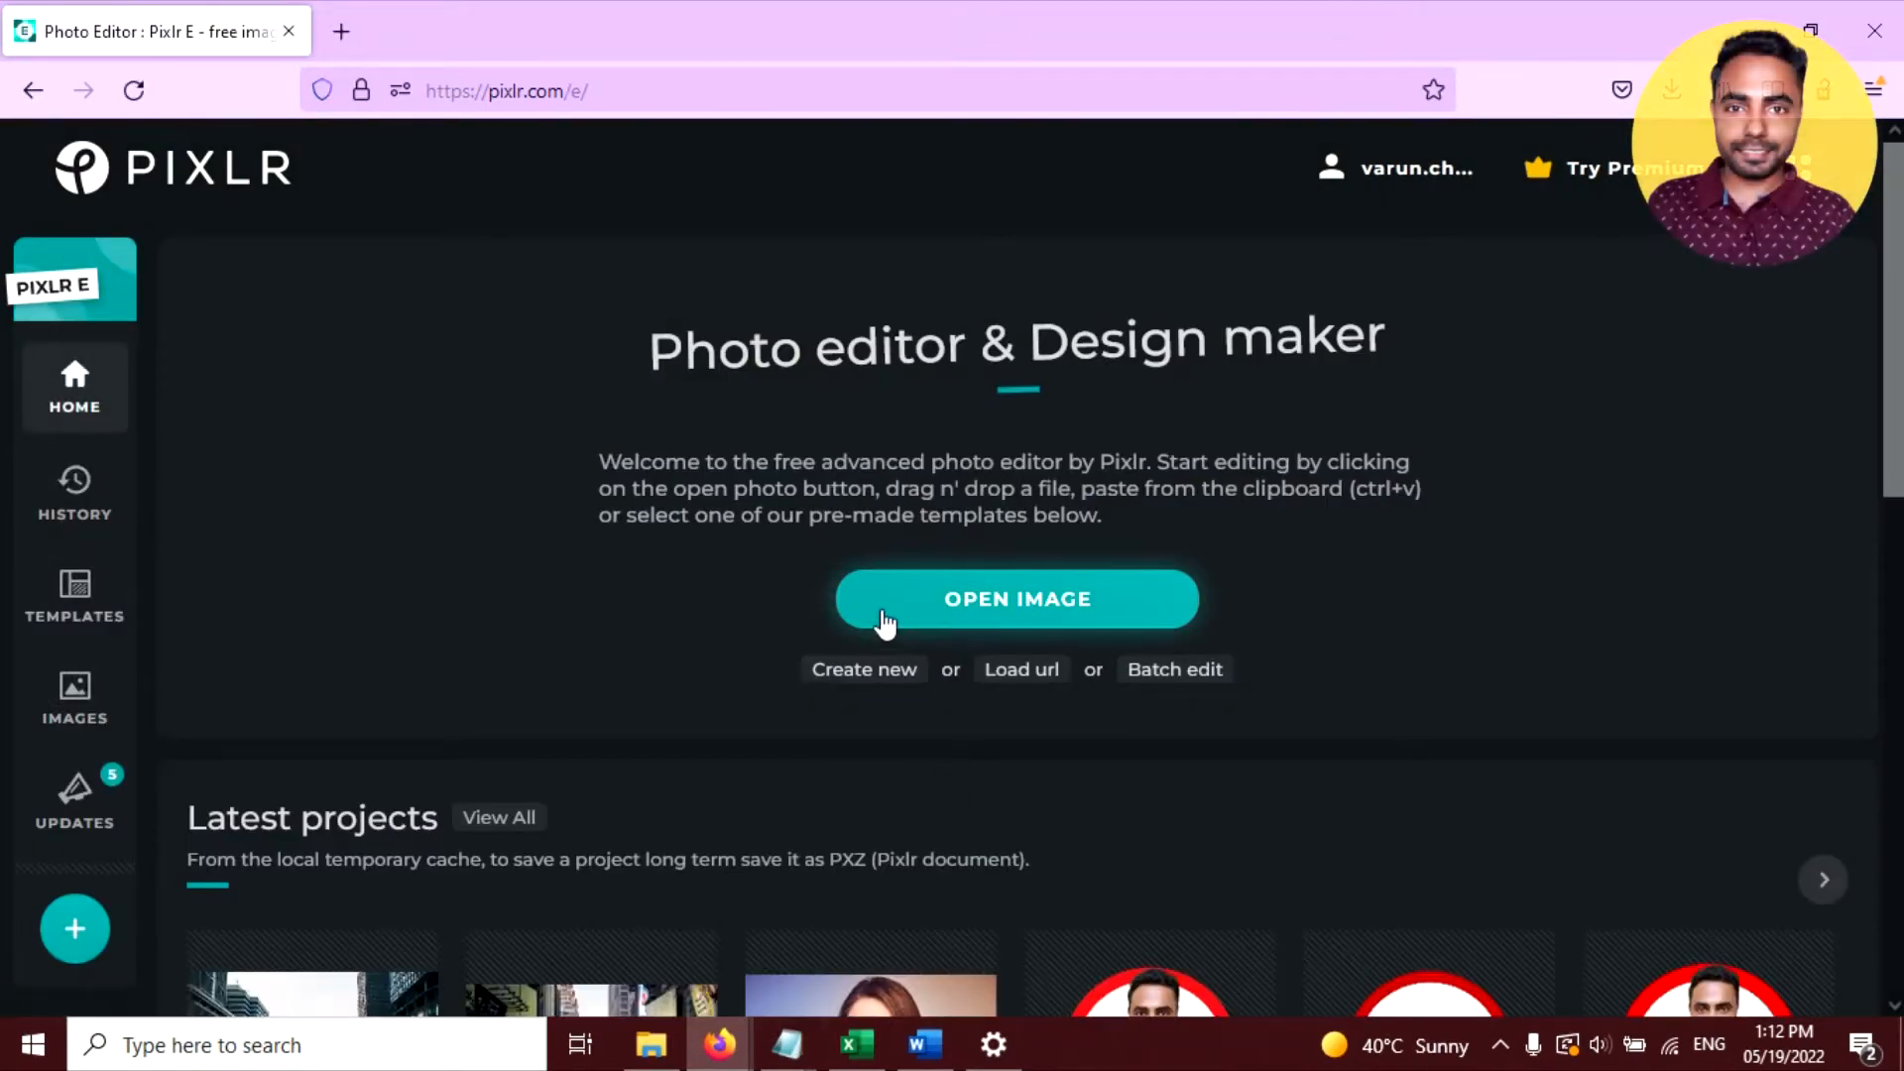
pyautogui.moveTo(972, 619)
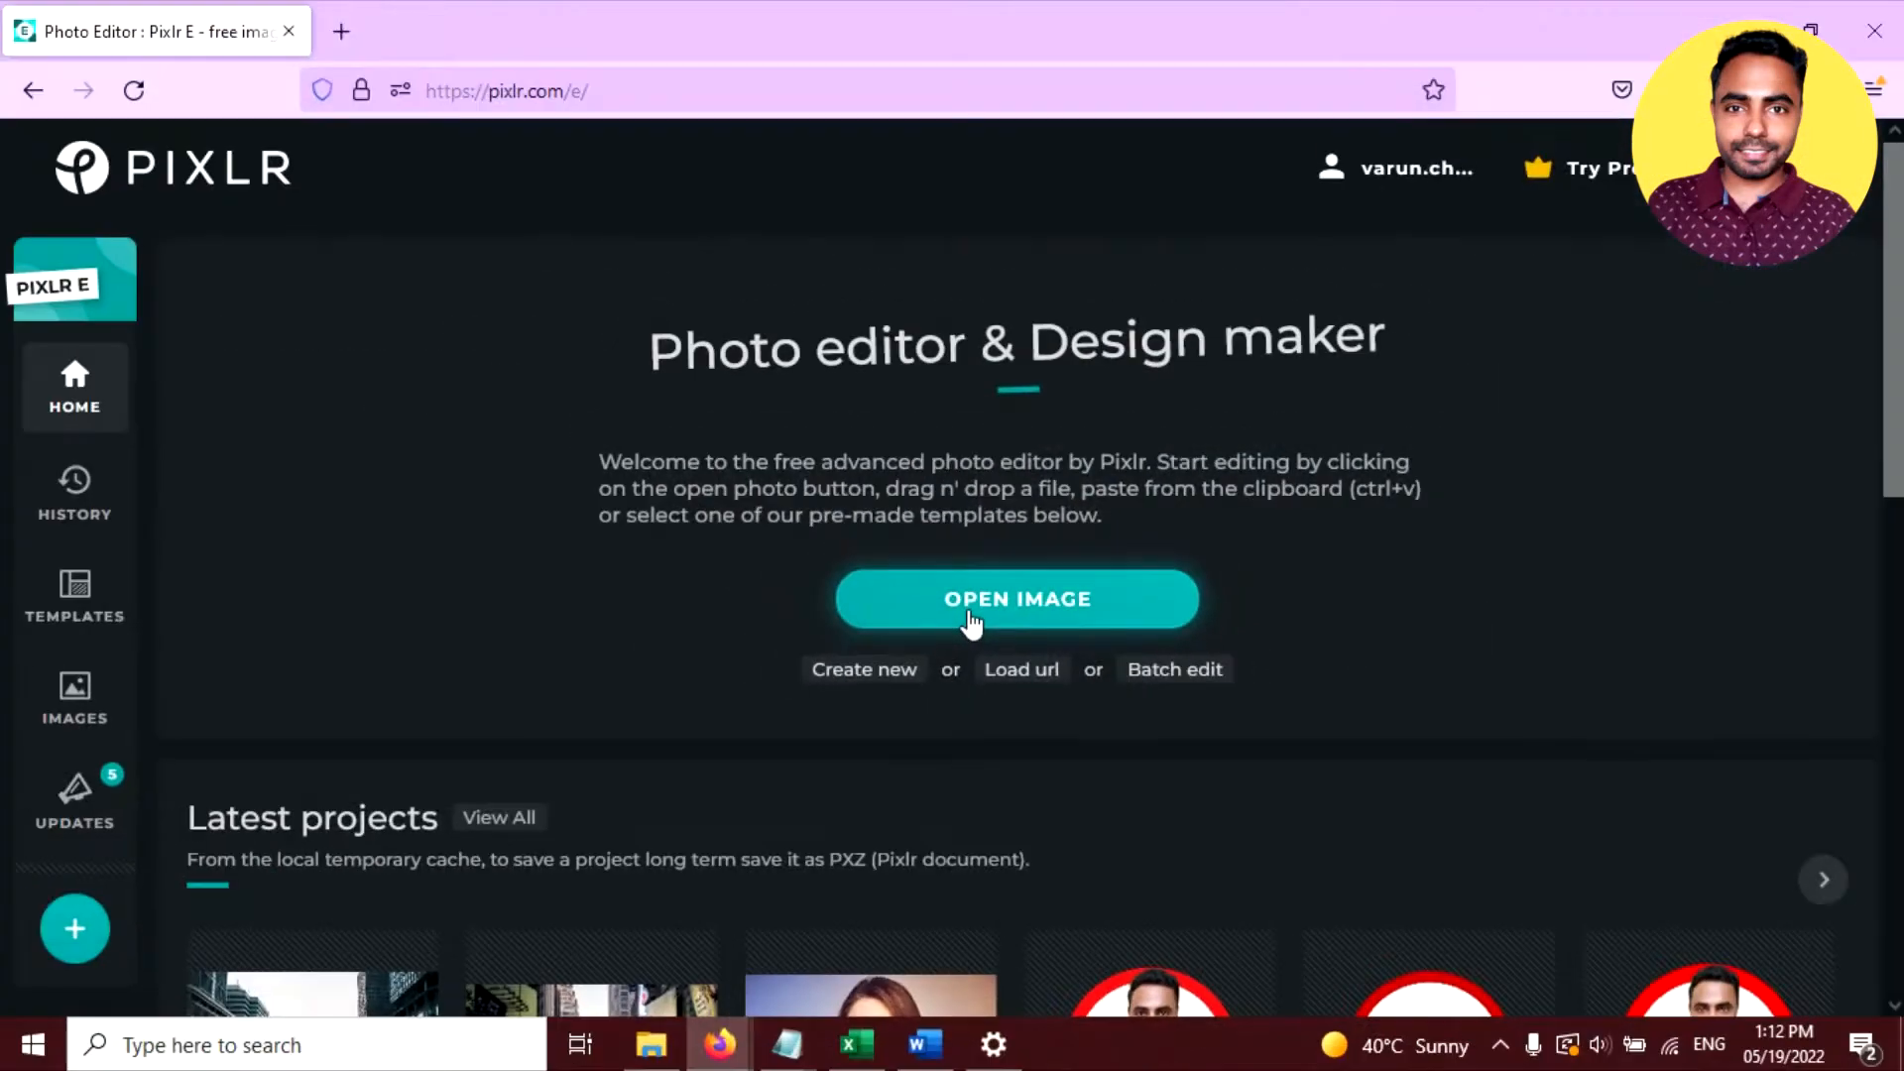
# Step: Open the nat-weerawong-0cZgvYHirBg-unsplash city plaza photo in the editor
pyautogui.click(1016, 599)
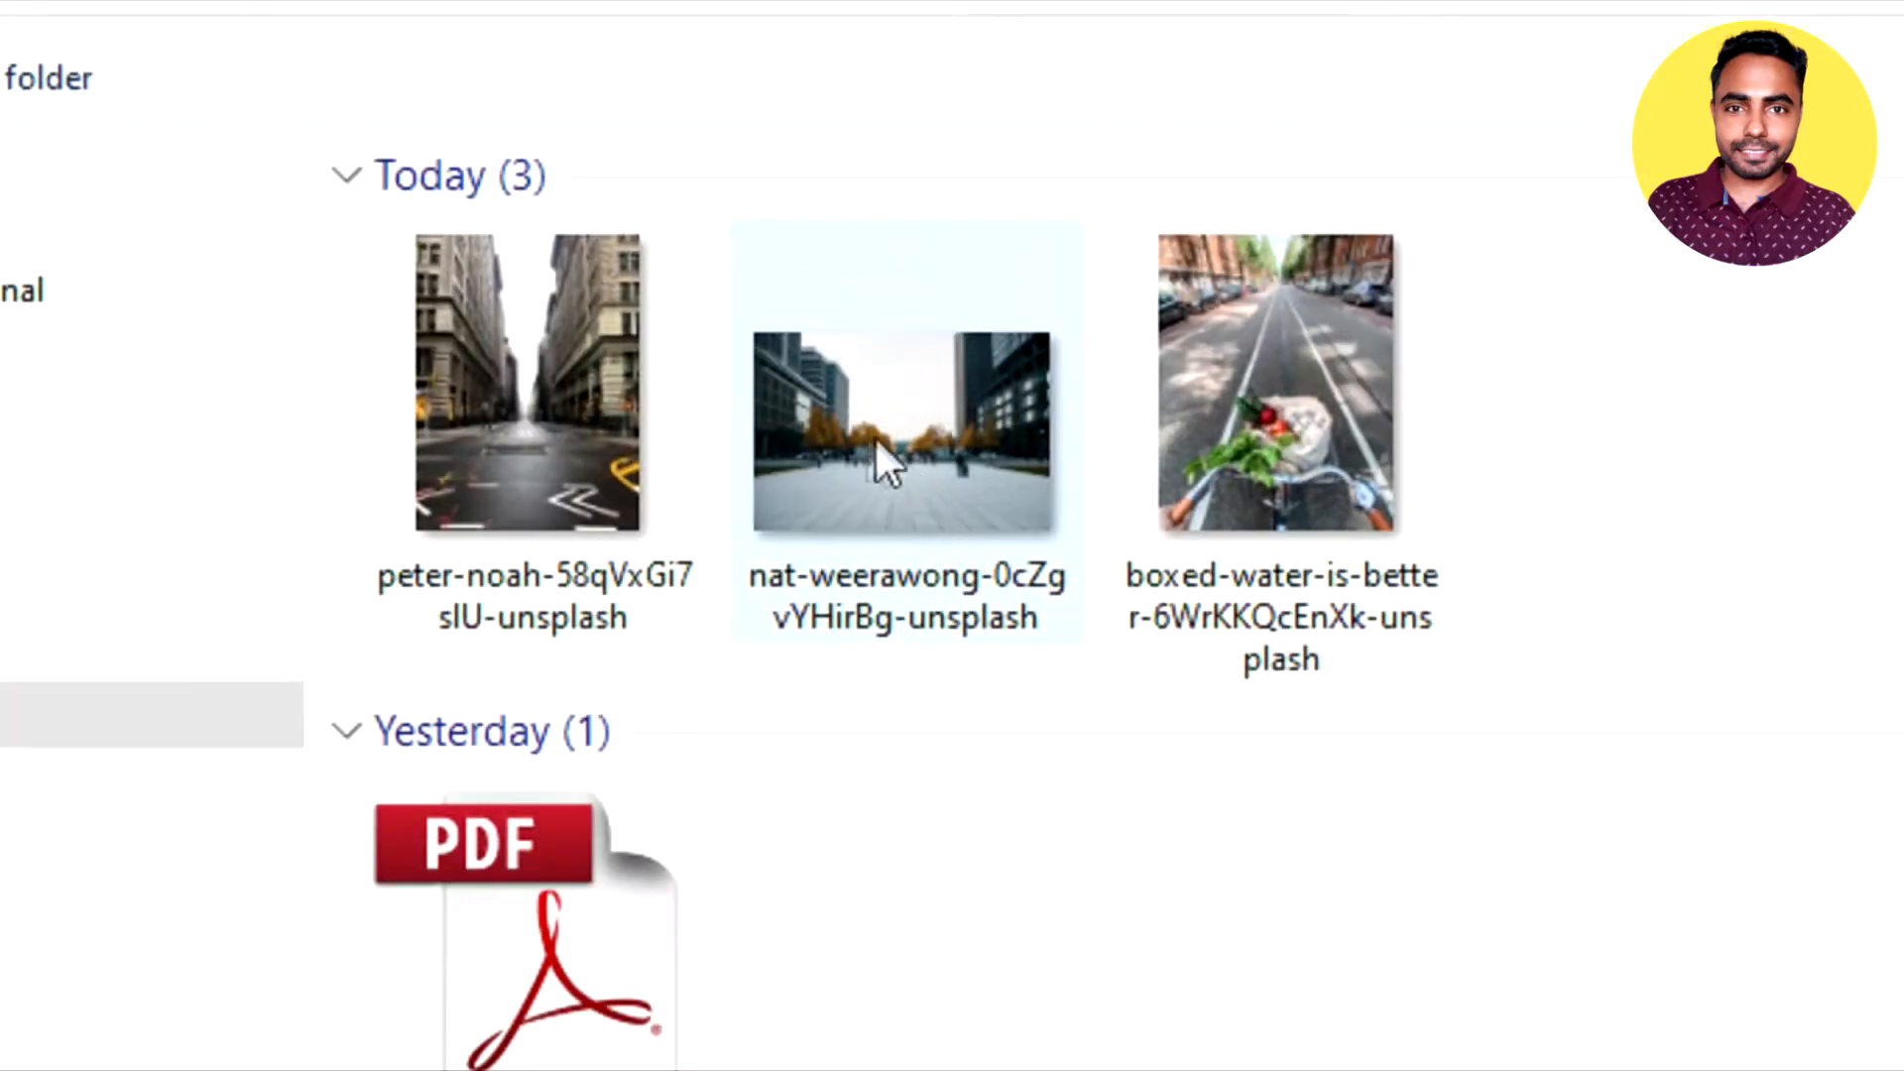
pyautogui.click(905, 432)
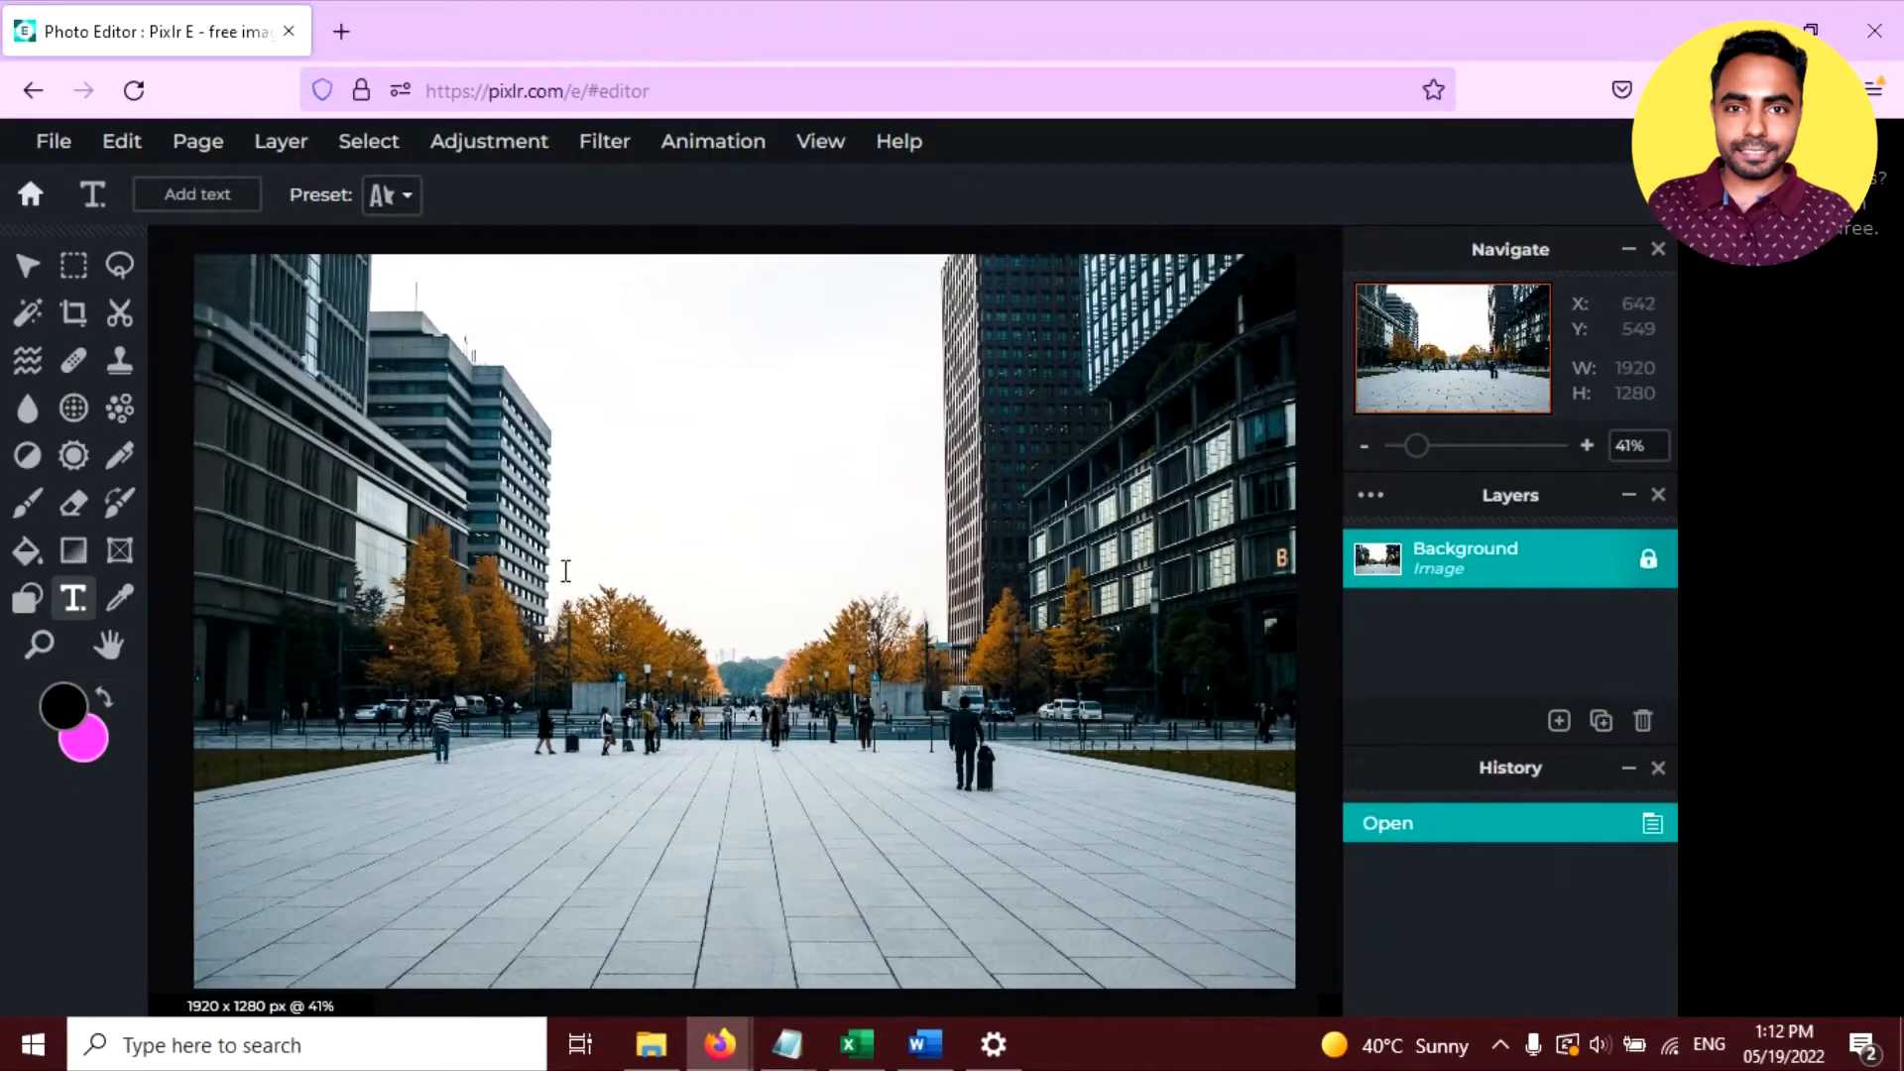
# Step: Add a new text layer reading CENTER over the street photo
pyautogui.click(195, 194)
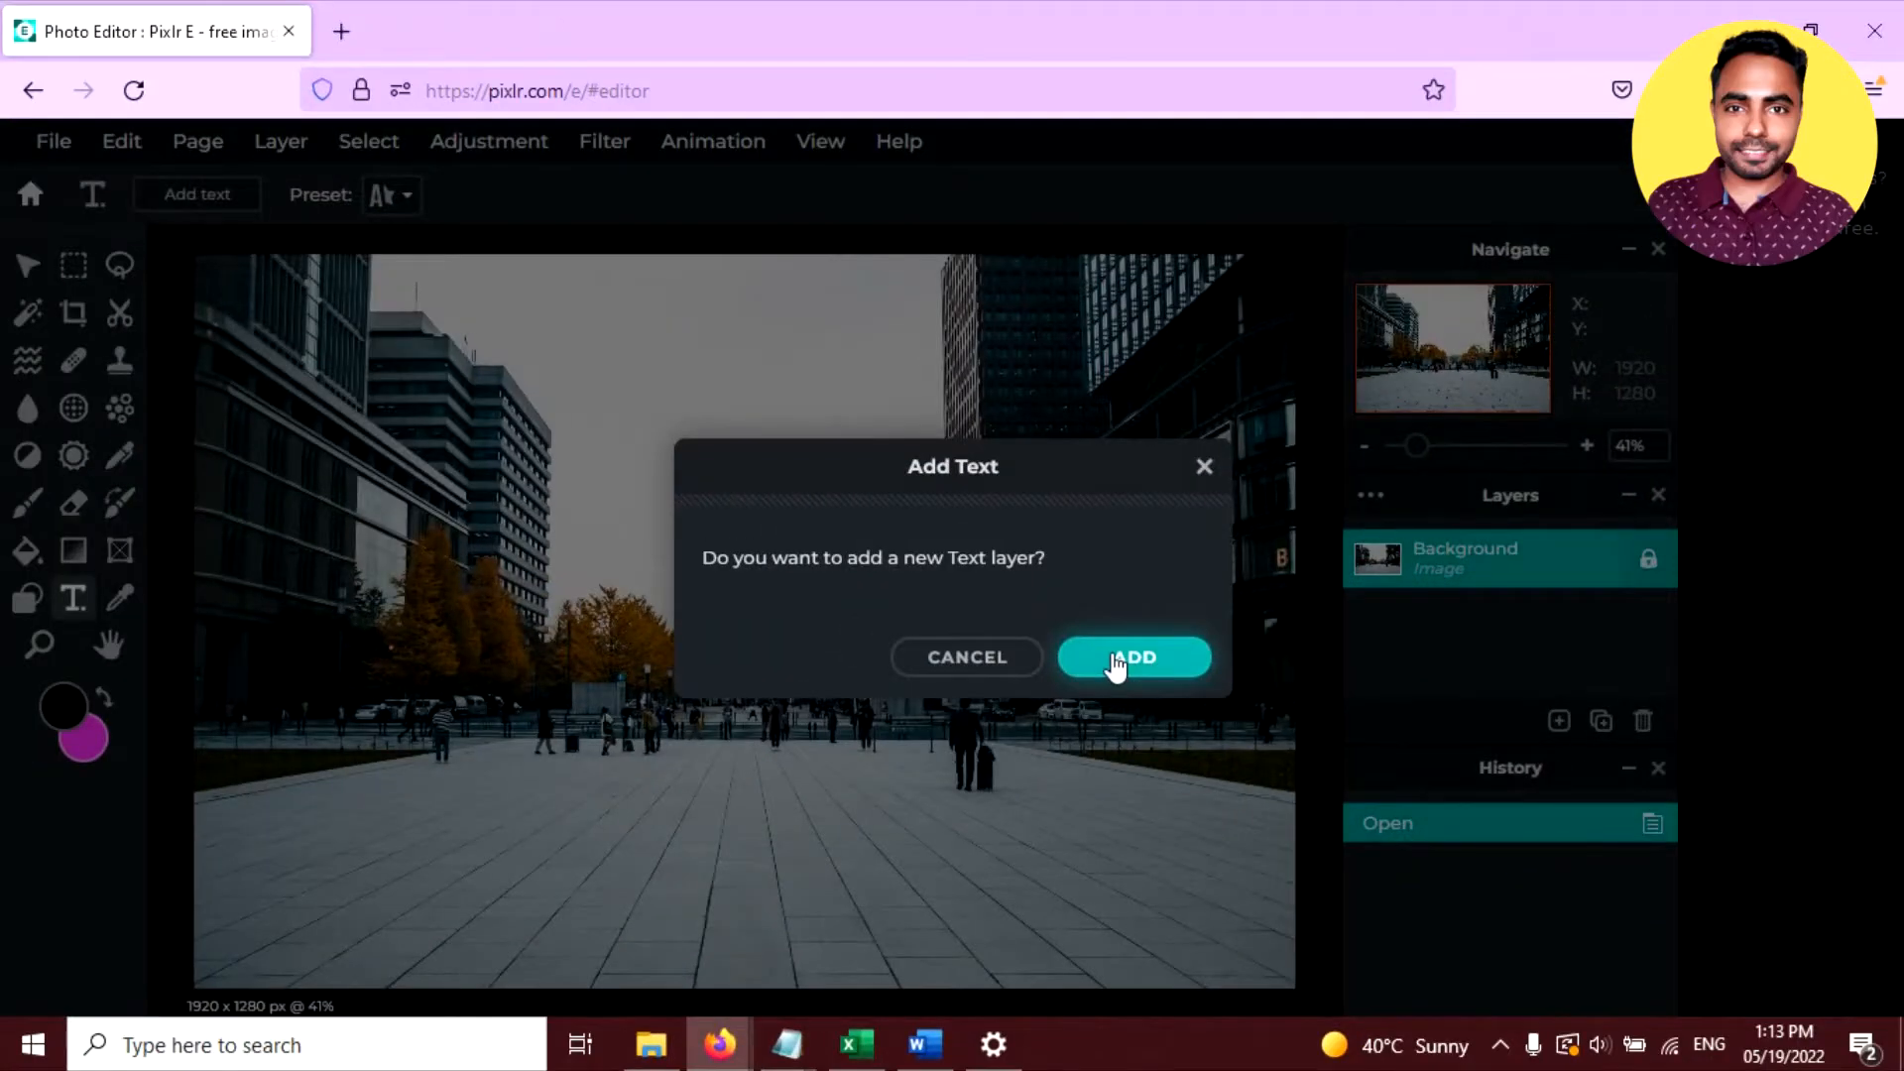
pyautogui.click(1132, 656)
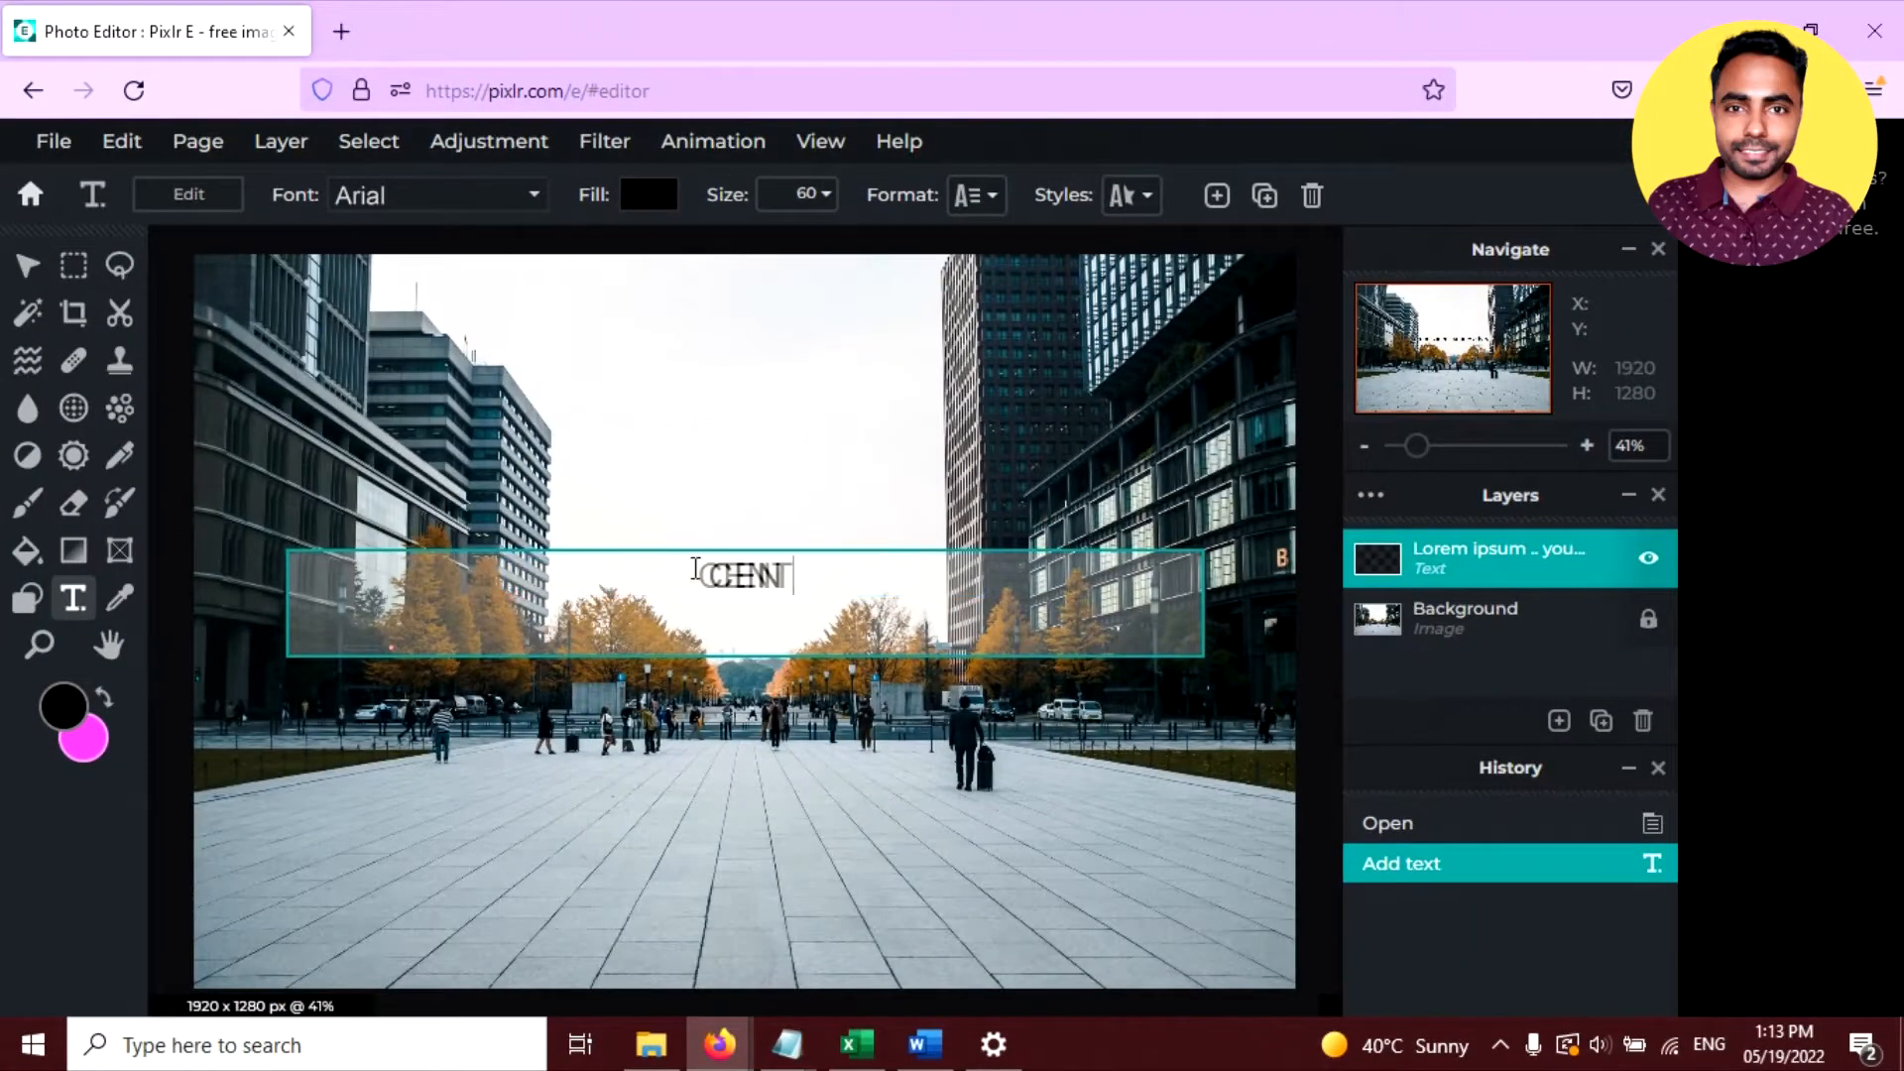
pyautogui.write('CENTER')
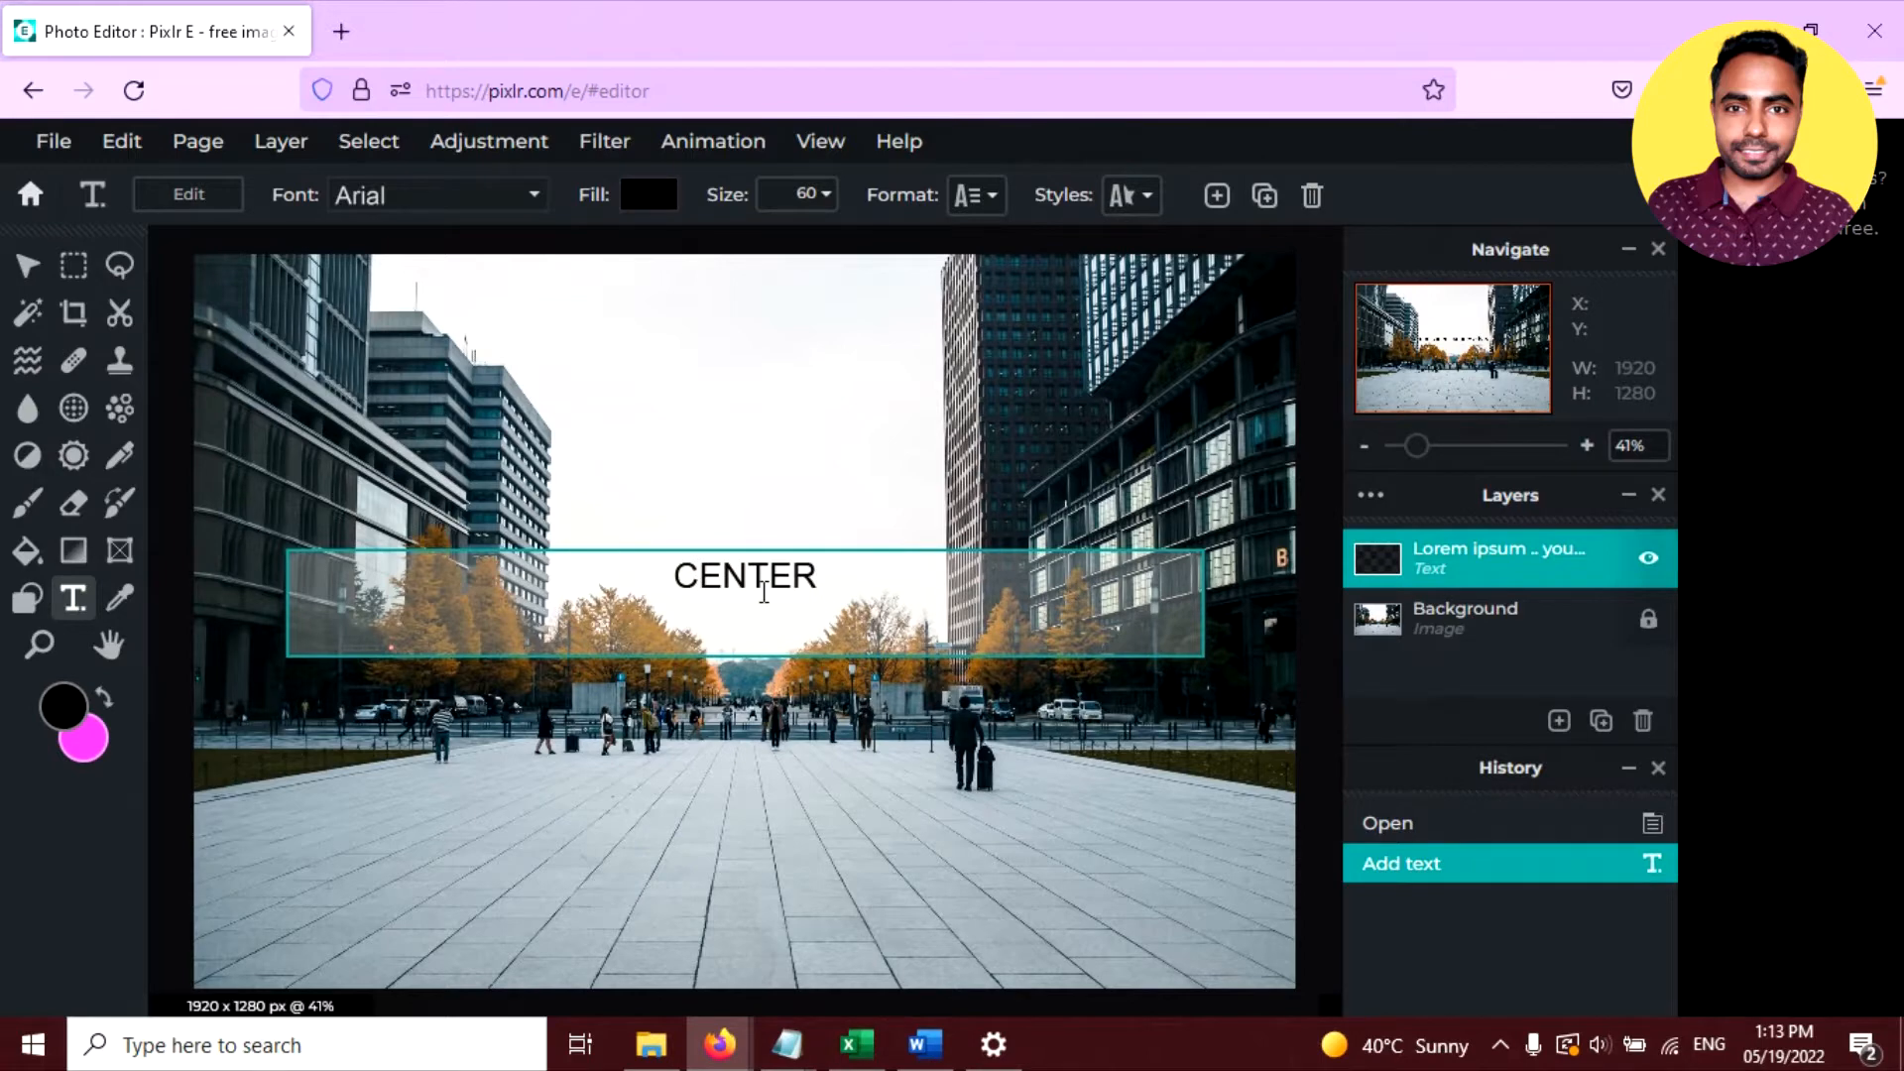
pyautogui.doubleClick(743, 575)
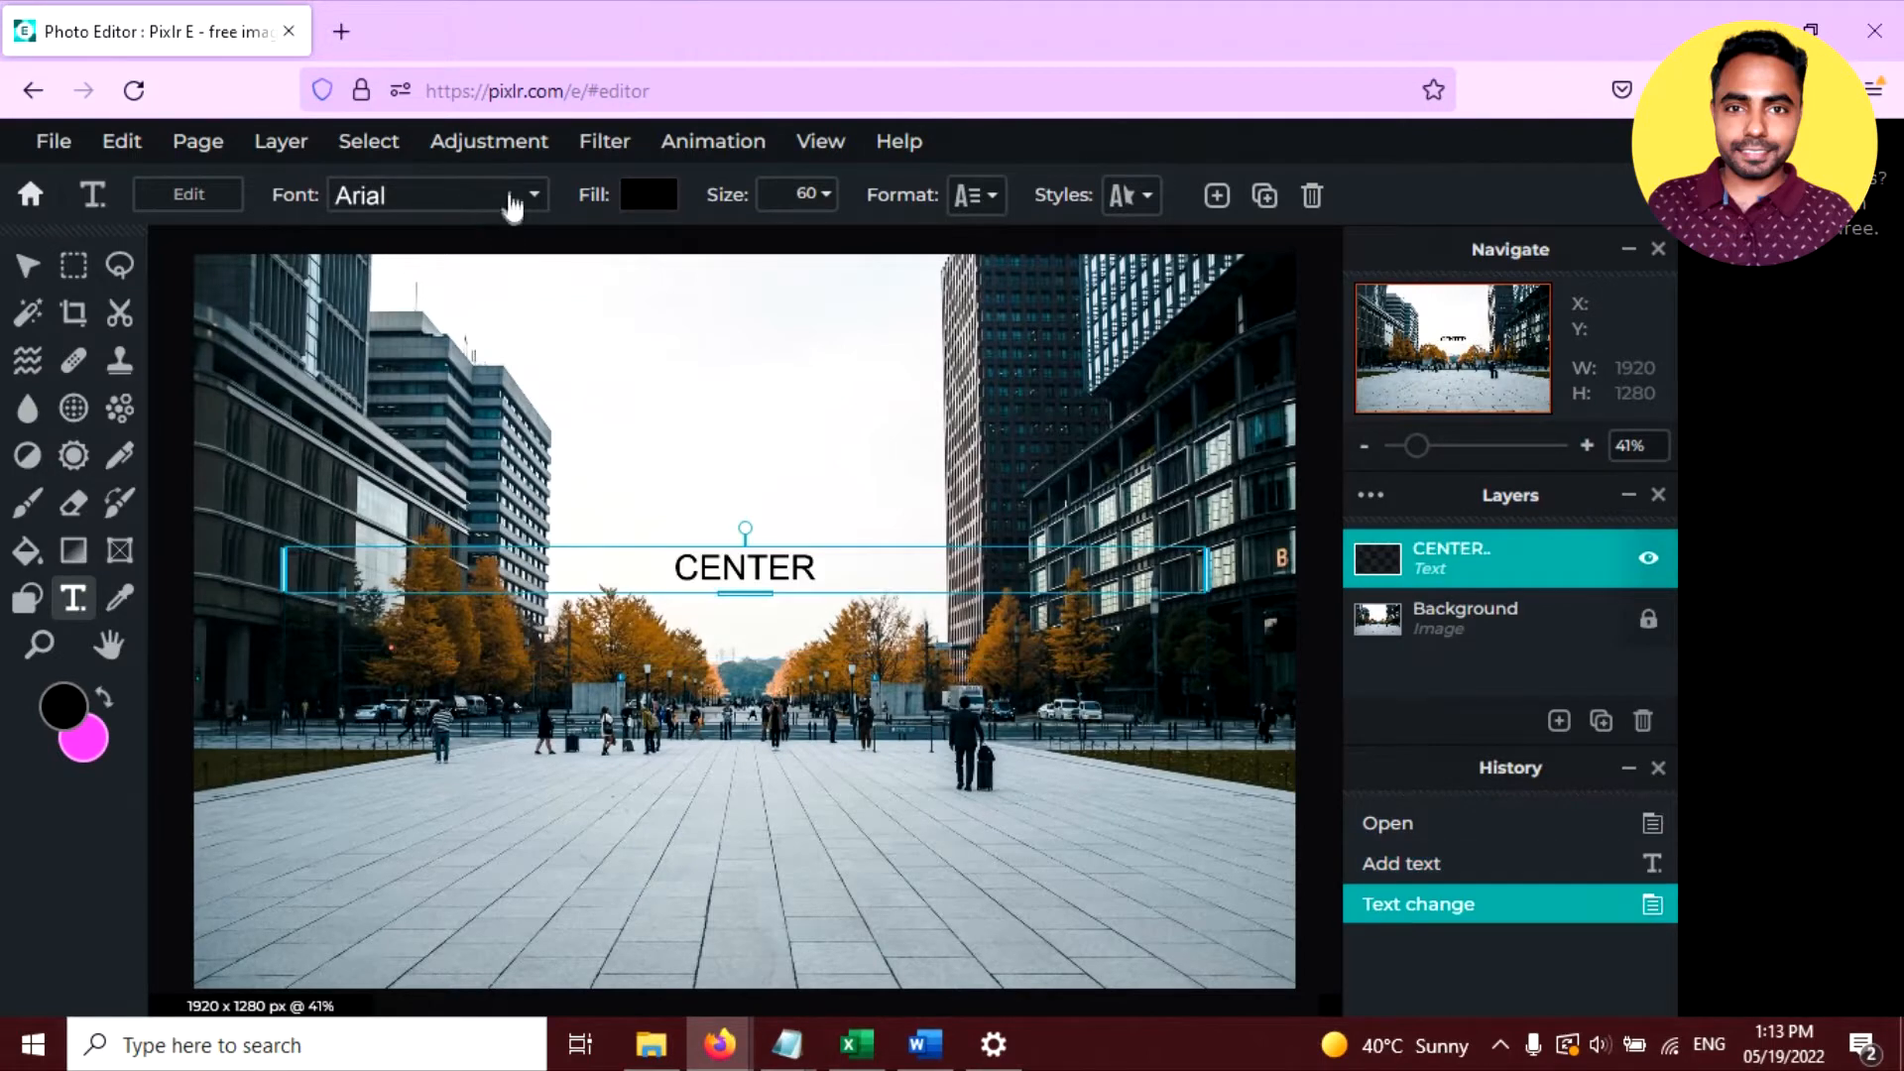
# Step: Change the CENTER text's font to BEORNHEARD
pyautogui.click(434, 195)
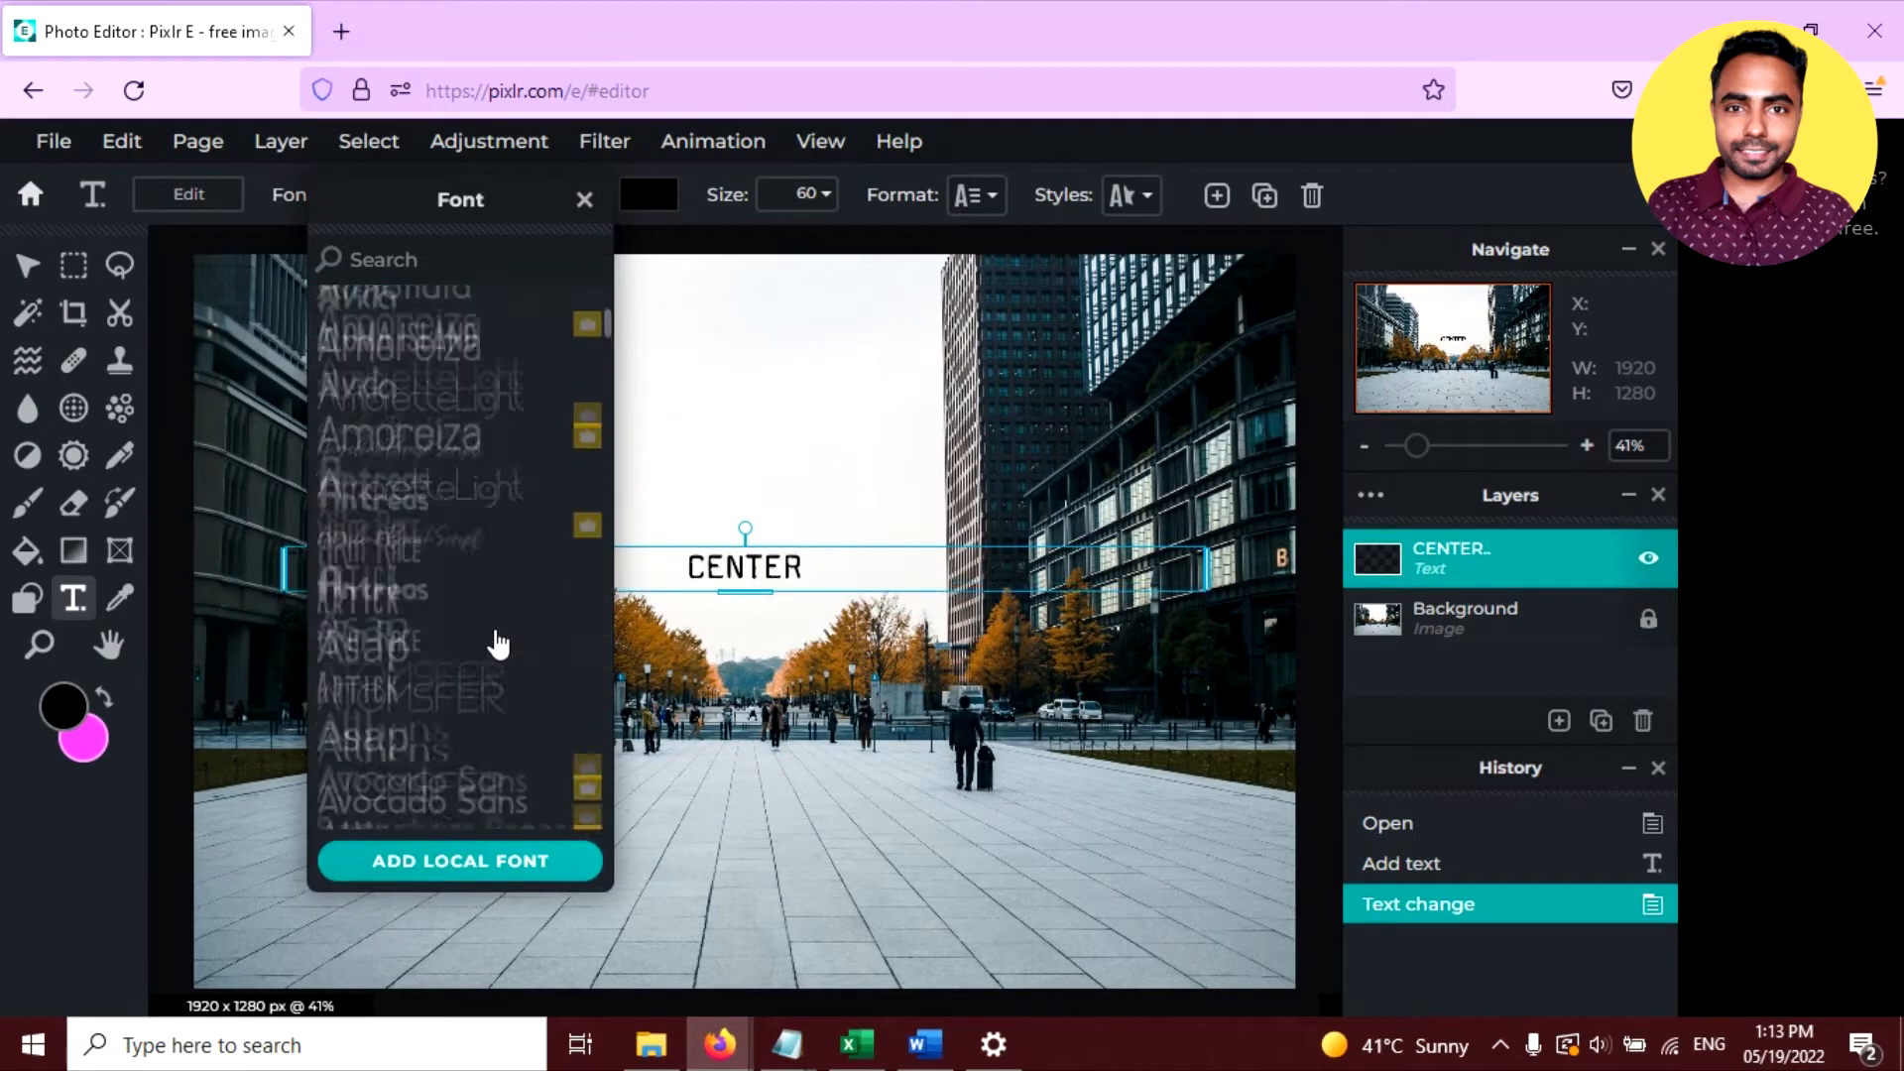
pyautogui.scroll(-3)
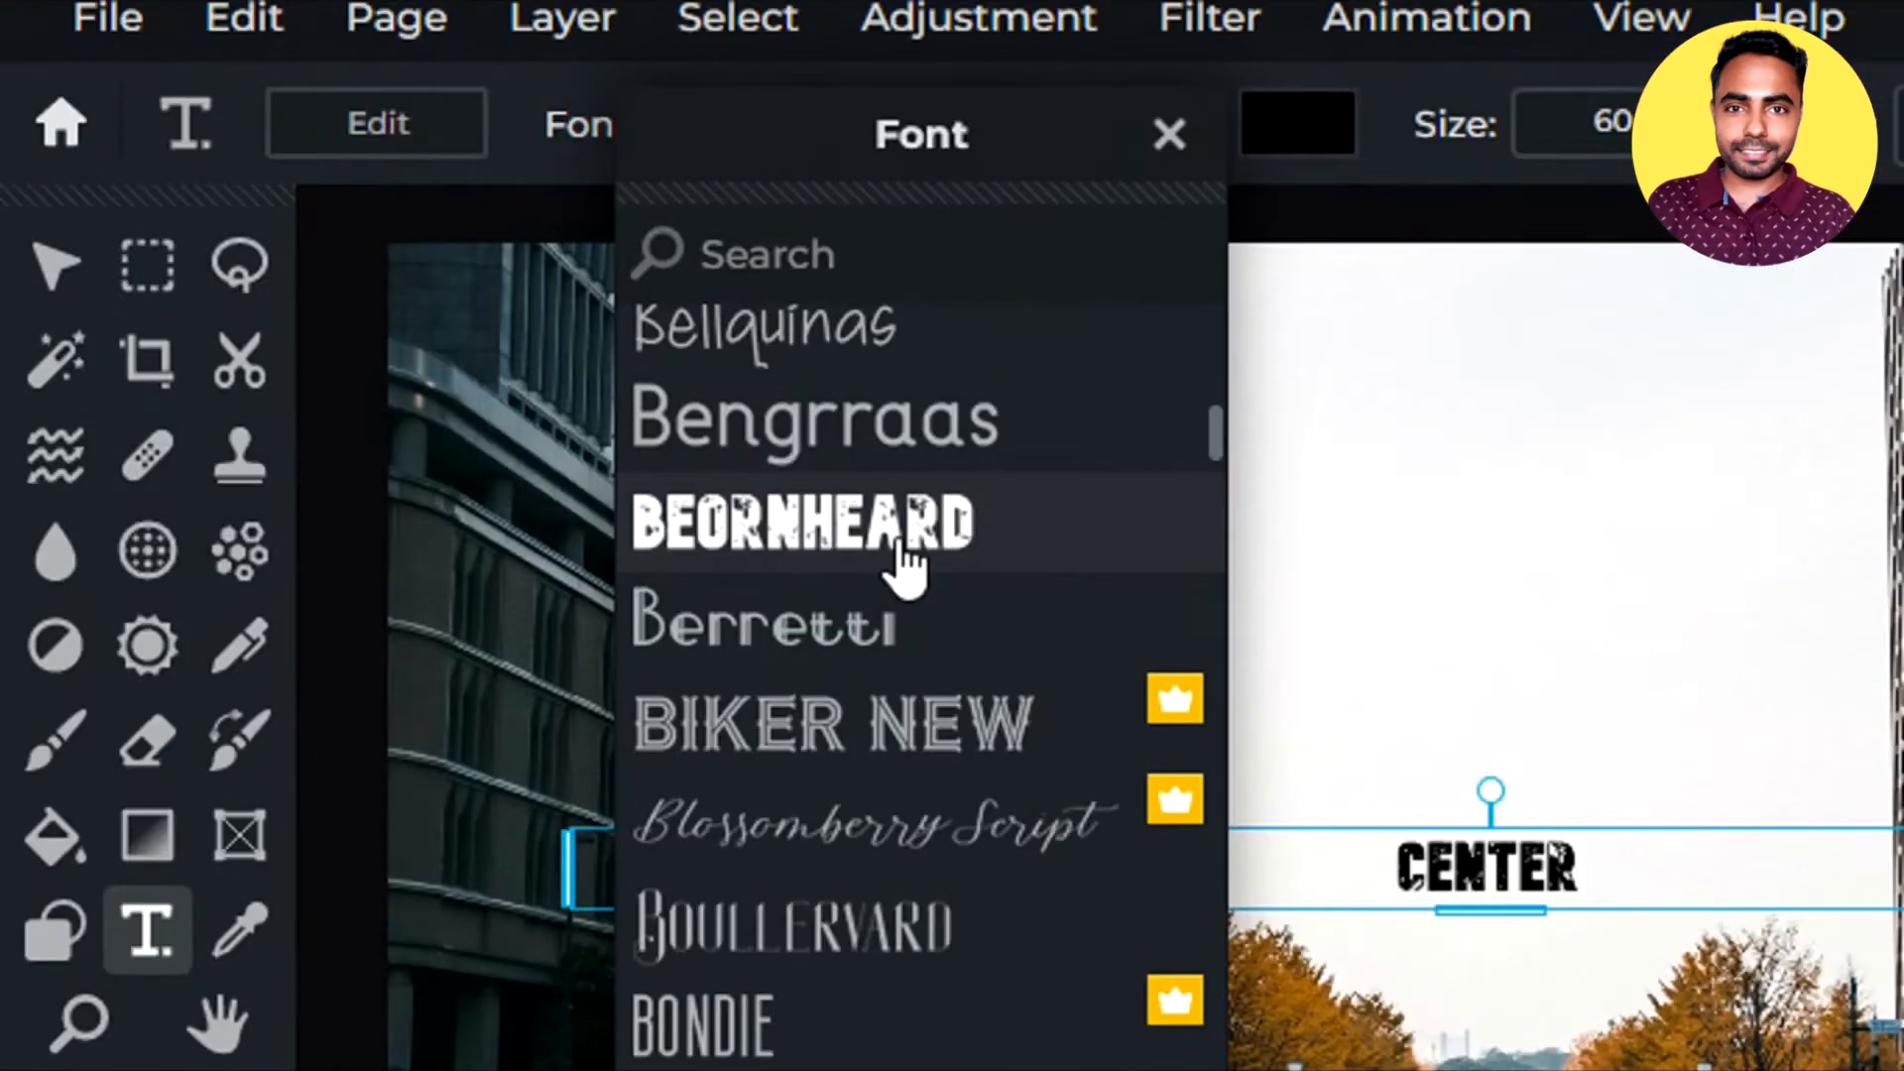
pyautogui.click(799, 524)
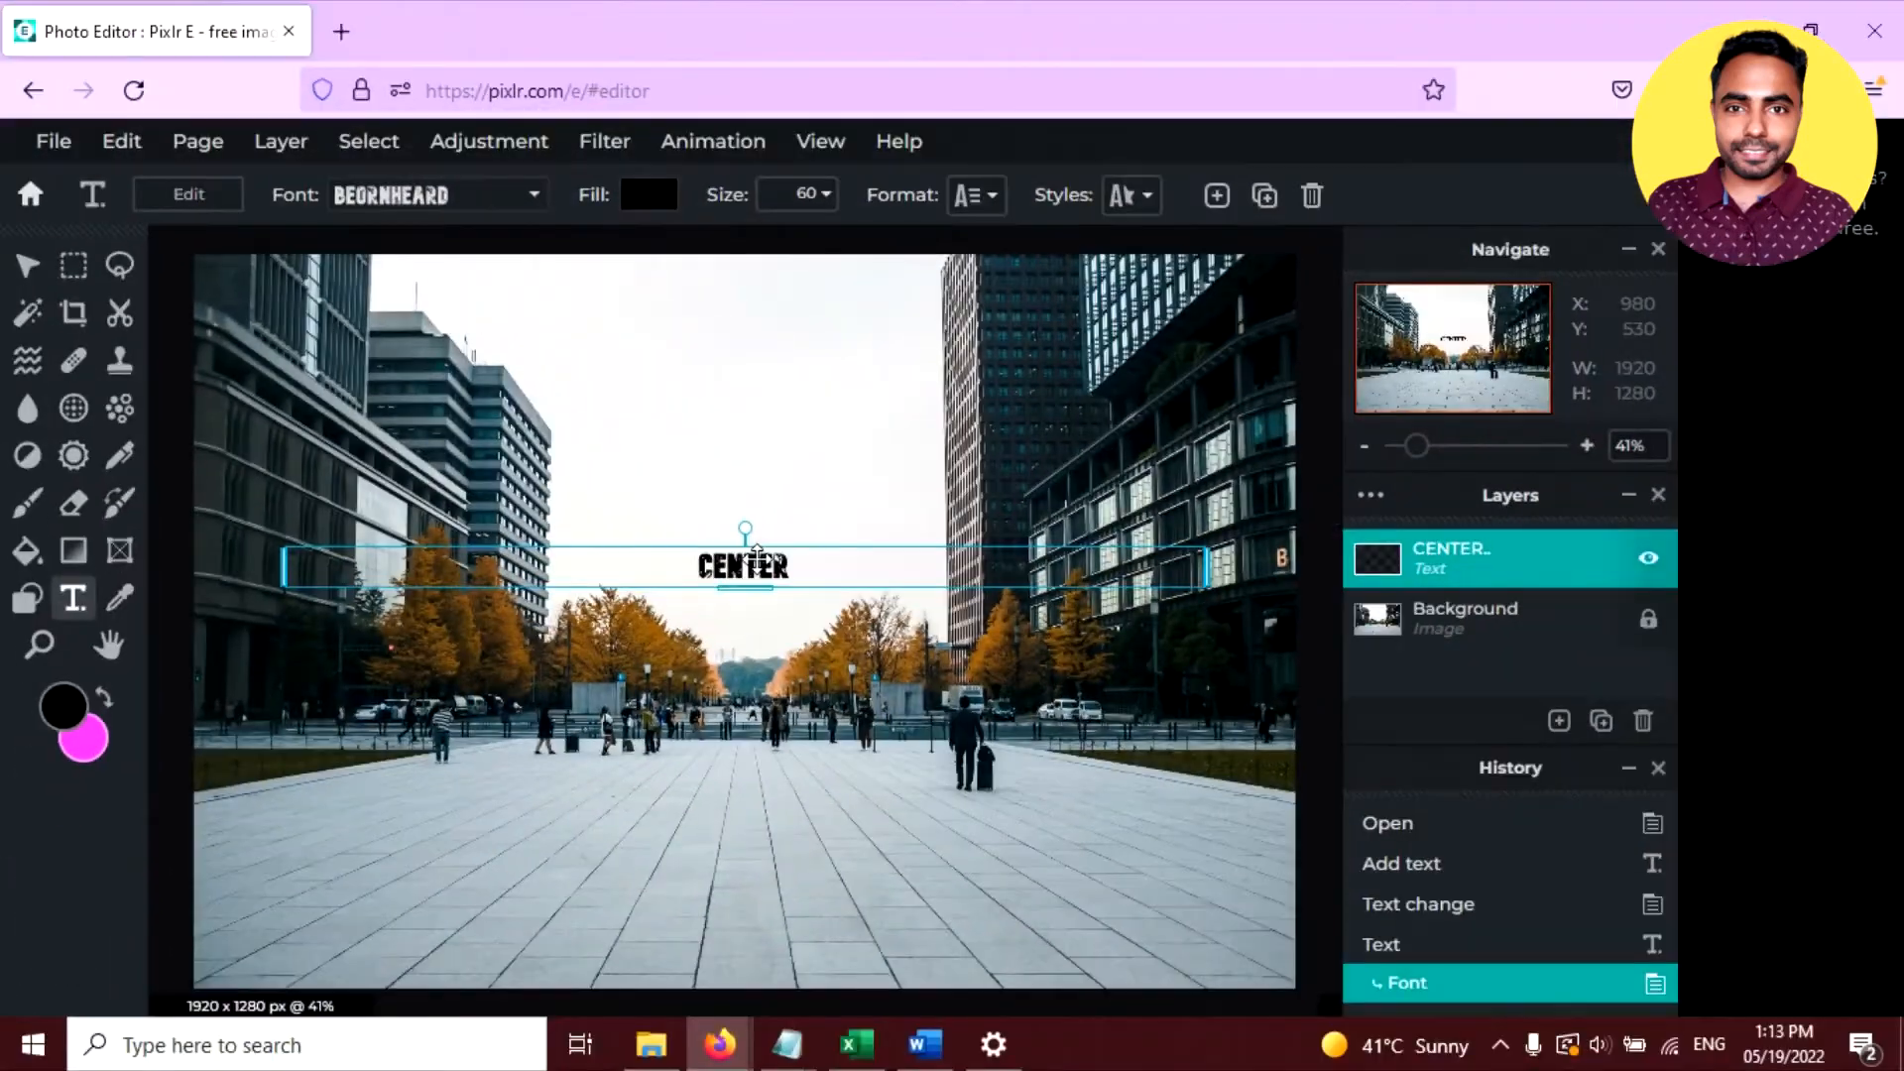
pyautogui.click(797, 194)
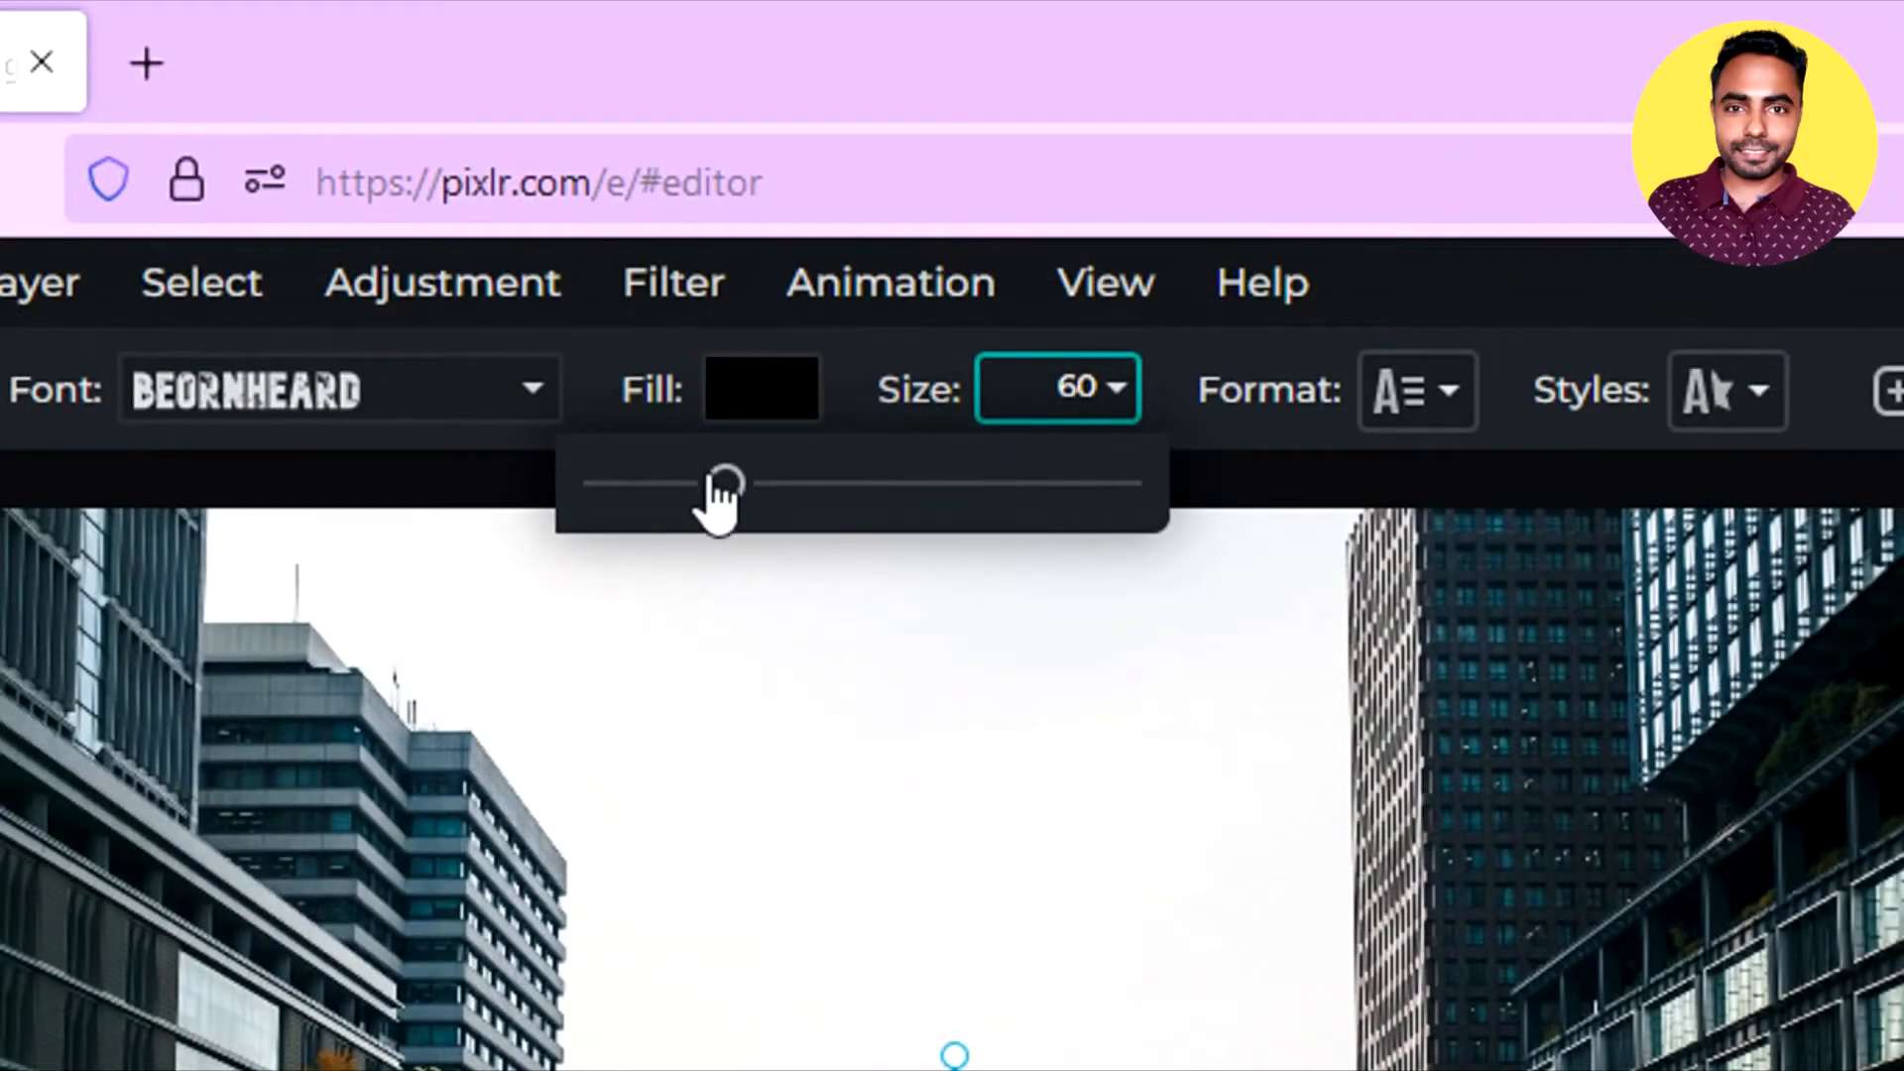
# Step: Enlarge the CENTER text to size 370 and position it on the pavement
pyautogui.moveTo(723, 483); pyautogui.dragTo(723, 240)
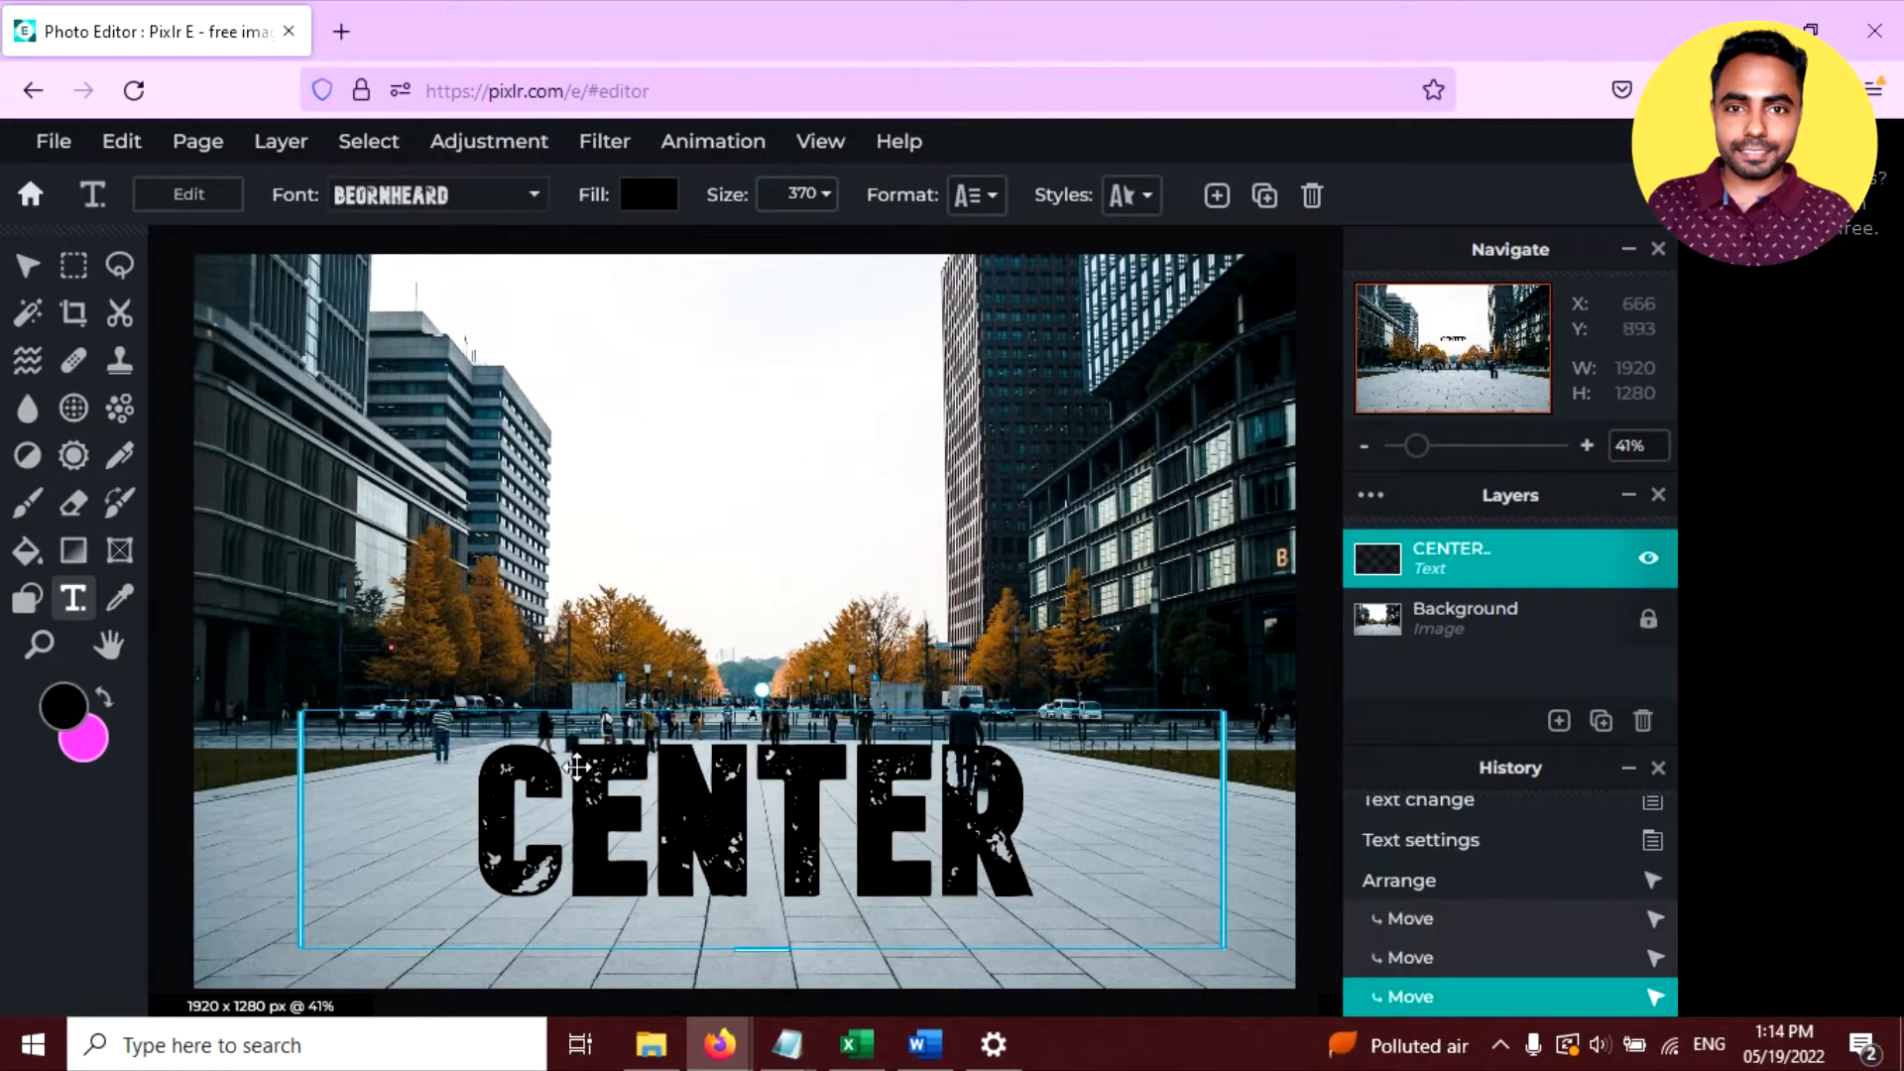
pyautogui.click(120, 141)
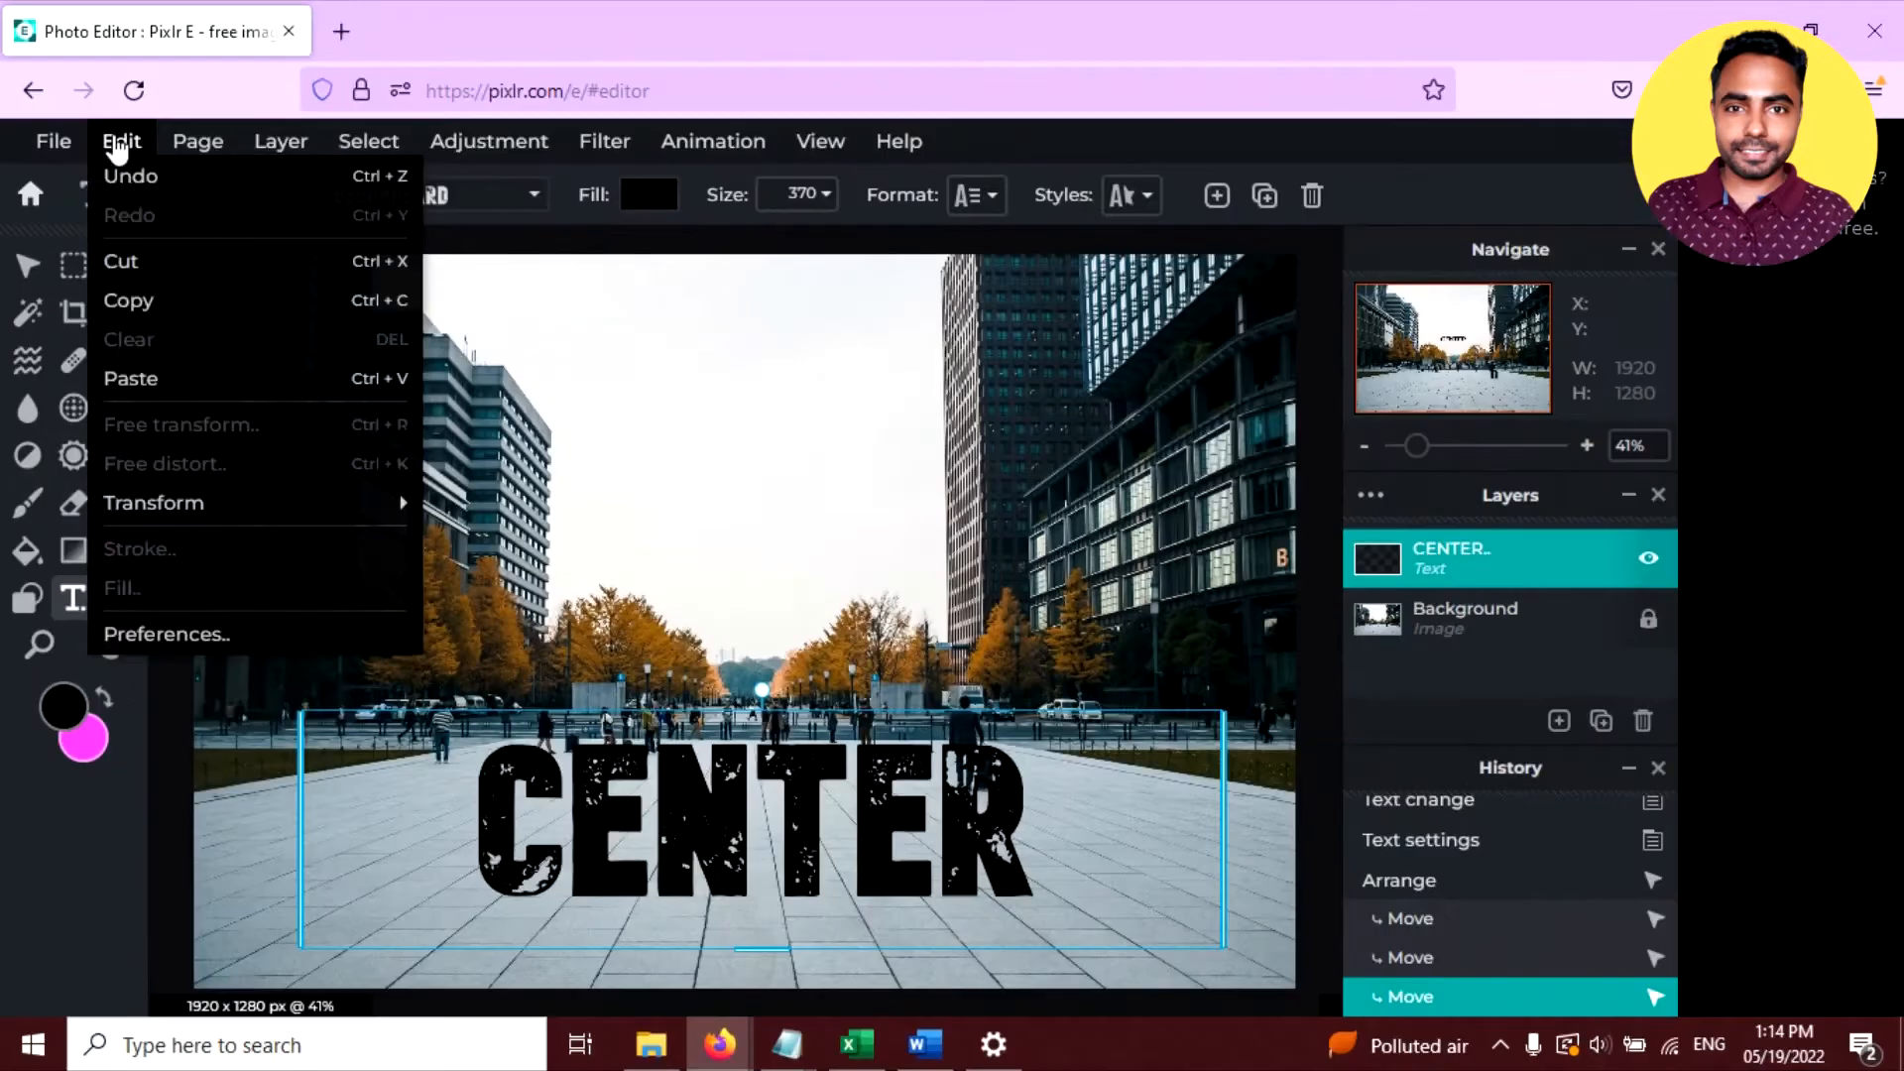
pyautogui.moveTo(67, 471)
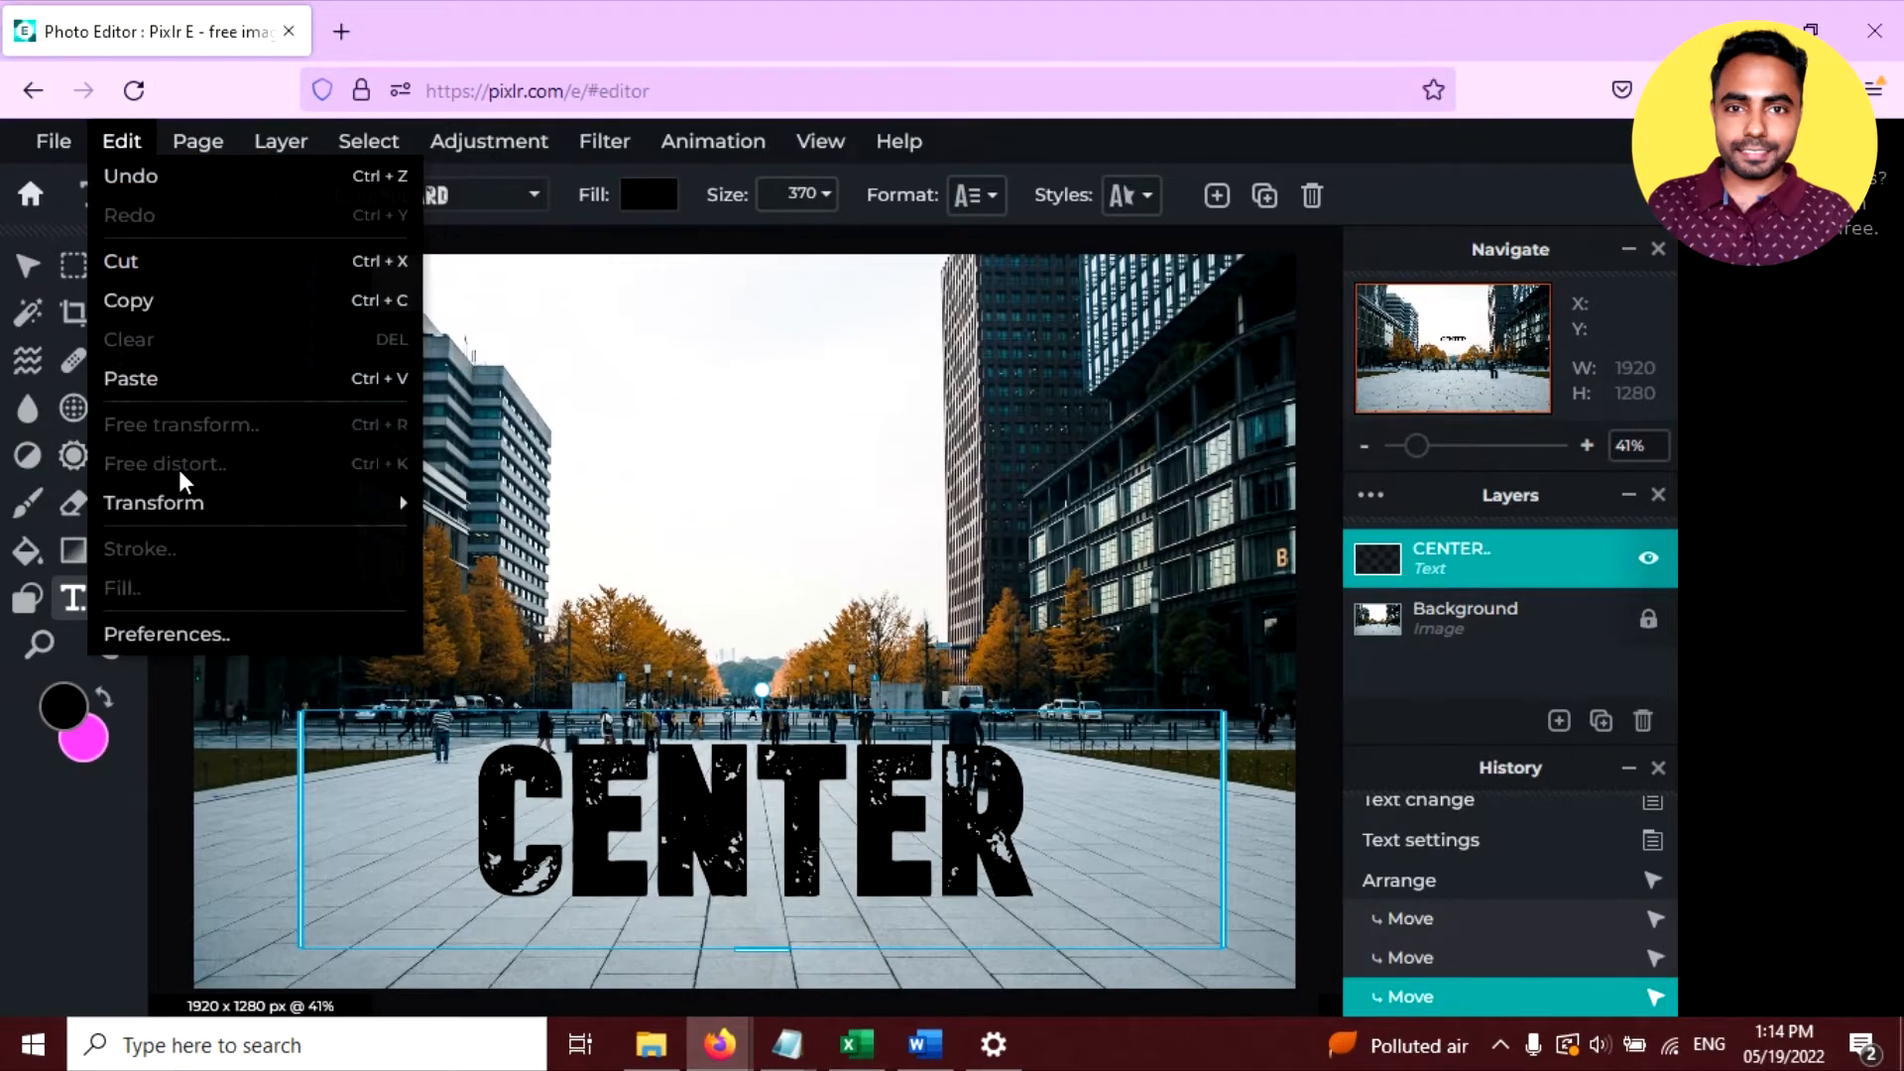
pyautogui.moveTo(154, 503)
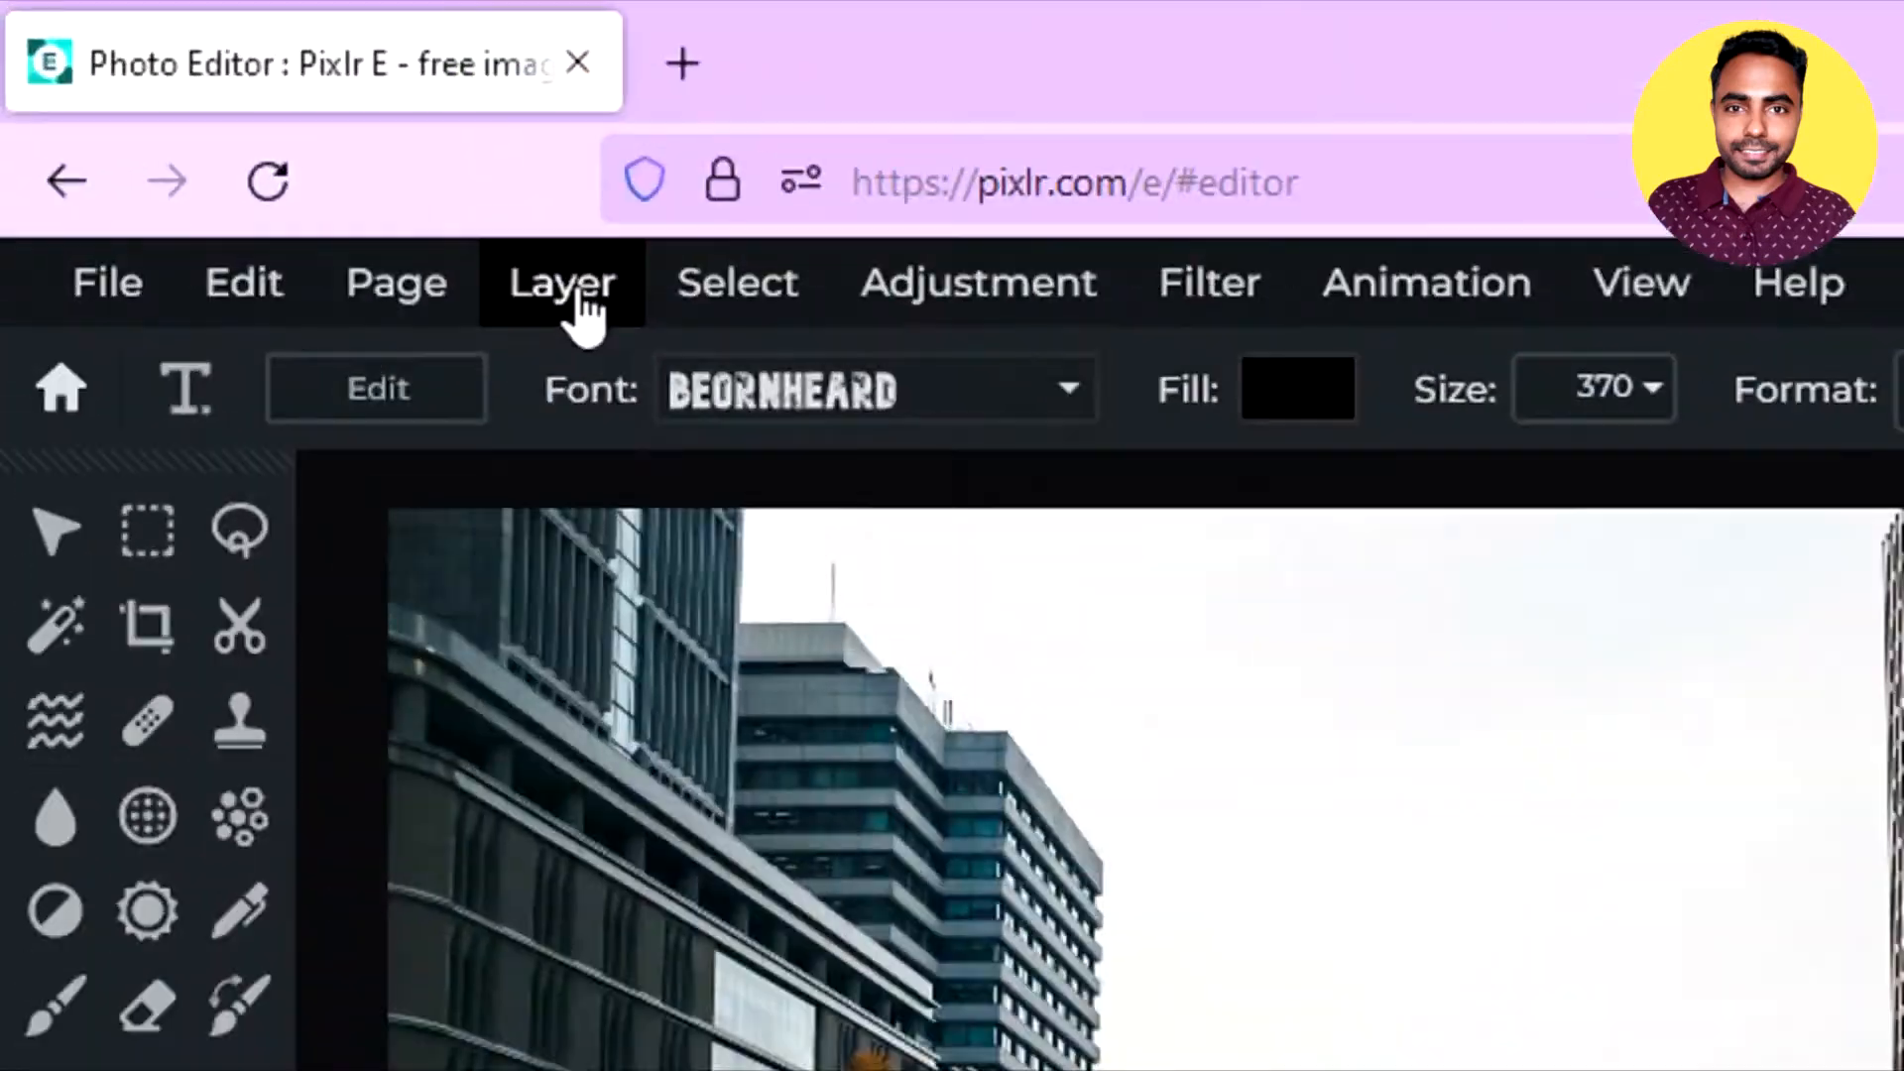
# Step: Rasterize the CENTER text layer and show its Arrange transform box
pyautogui.click(562, 282)
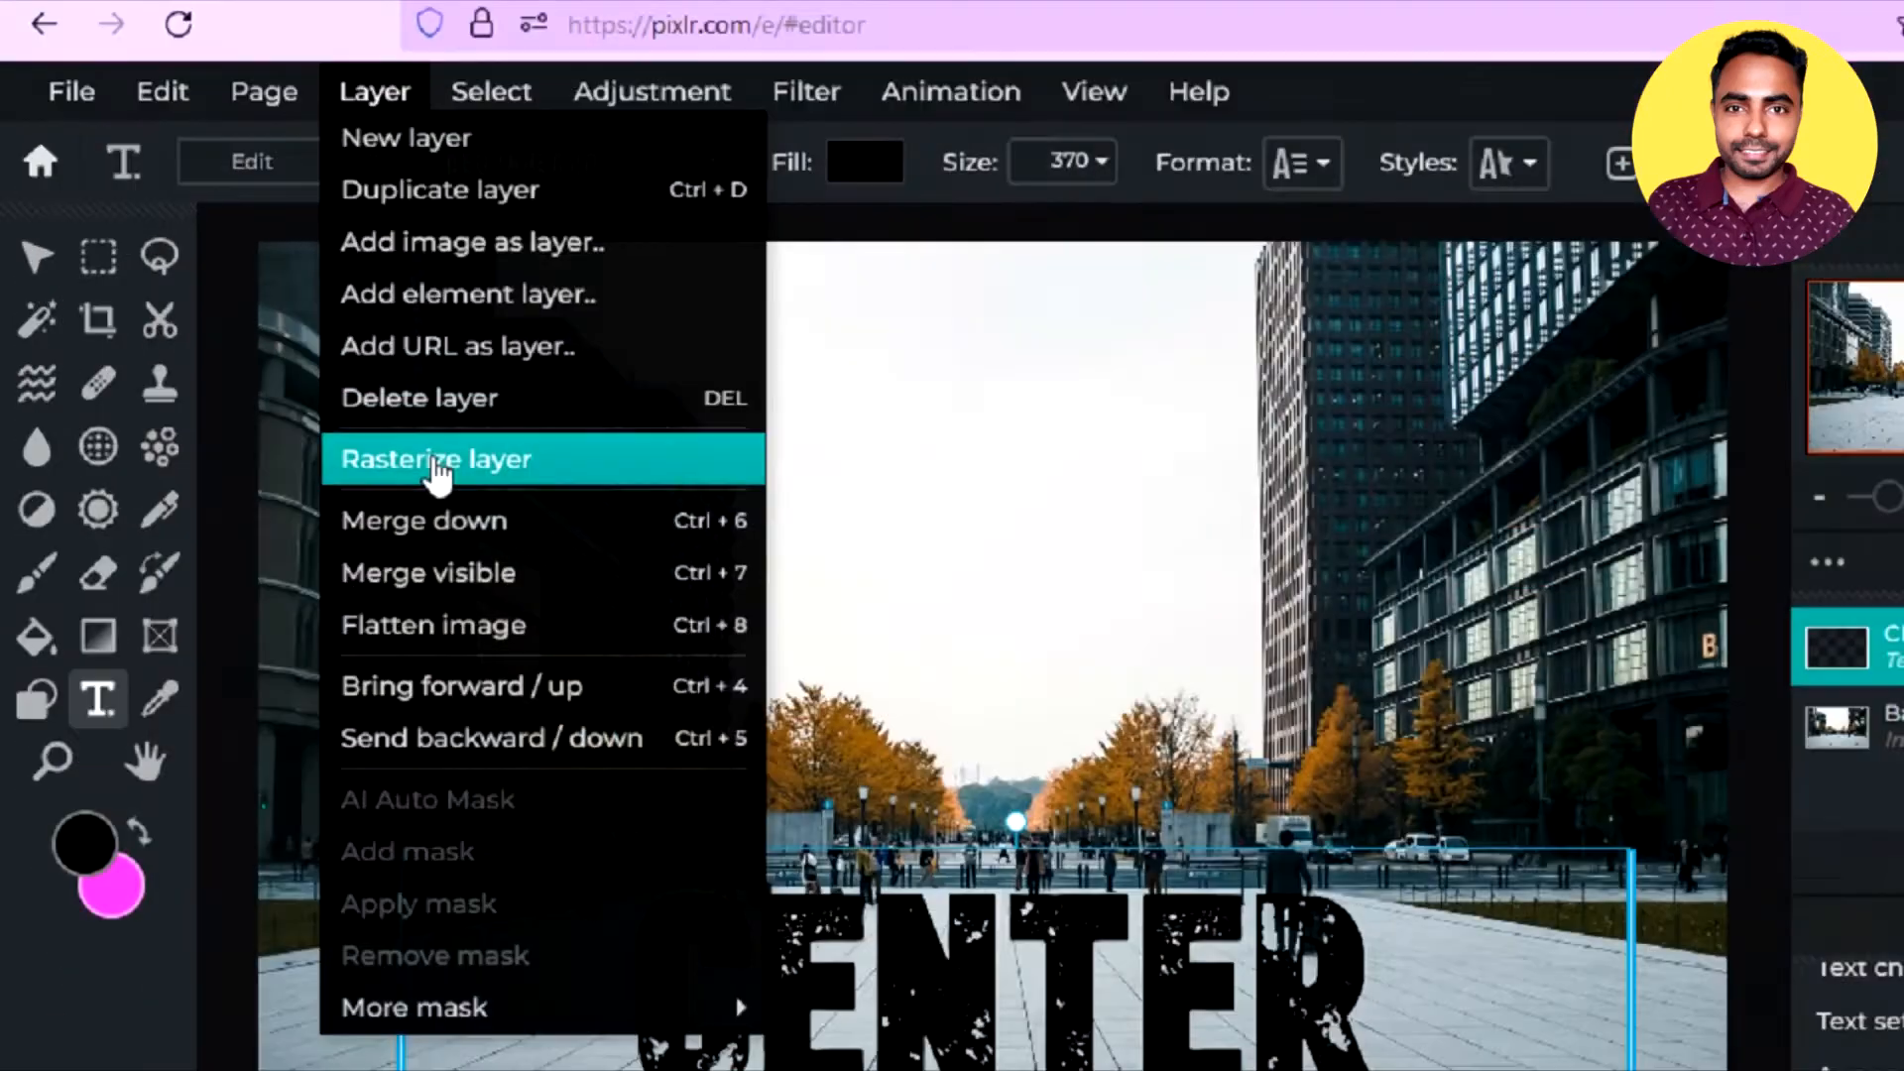
pyautogui.click(434, 459)
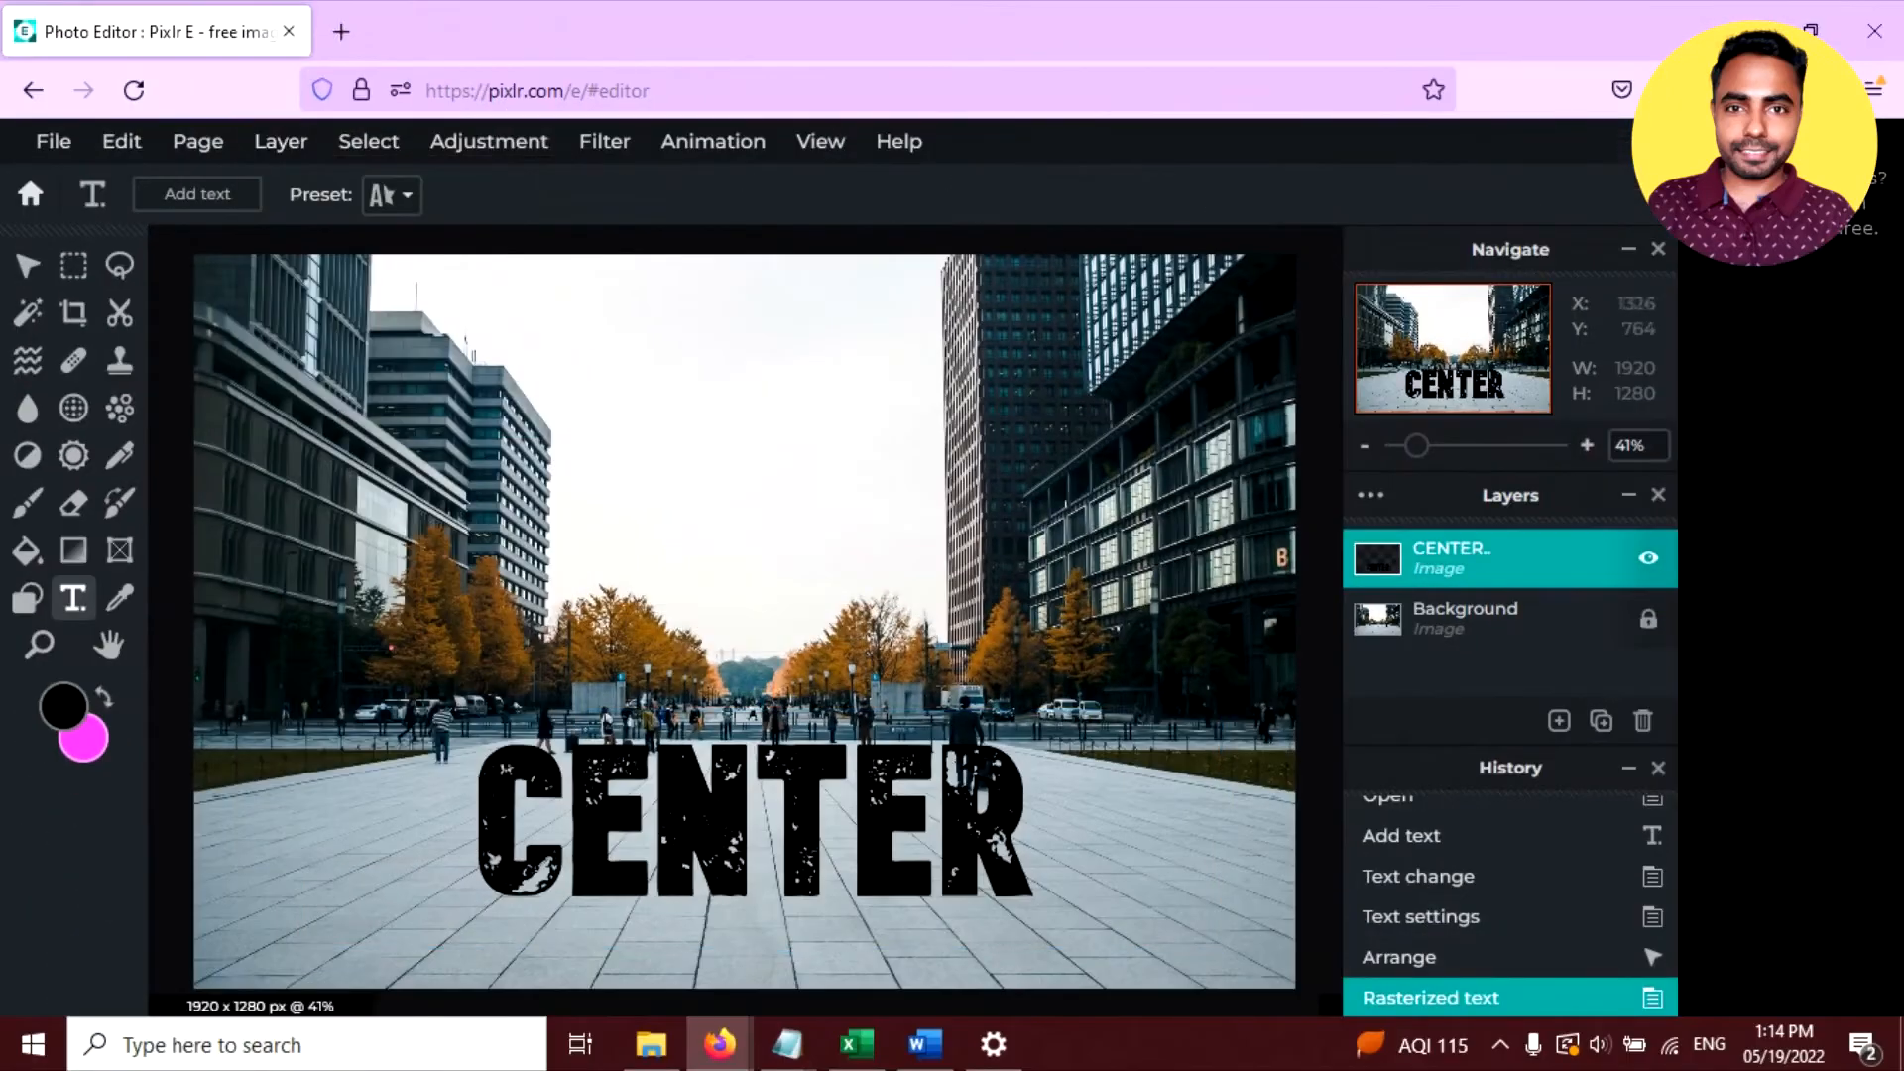
pyautogui.moveTo(28, 264)
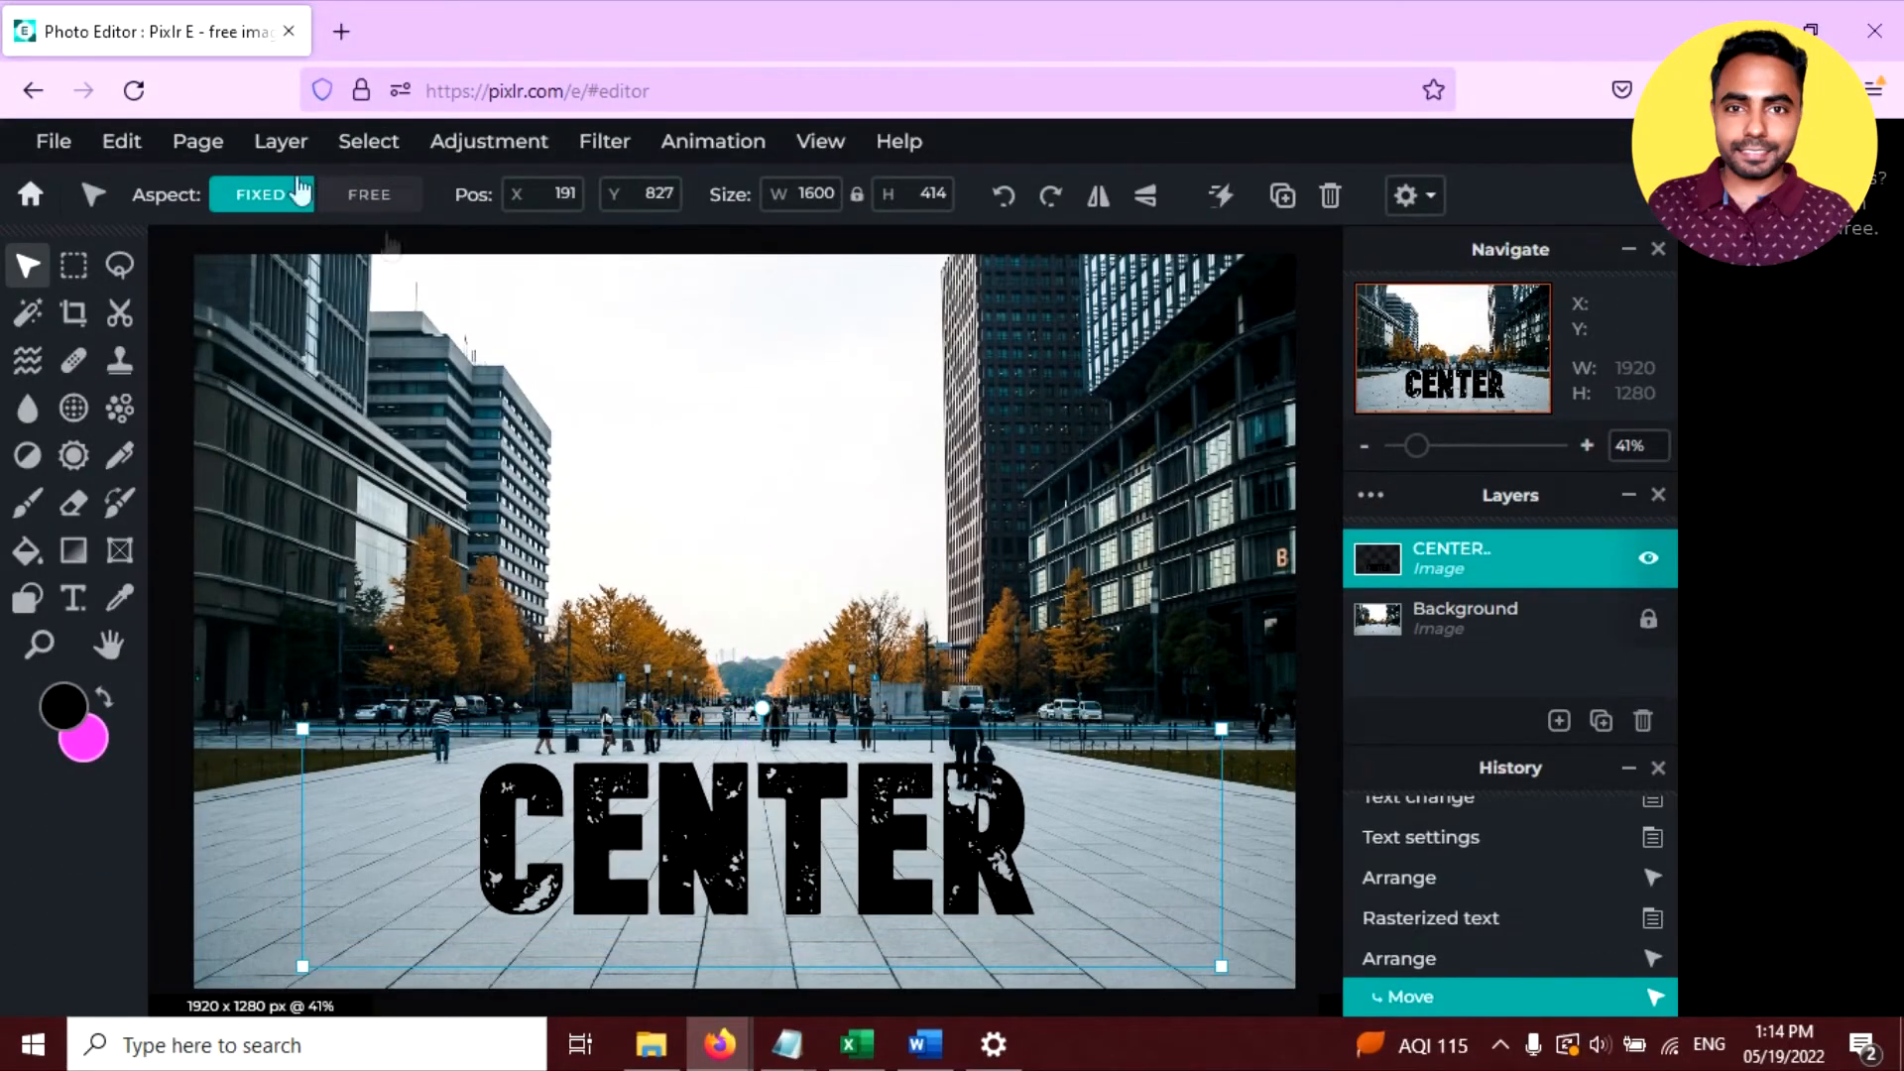
# Step: Free distort CENTER by pulling both top corners down and inward into perspective
pyautogui.click(120, 141)
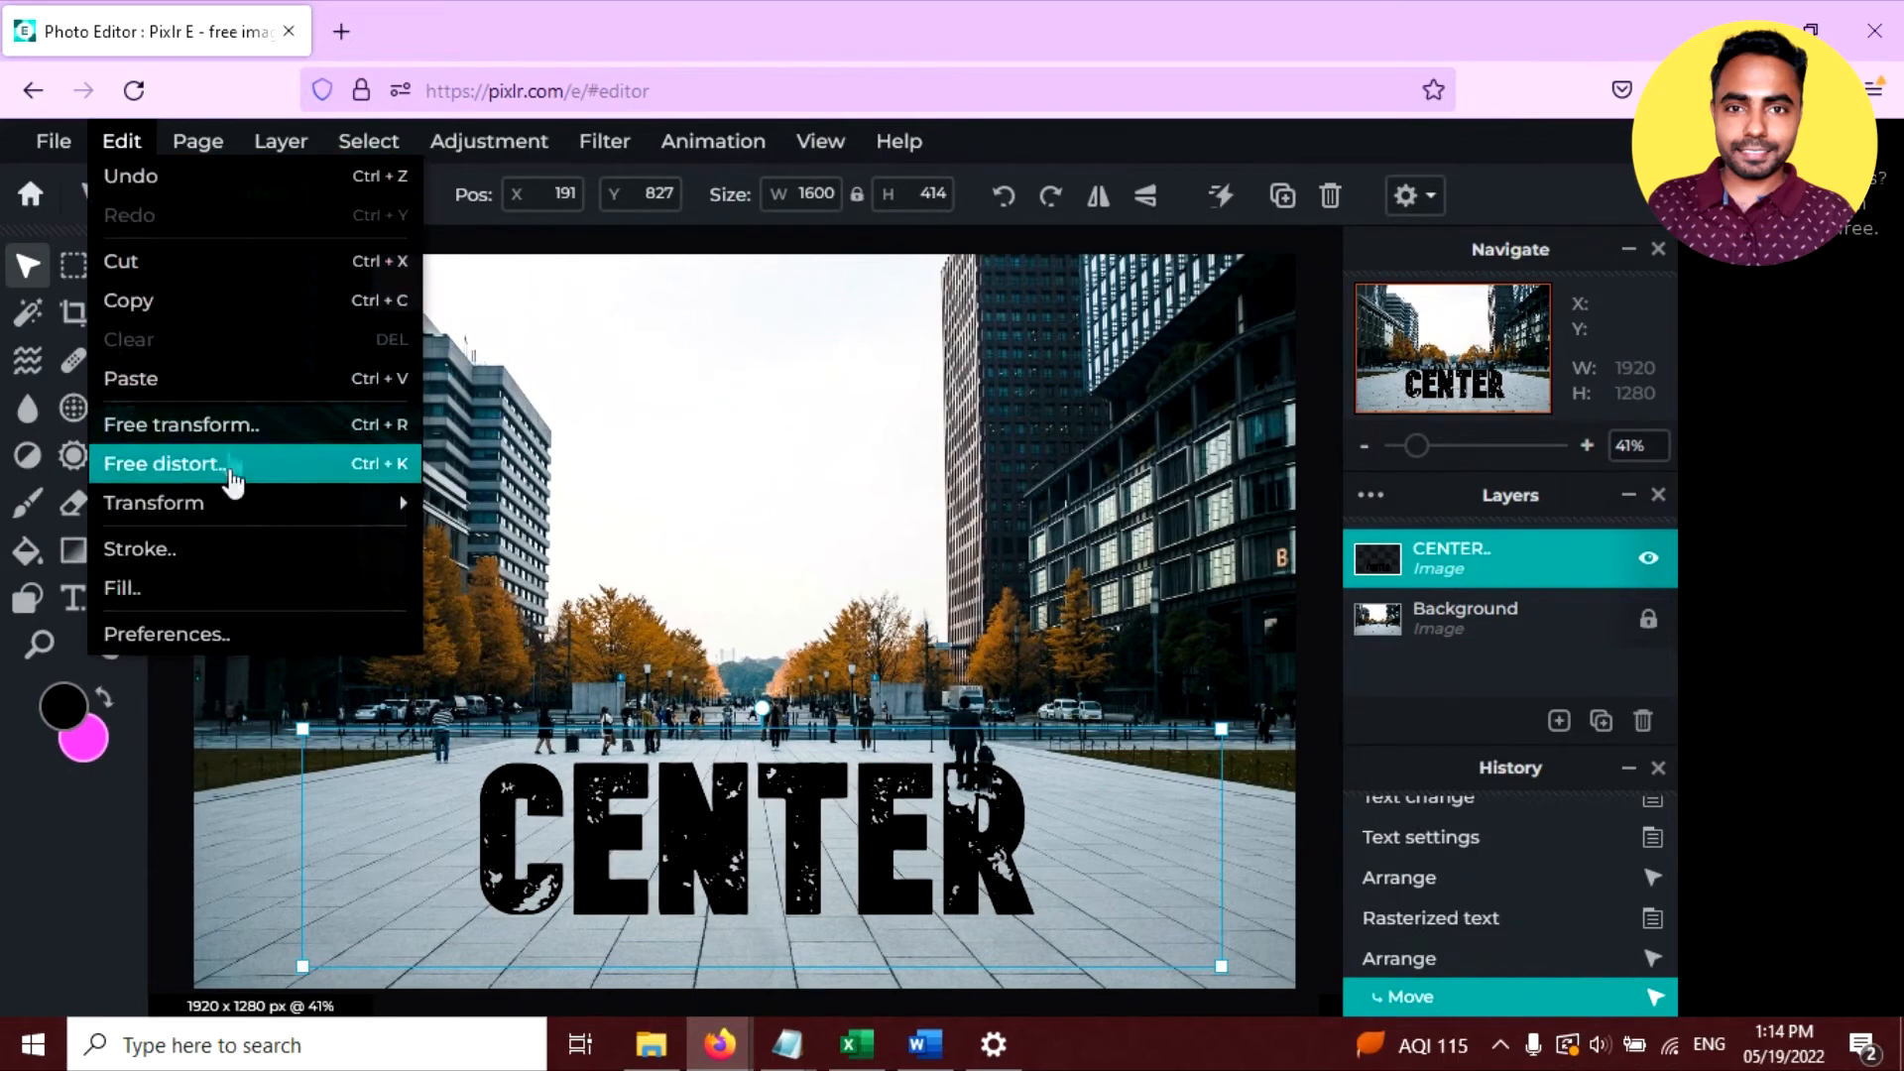
pyautogui.moveTo(182, 474)
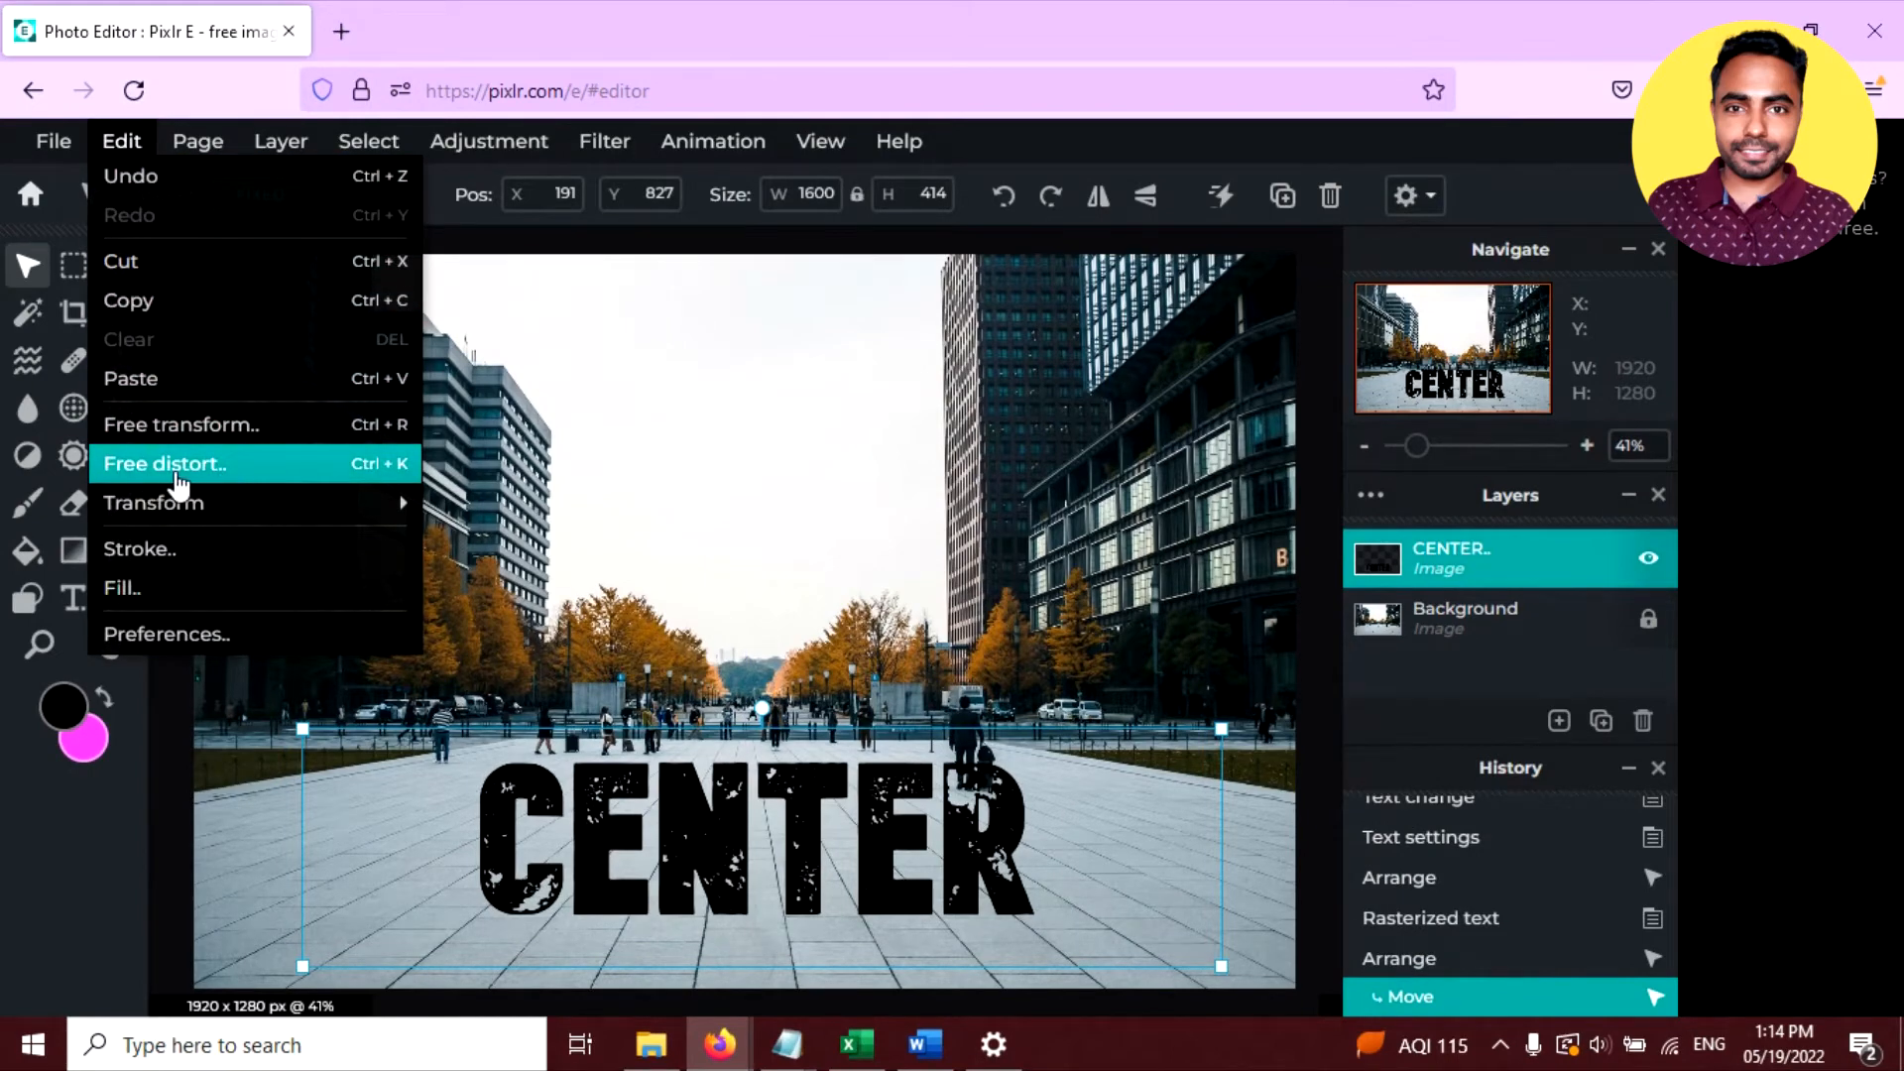
pyautogui.click(166, 464)
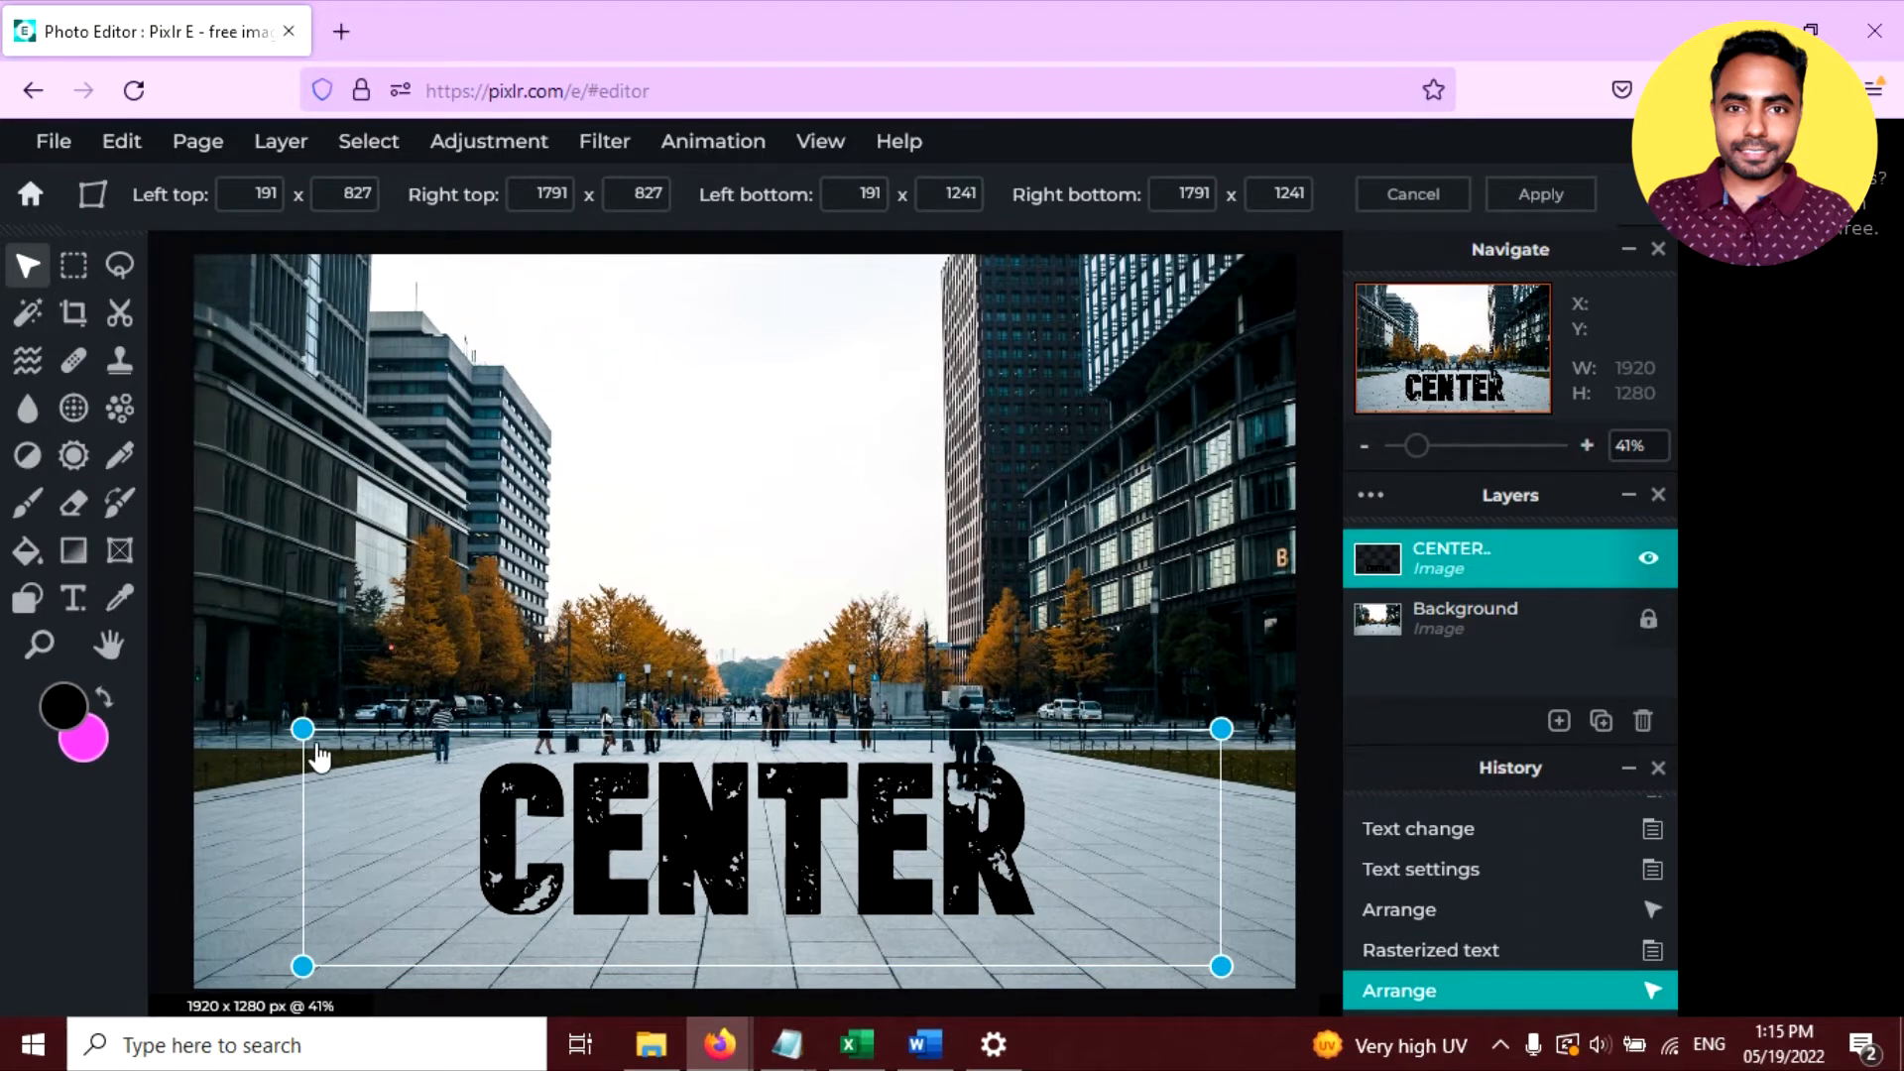
pyautogui.moveTo(303, 729); pyautogui.dragTo(319, 775)
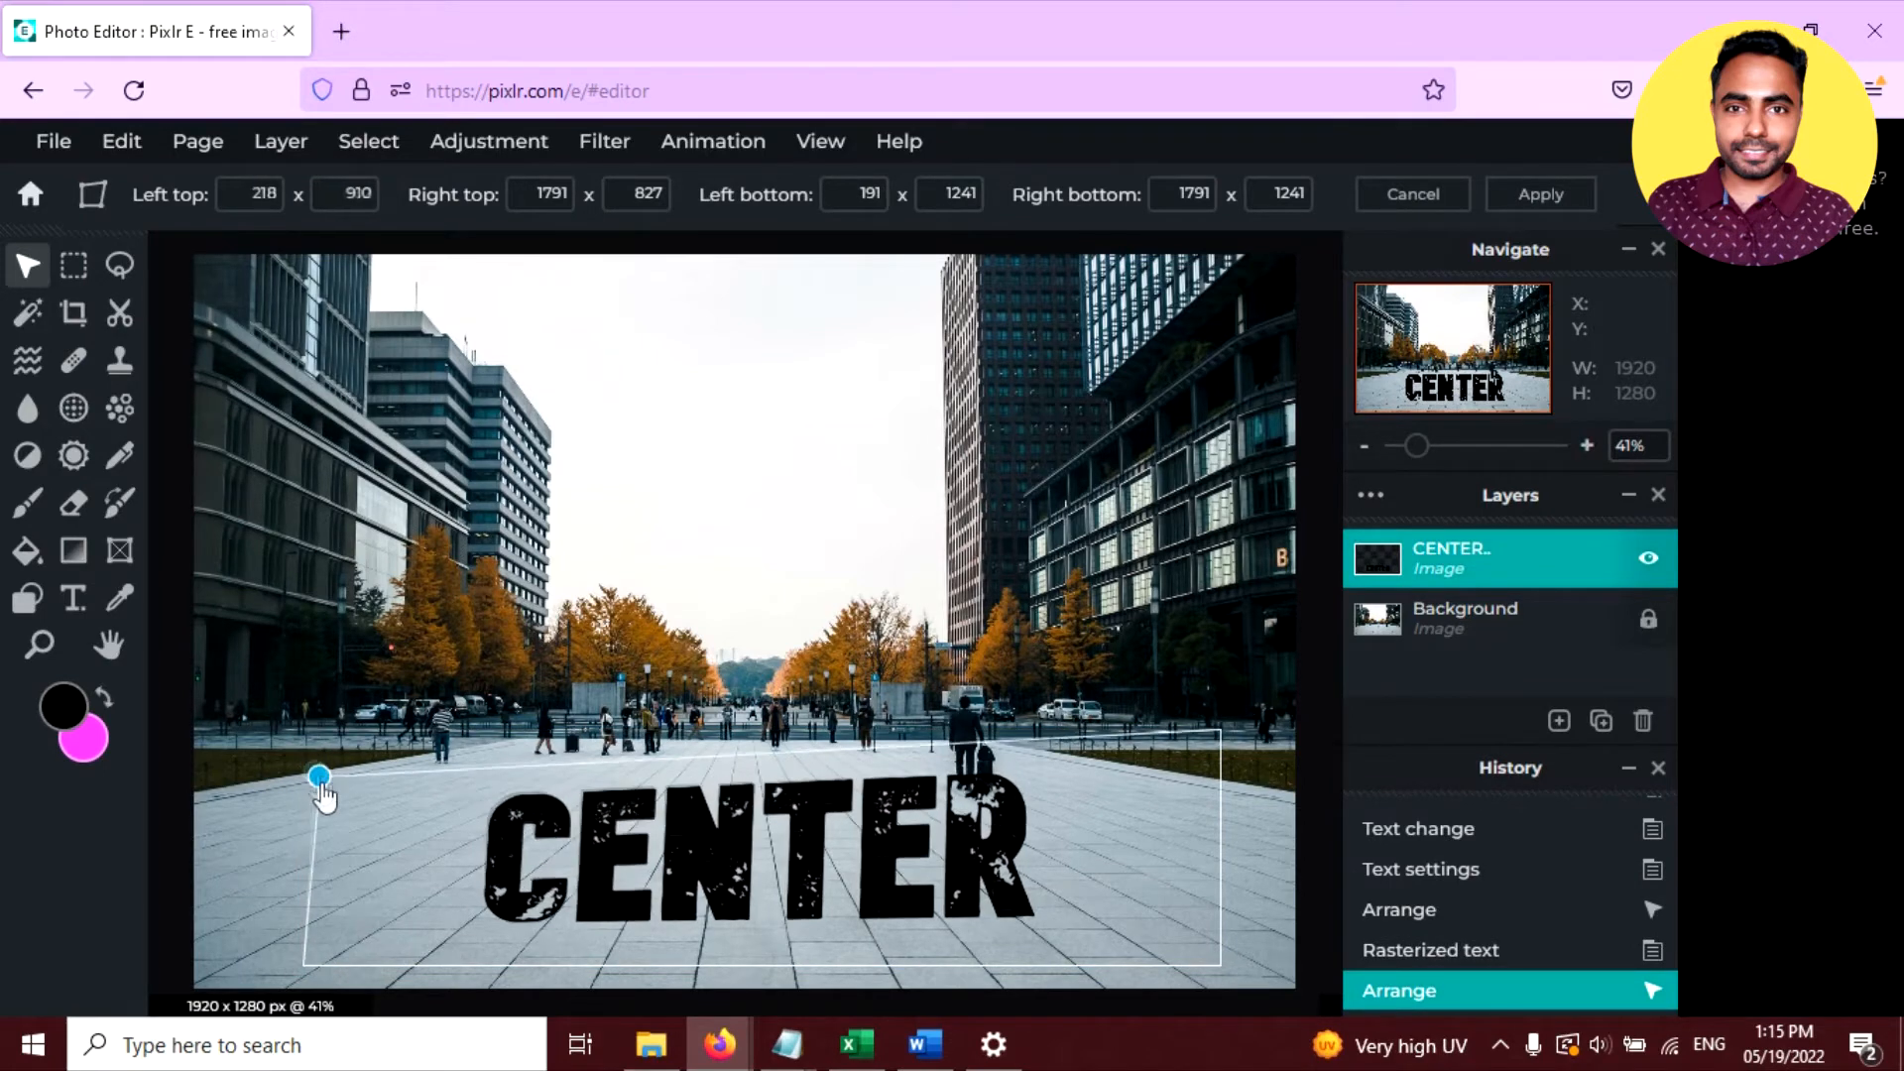
pyautogui.moveTo(317, 776); pyautogui.dragTo(361, 850)
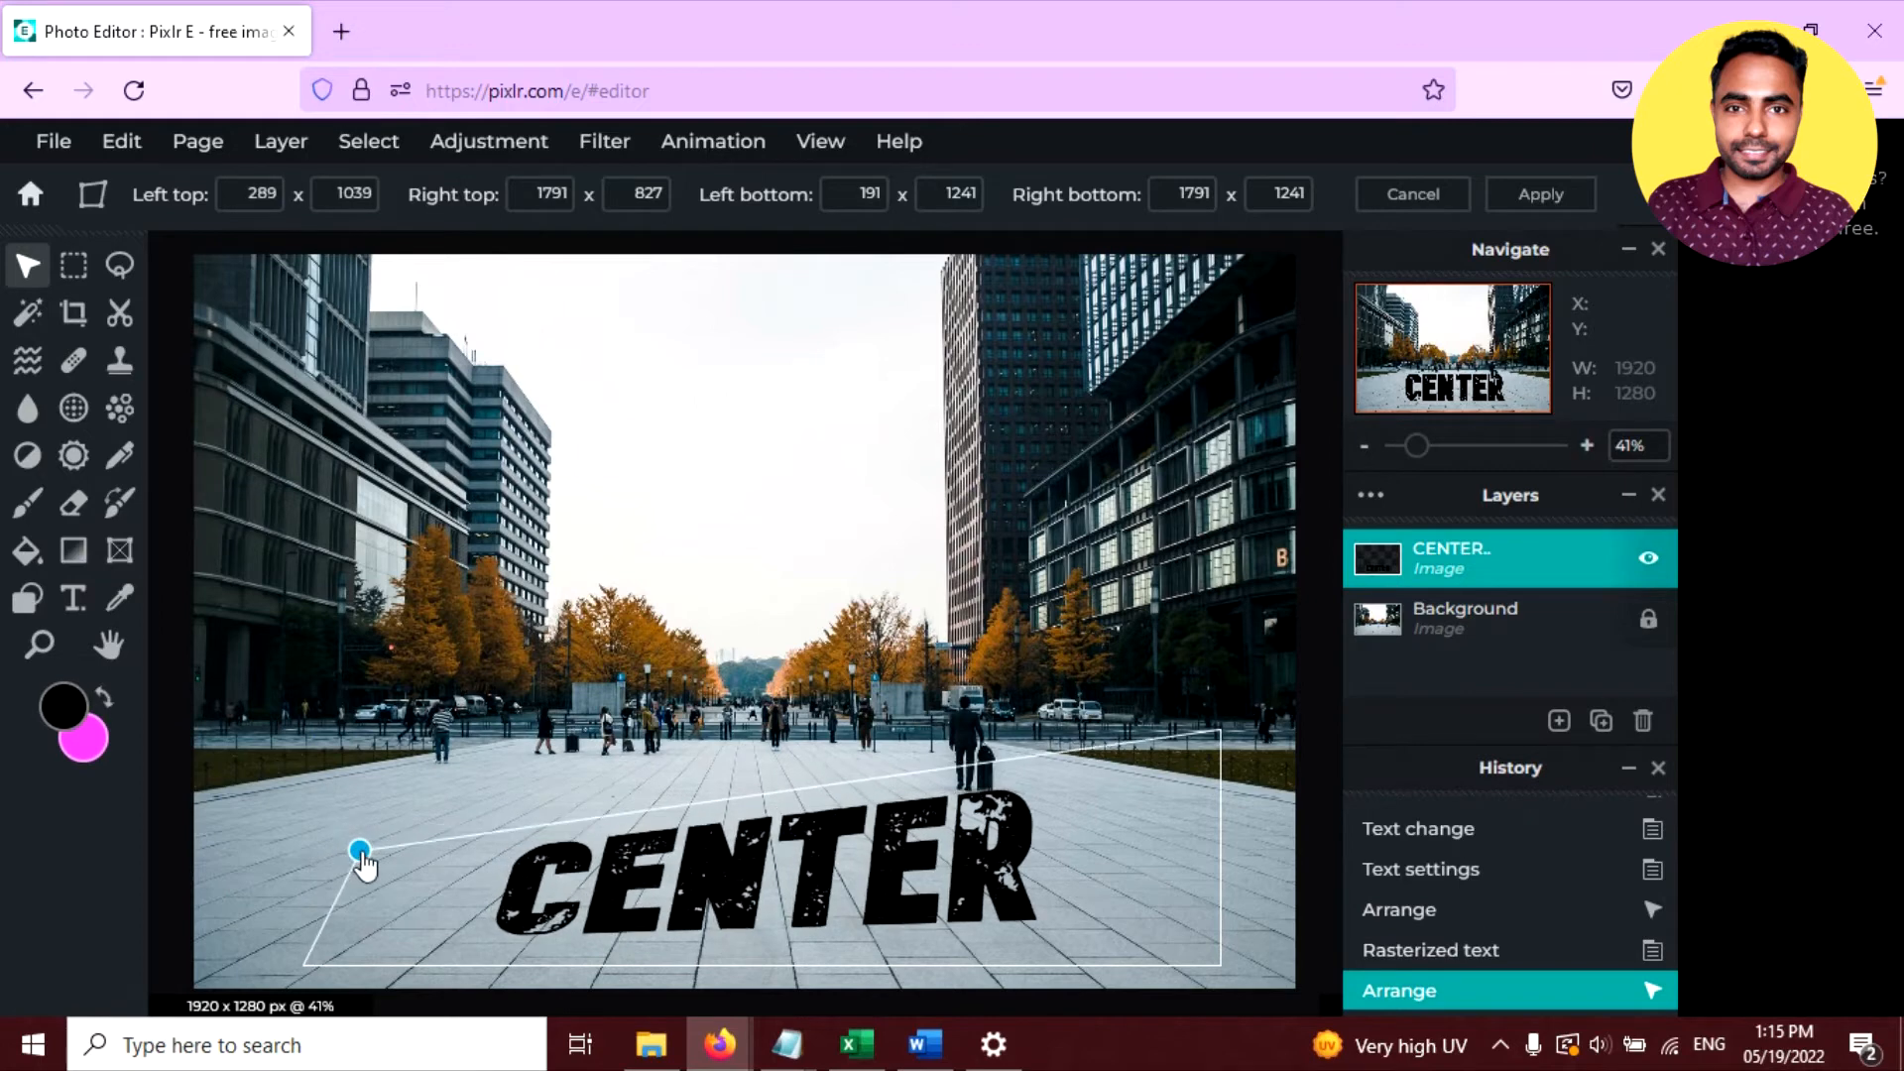
pyautogui.moveTo(361, 850); pyautogui.dragTo(369, 864)
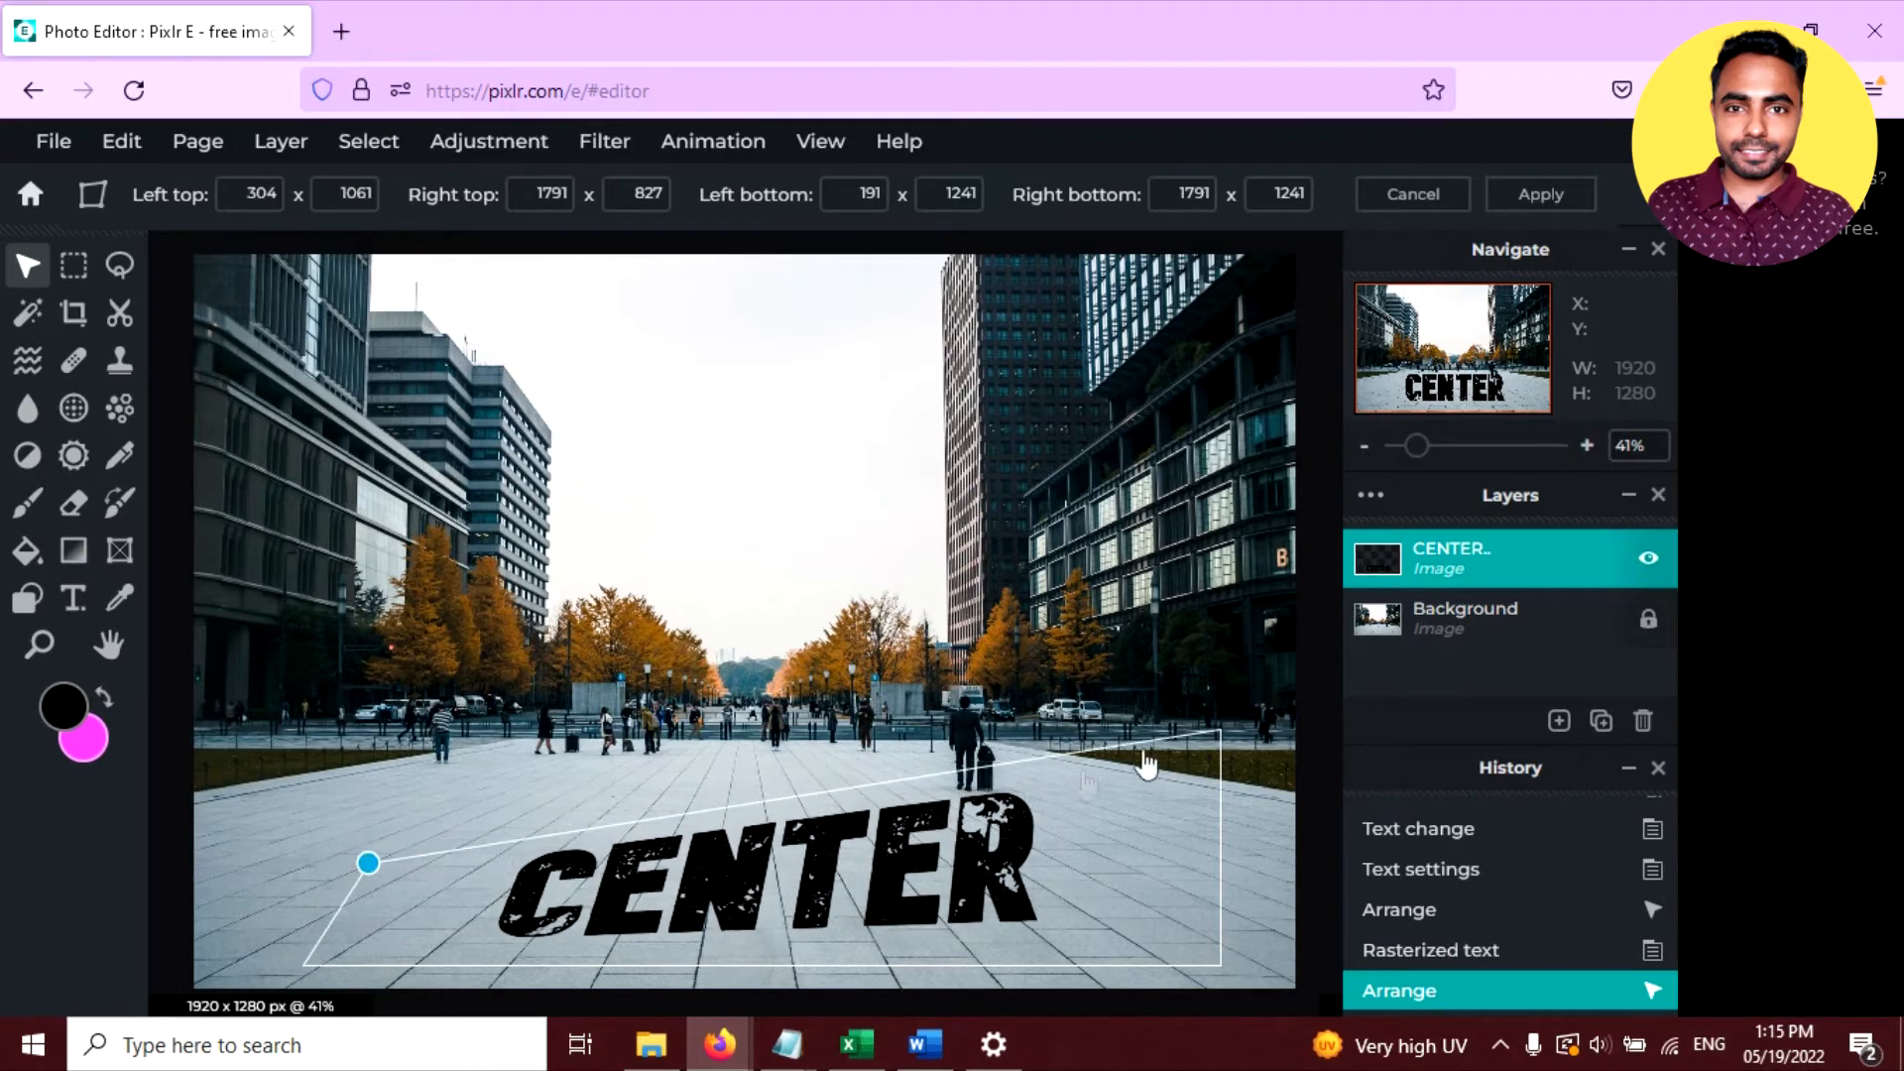
pyautogui.moveTo(1147, 763); pyautogui.dragTo(1151, 795)
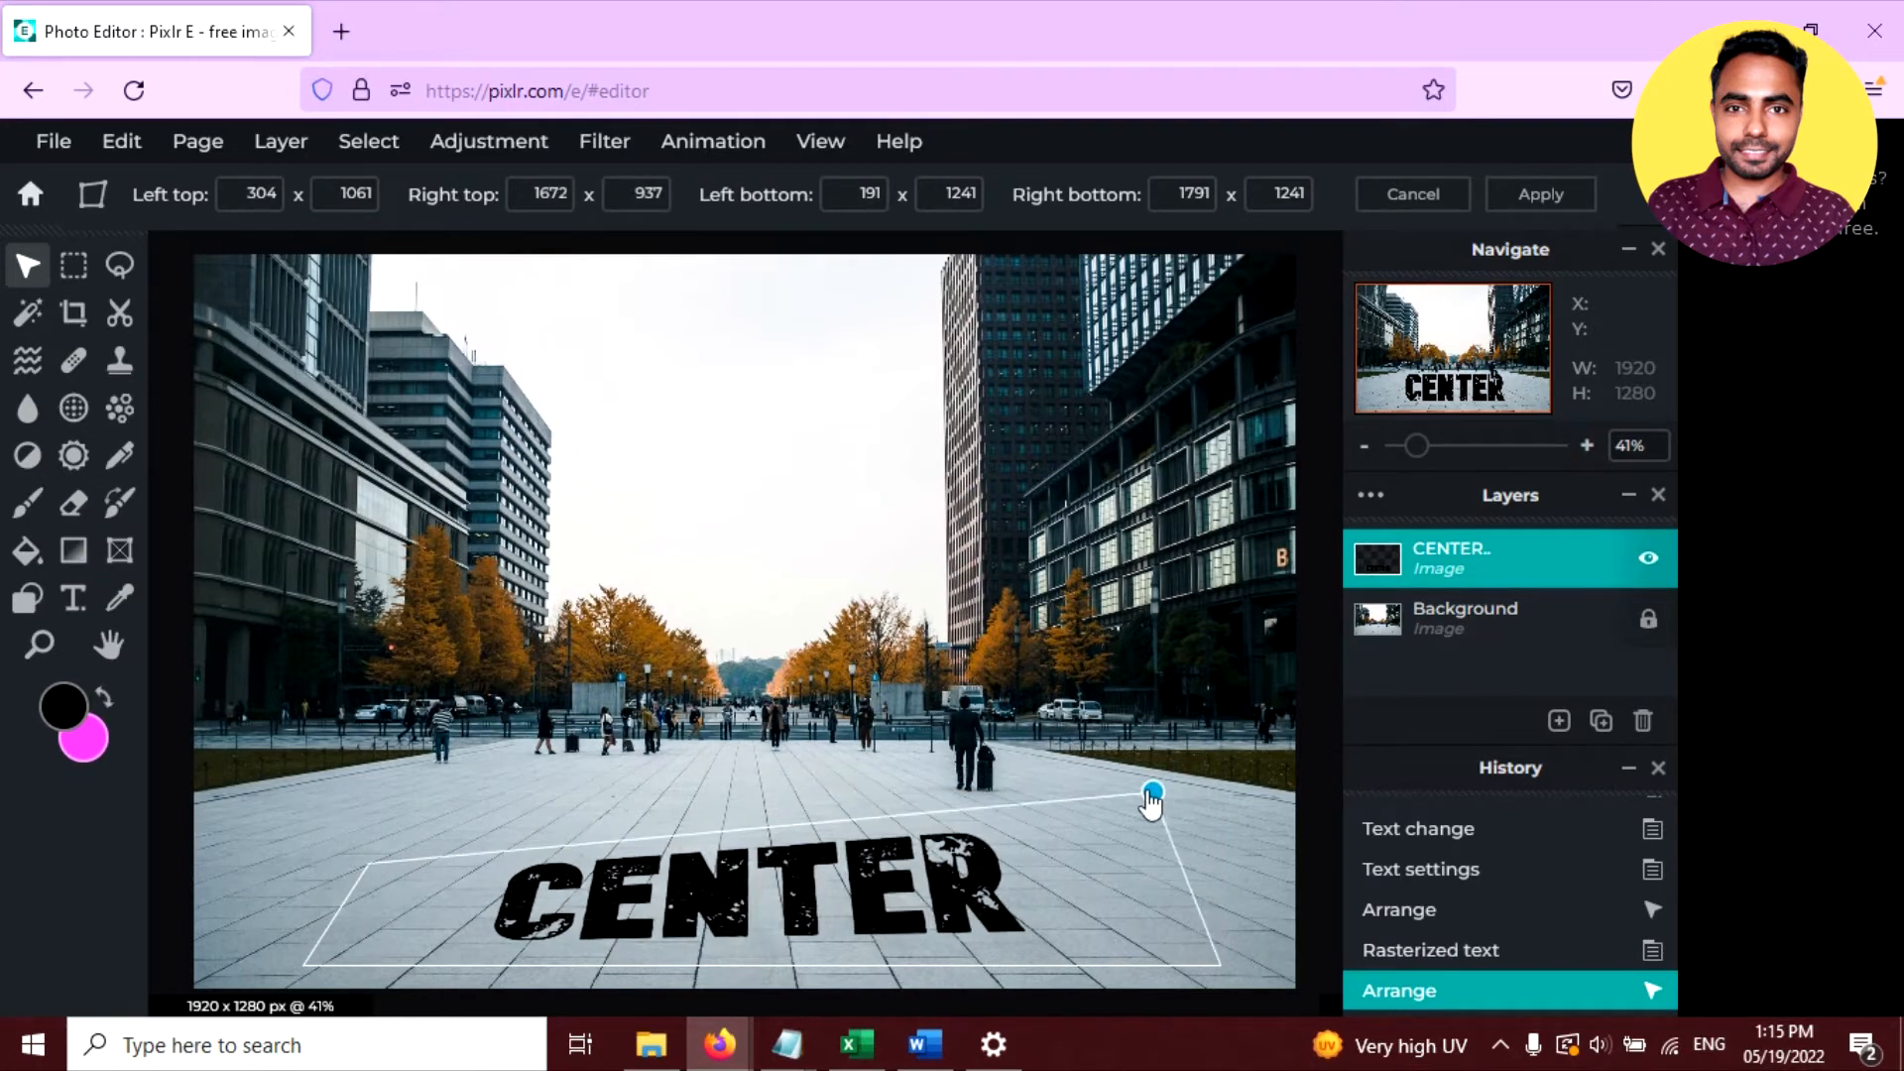
pyautogui.moveTo(1151, 791); pyautogui.dragTo(1162, 862)
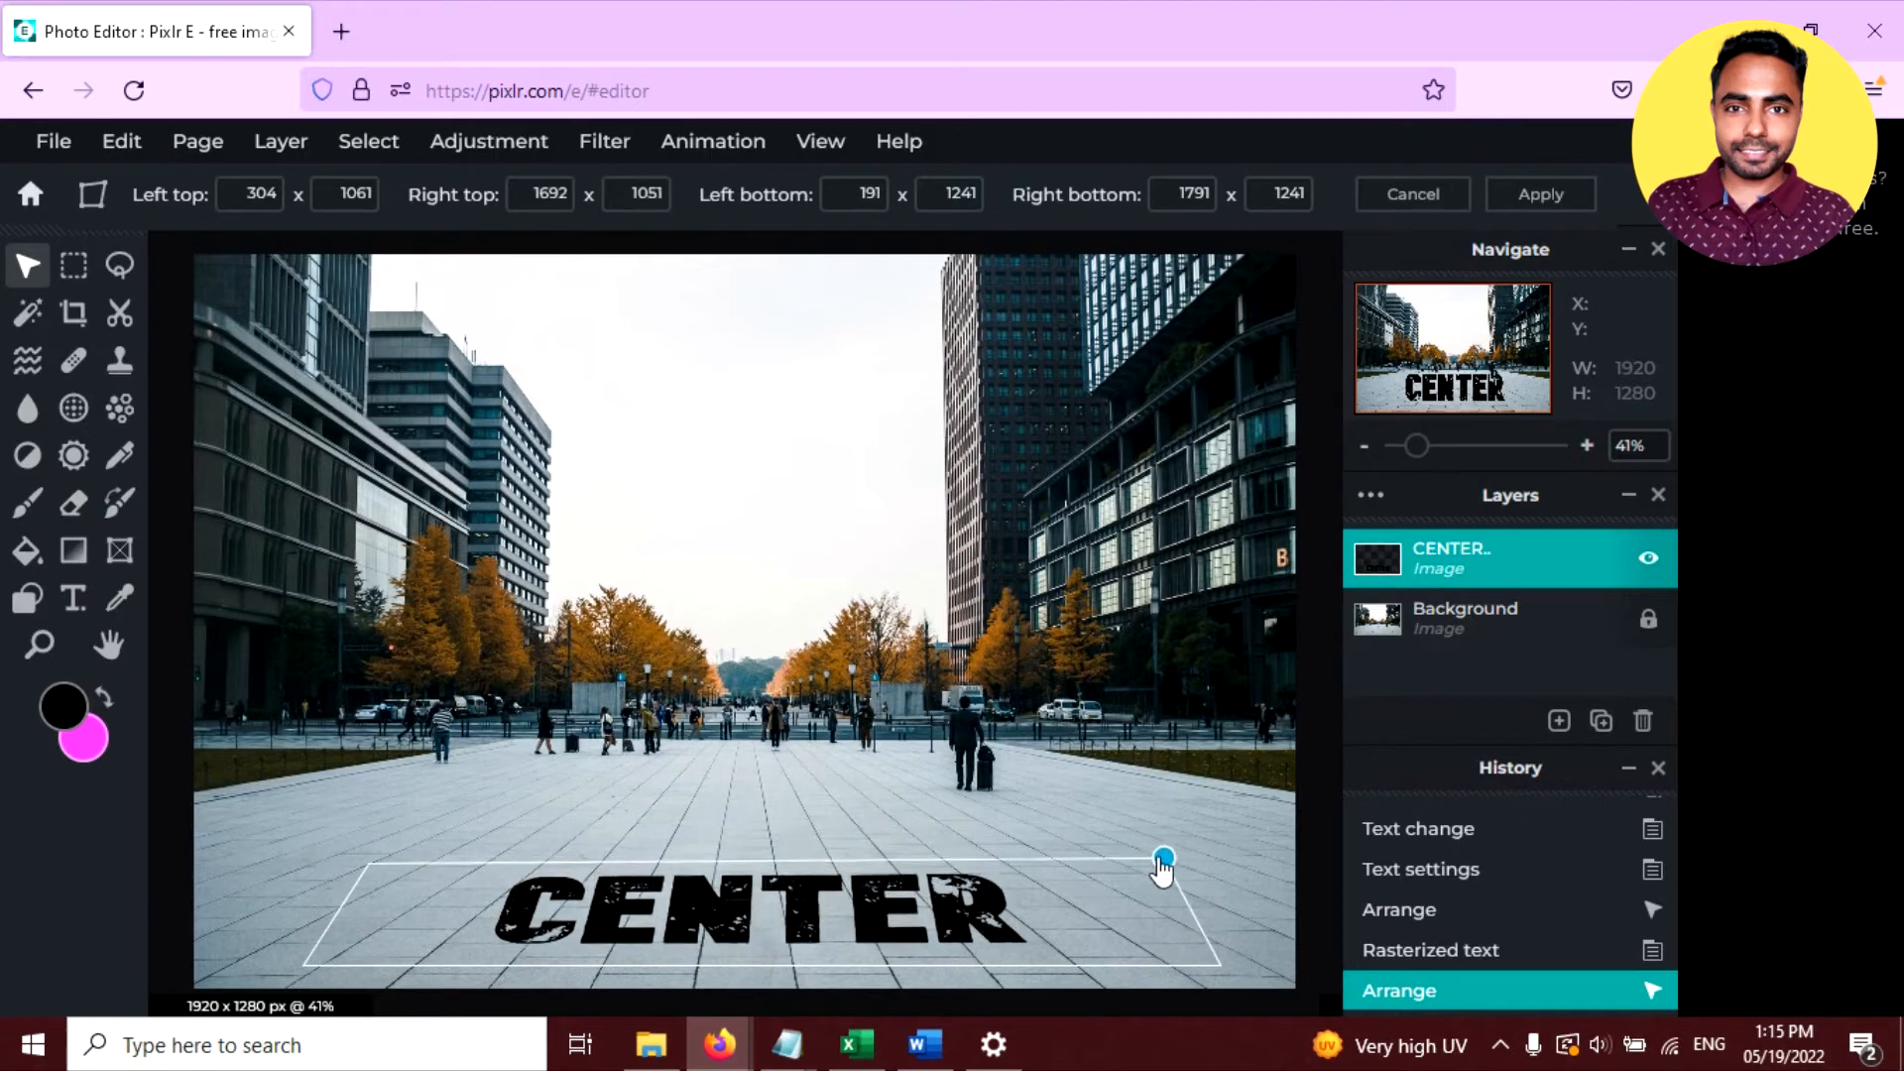
pyautogui.moveTo(1162, 856); pyautogui.dragTo(1157, 865)
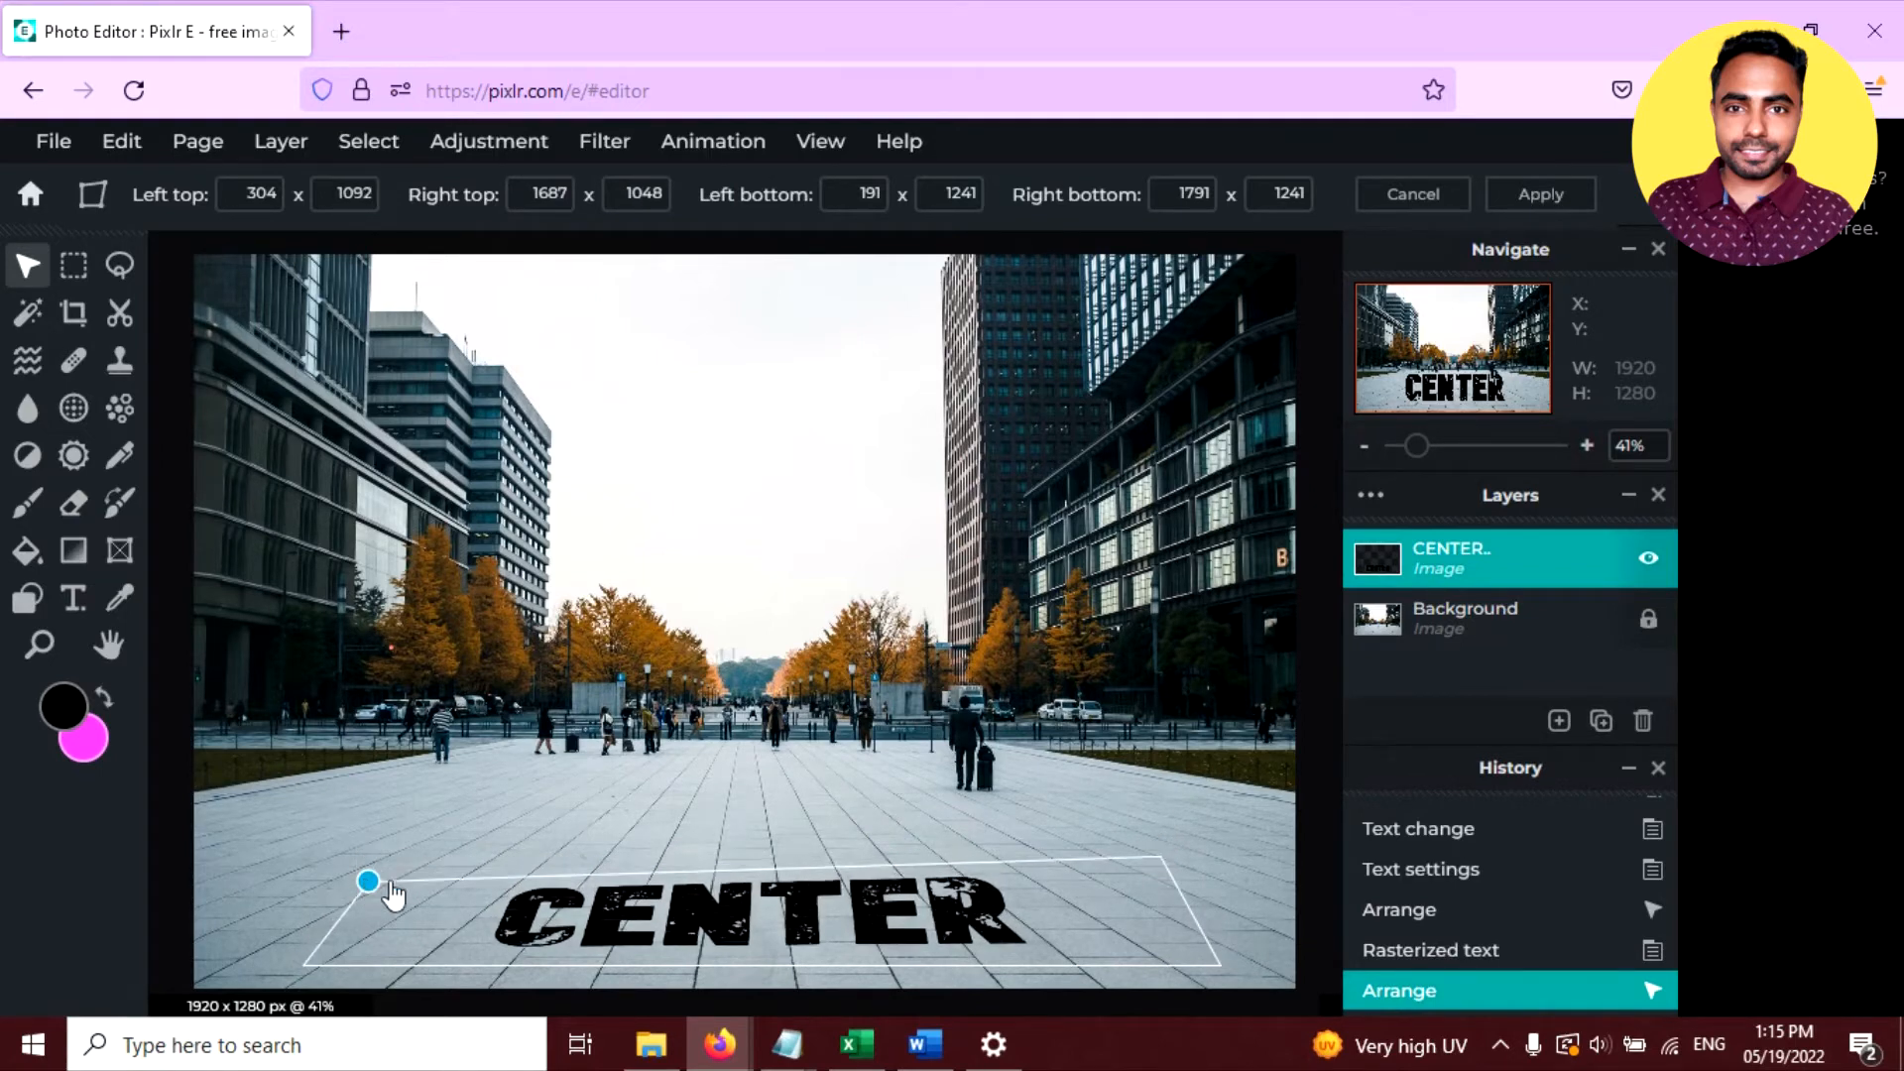
pyautogui.moveTo(369, 880); pyautogui.dragTo(1160, 862)
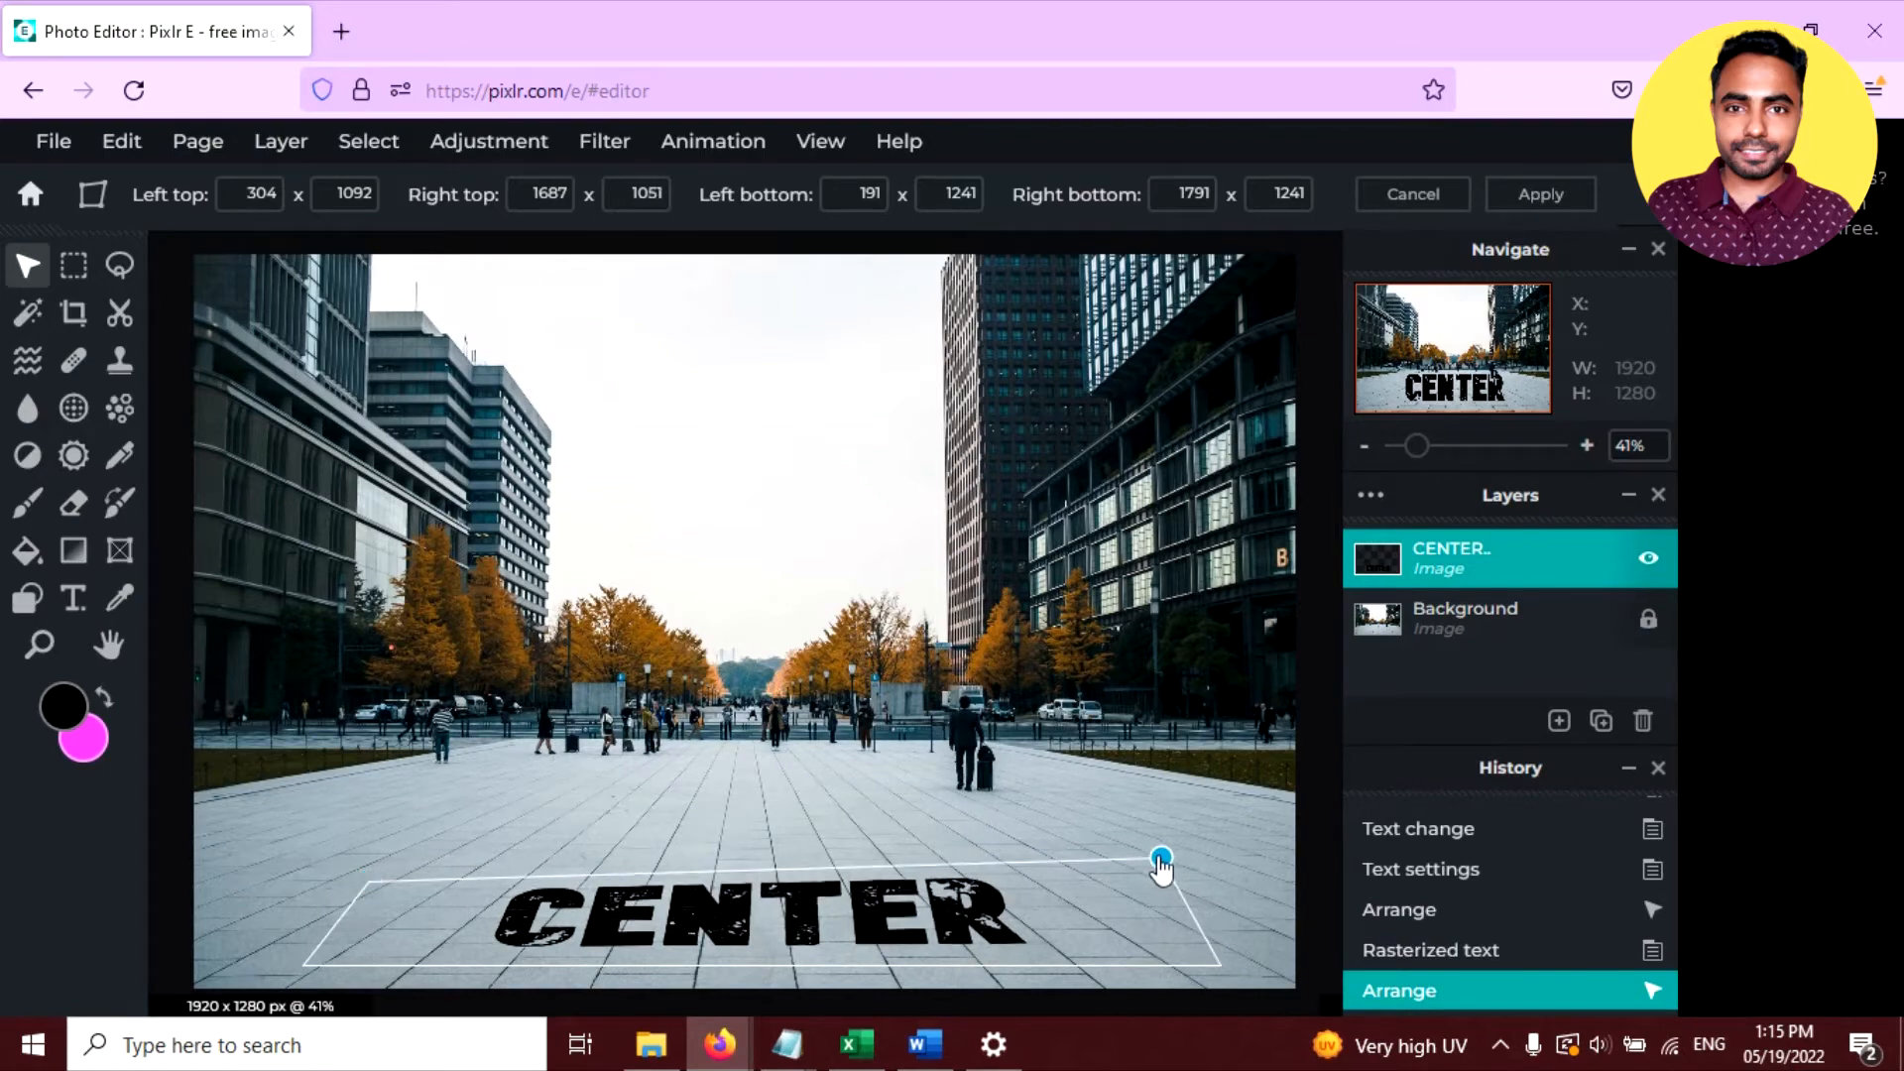
pyautogui.moveTo(1160, 859); pyautogui.dragTo(1168, 875)
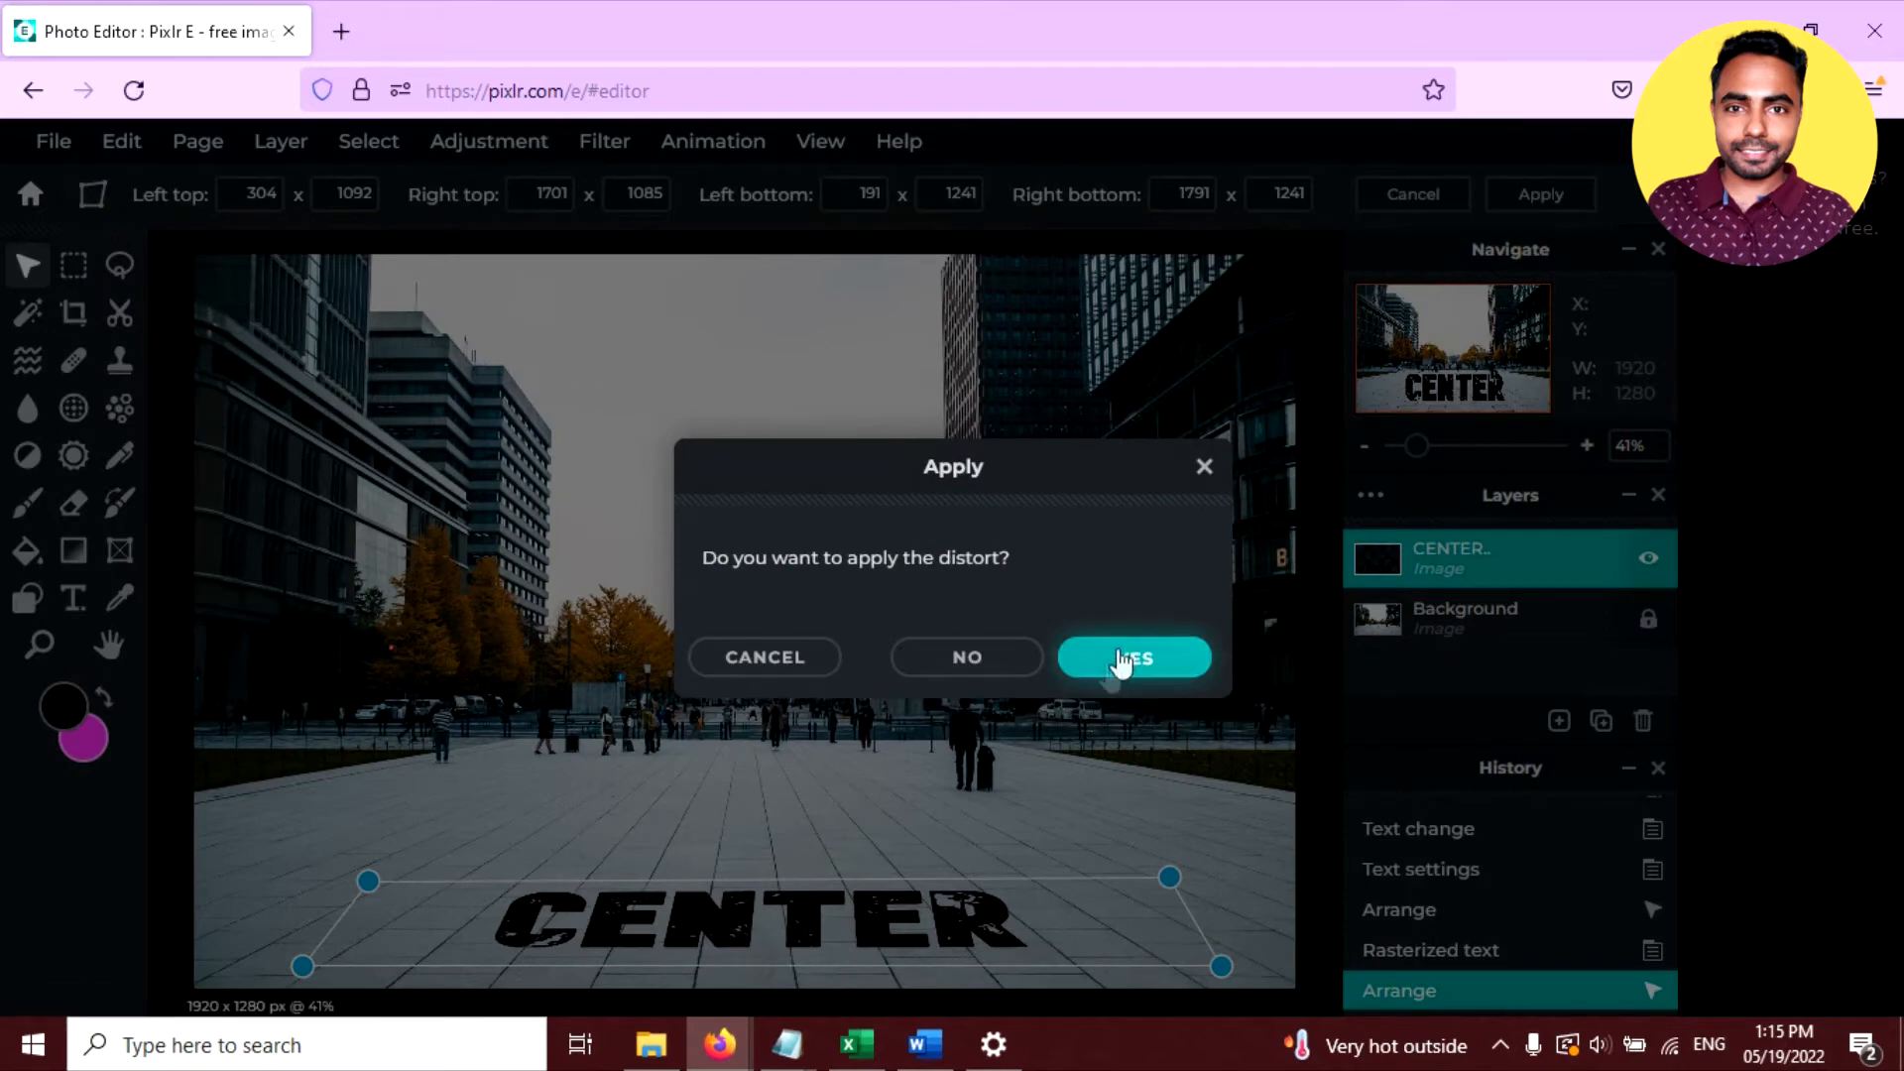
# Step: Apply the perspective distortion and open the CENTER layer's settings
pyautogui.click(1132, 657)
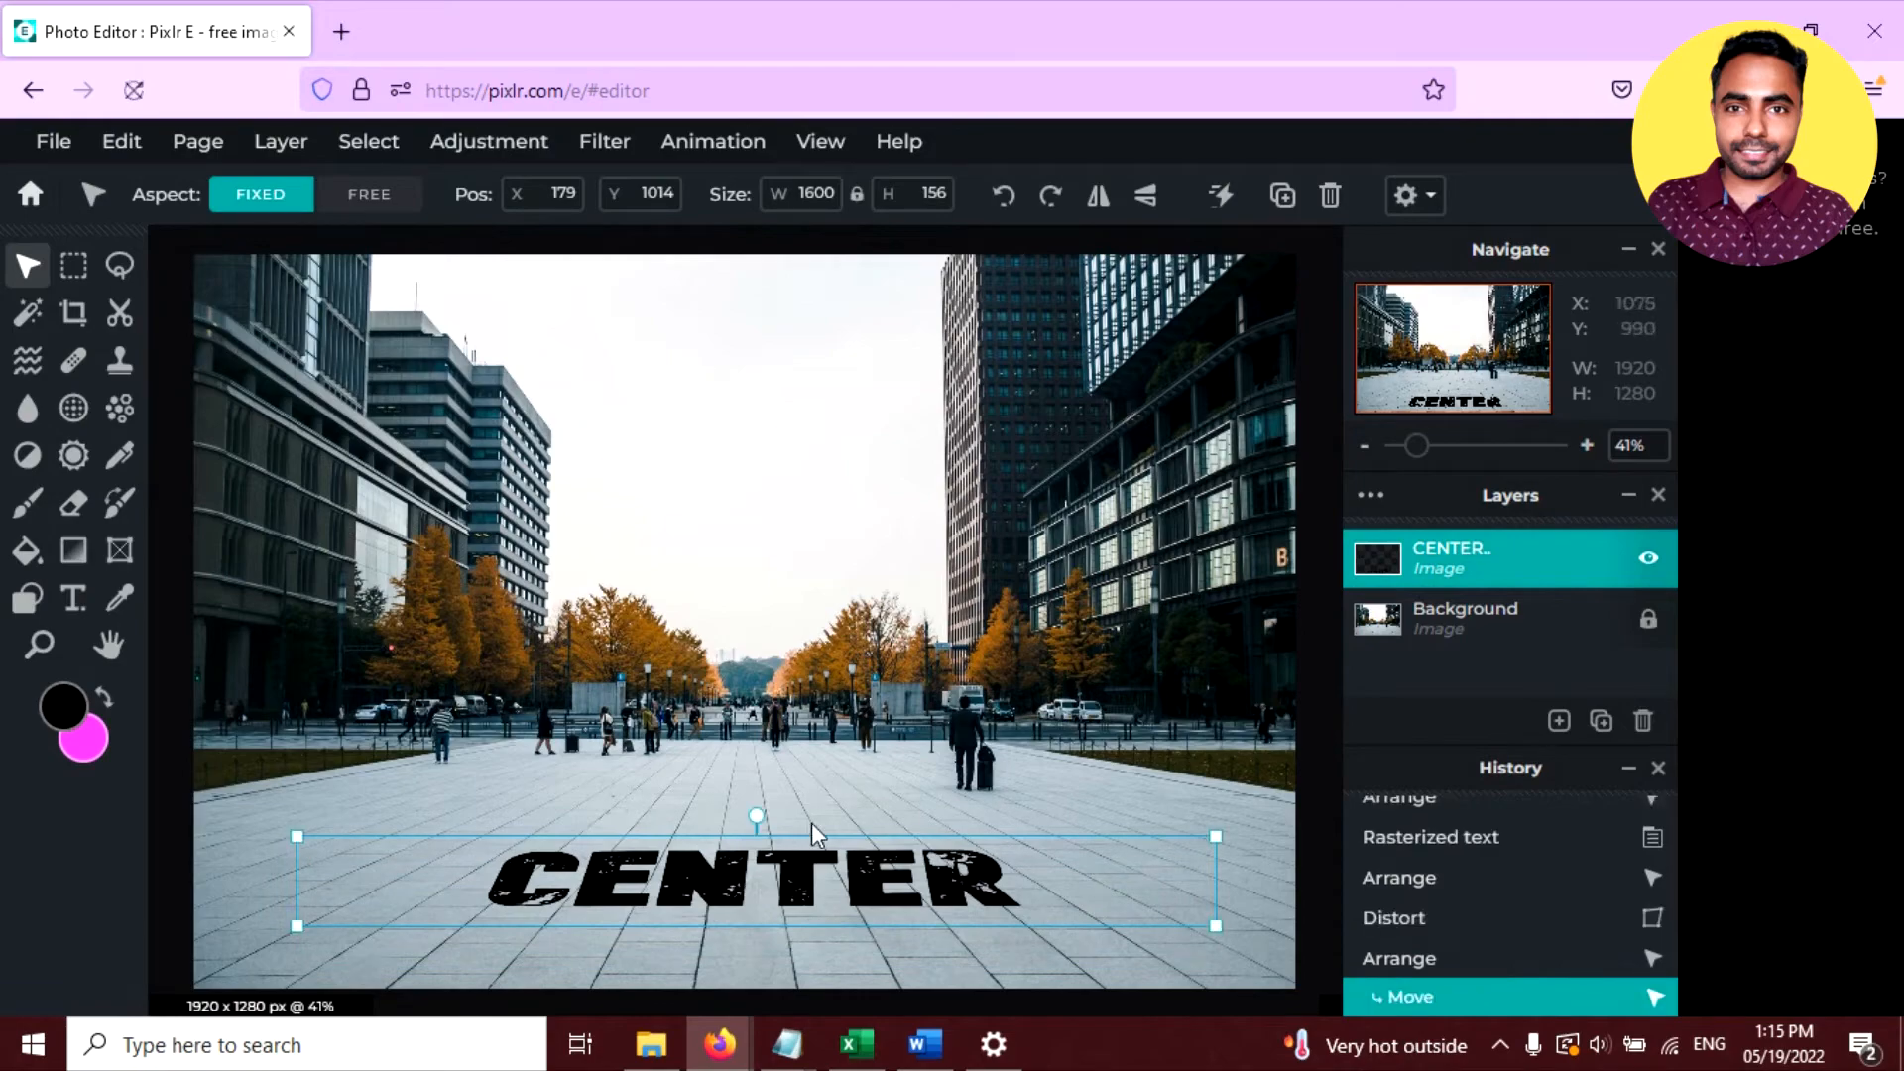
pyautogui.doubleClick(1505, 559)
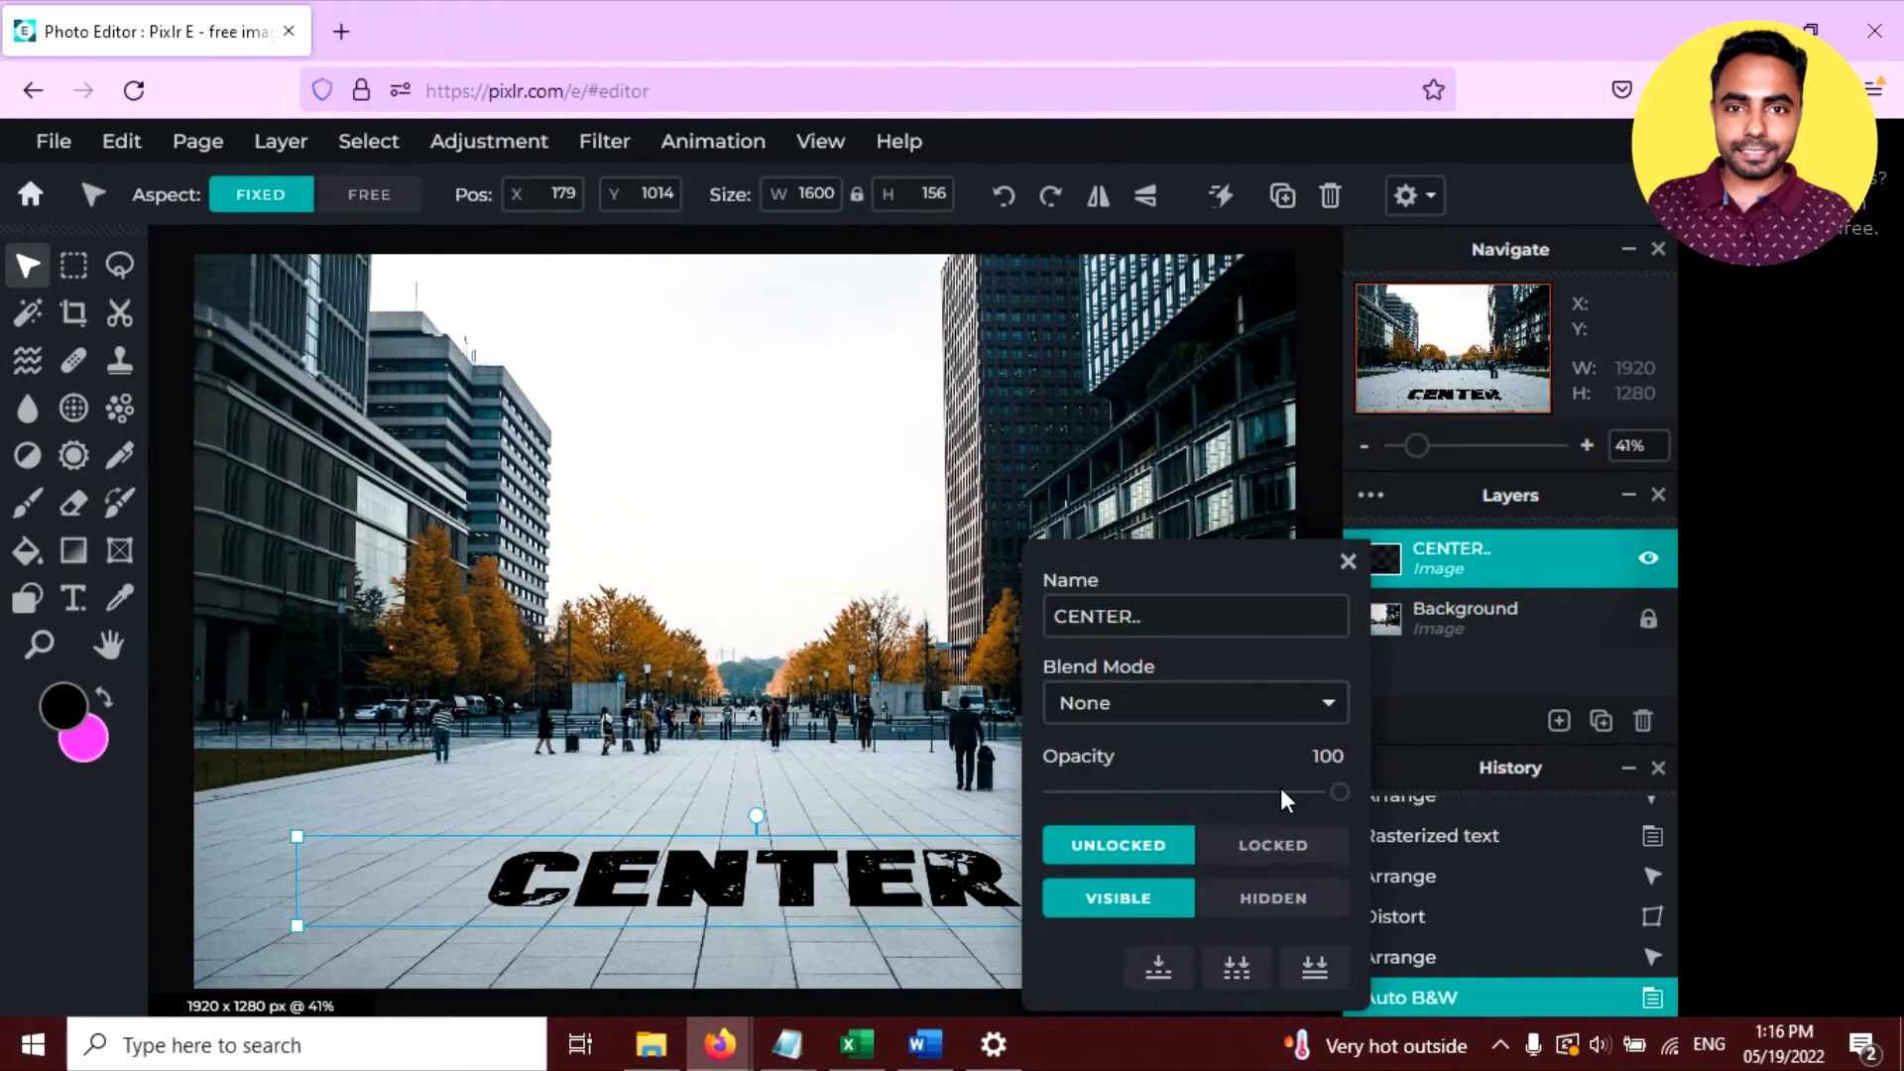
# Step: Set the CENTER layer opacity to 58, then select the Background layer
pyautogui.moveTo(1336, 791); pyautogui.dragTo(1221, 791)
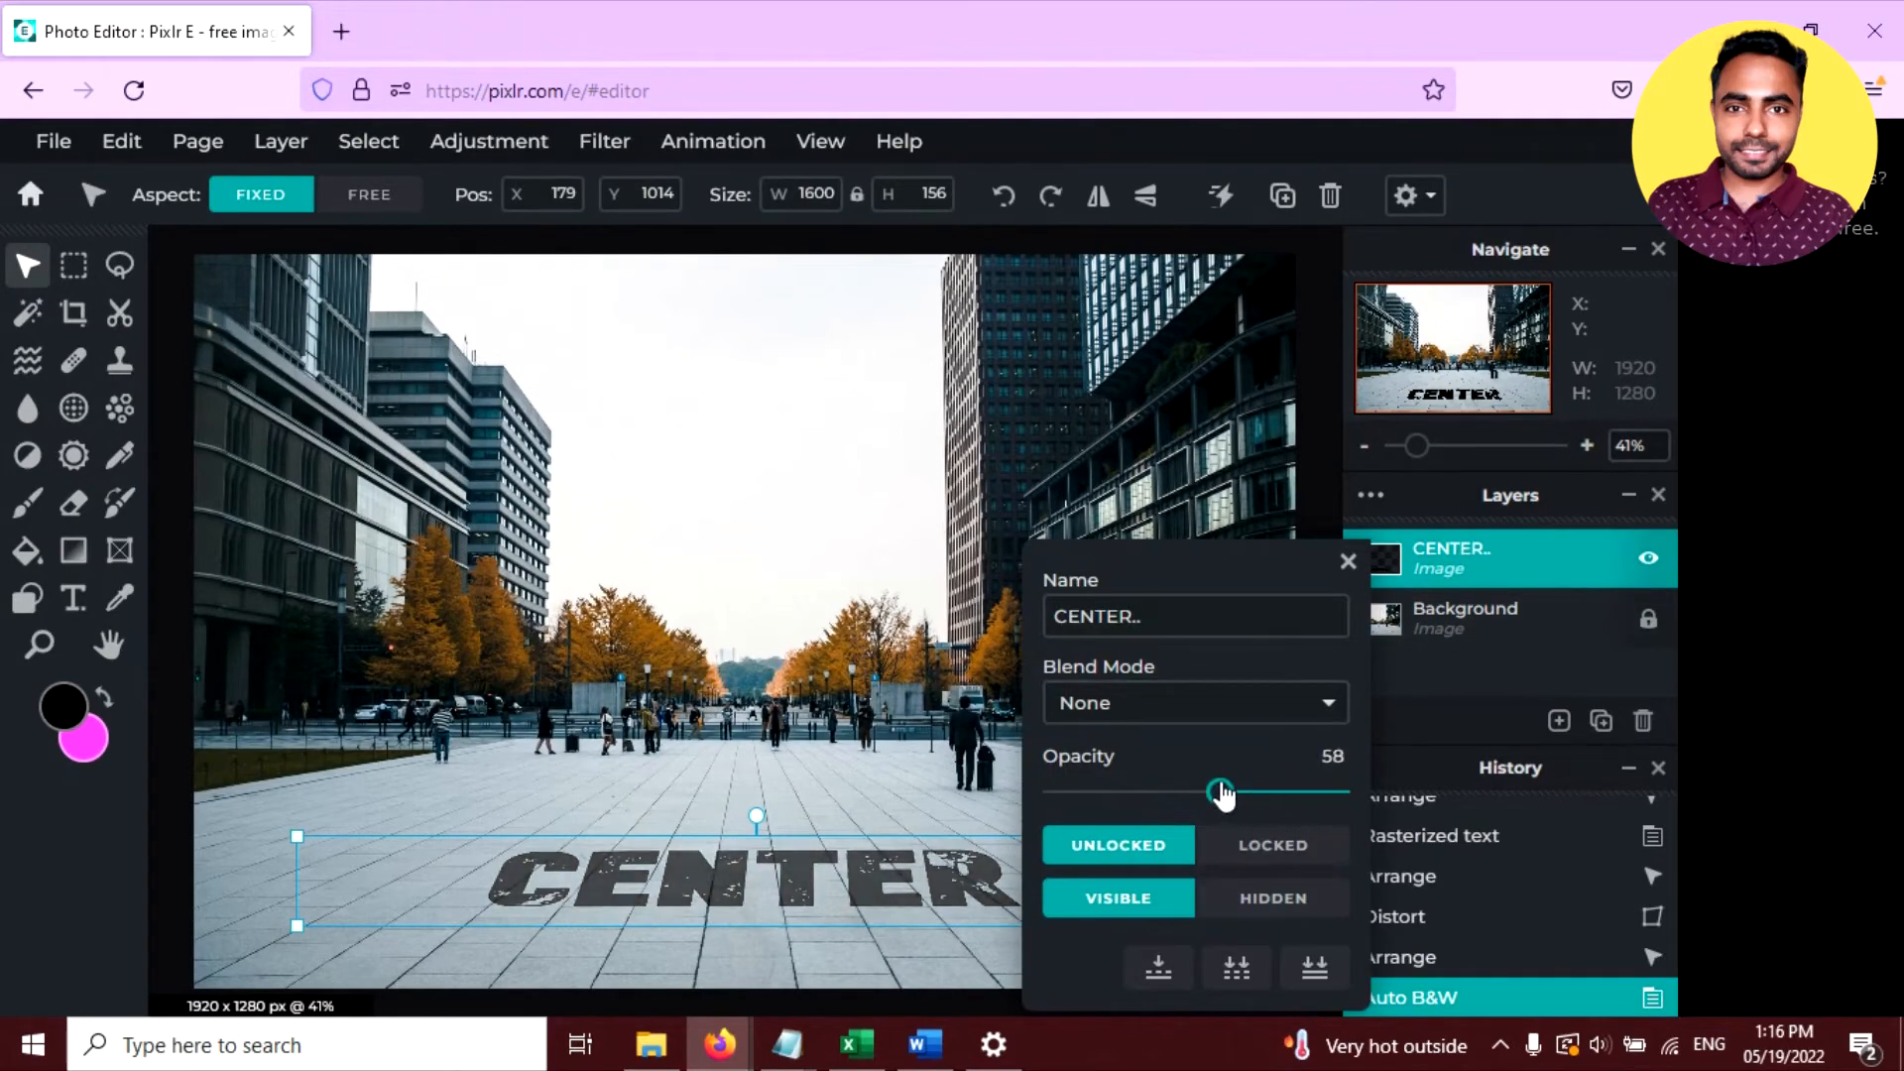
pyautogui.click(1466, 618)
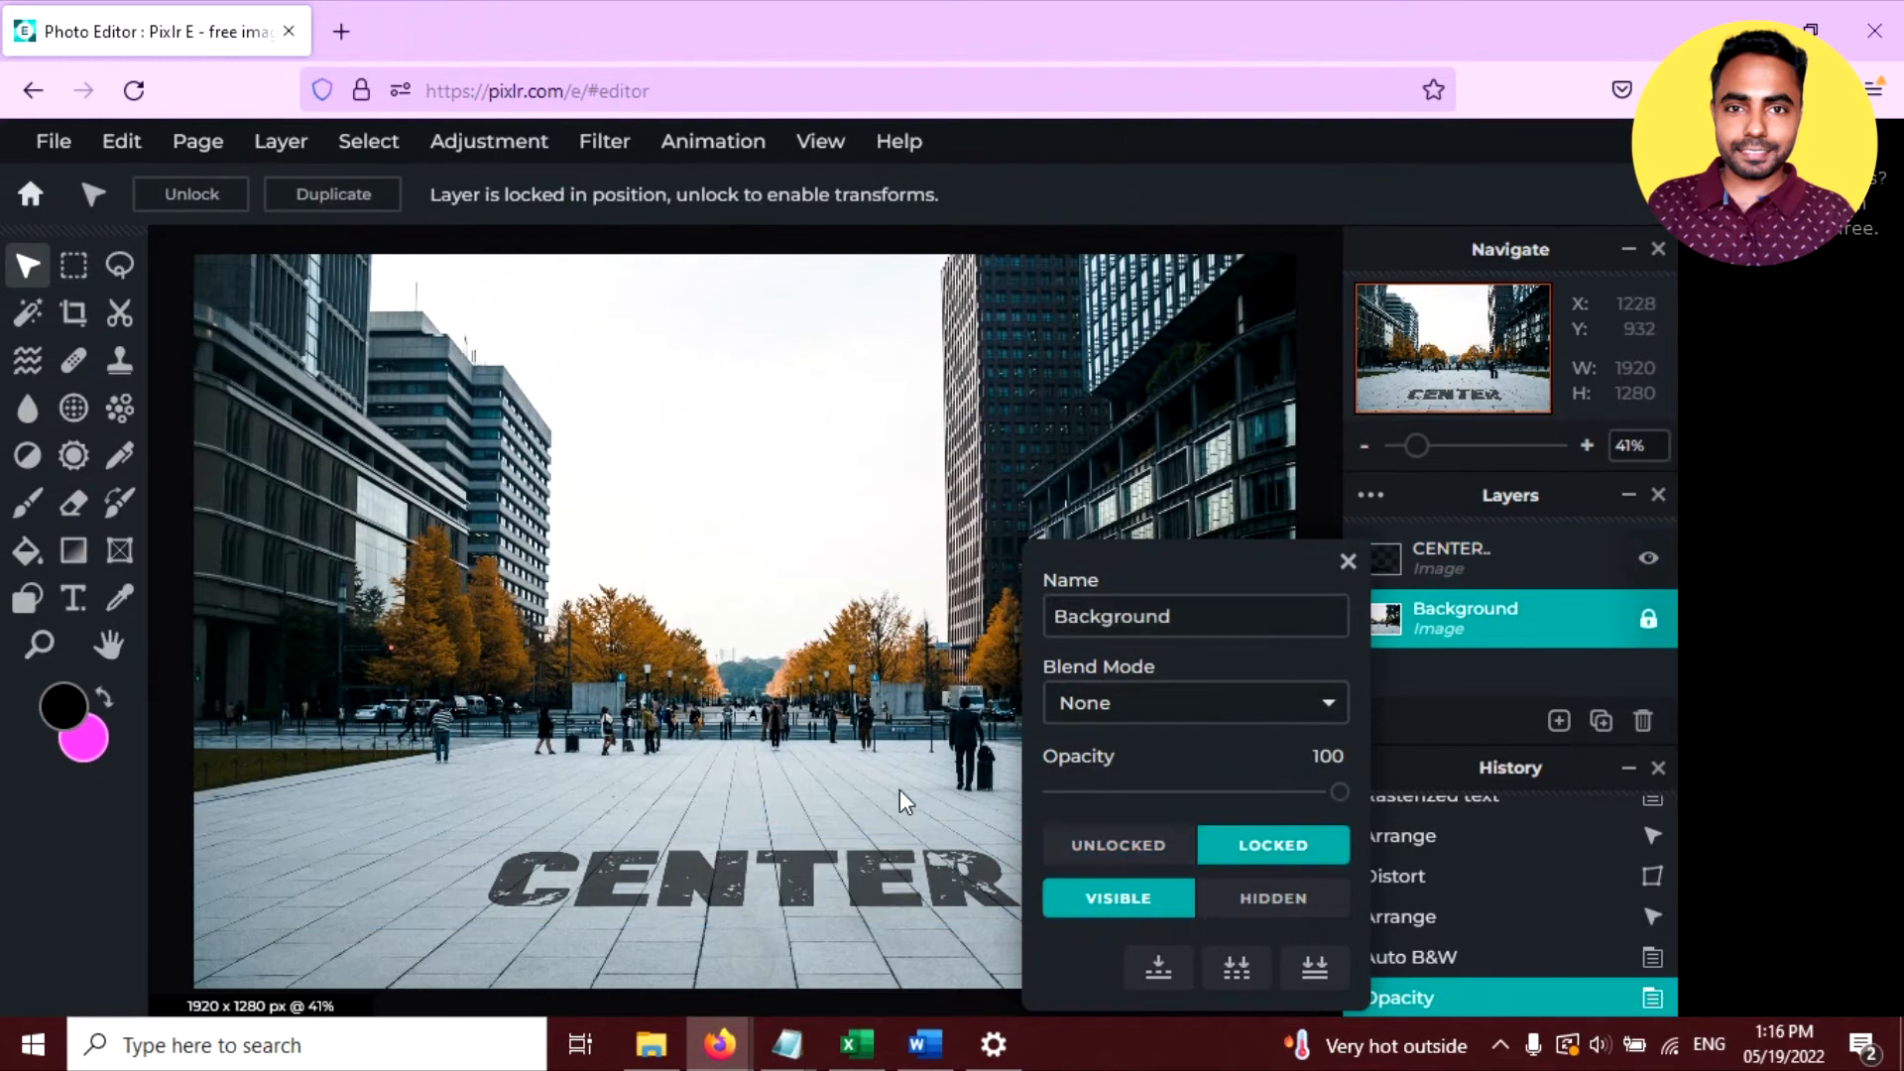
pyautogui.moveTo(1212, 564)
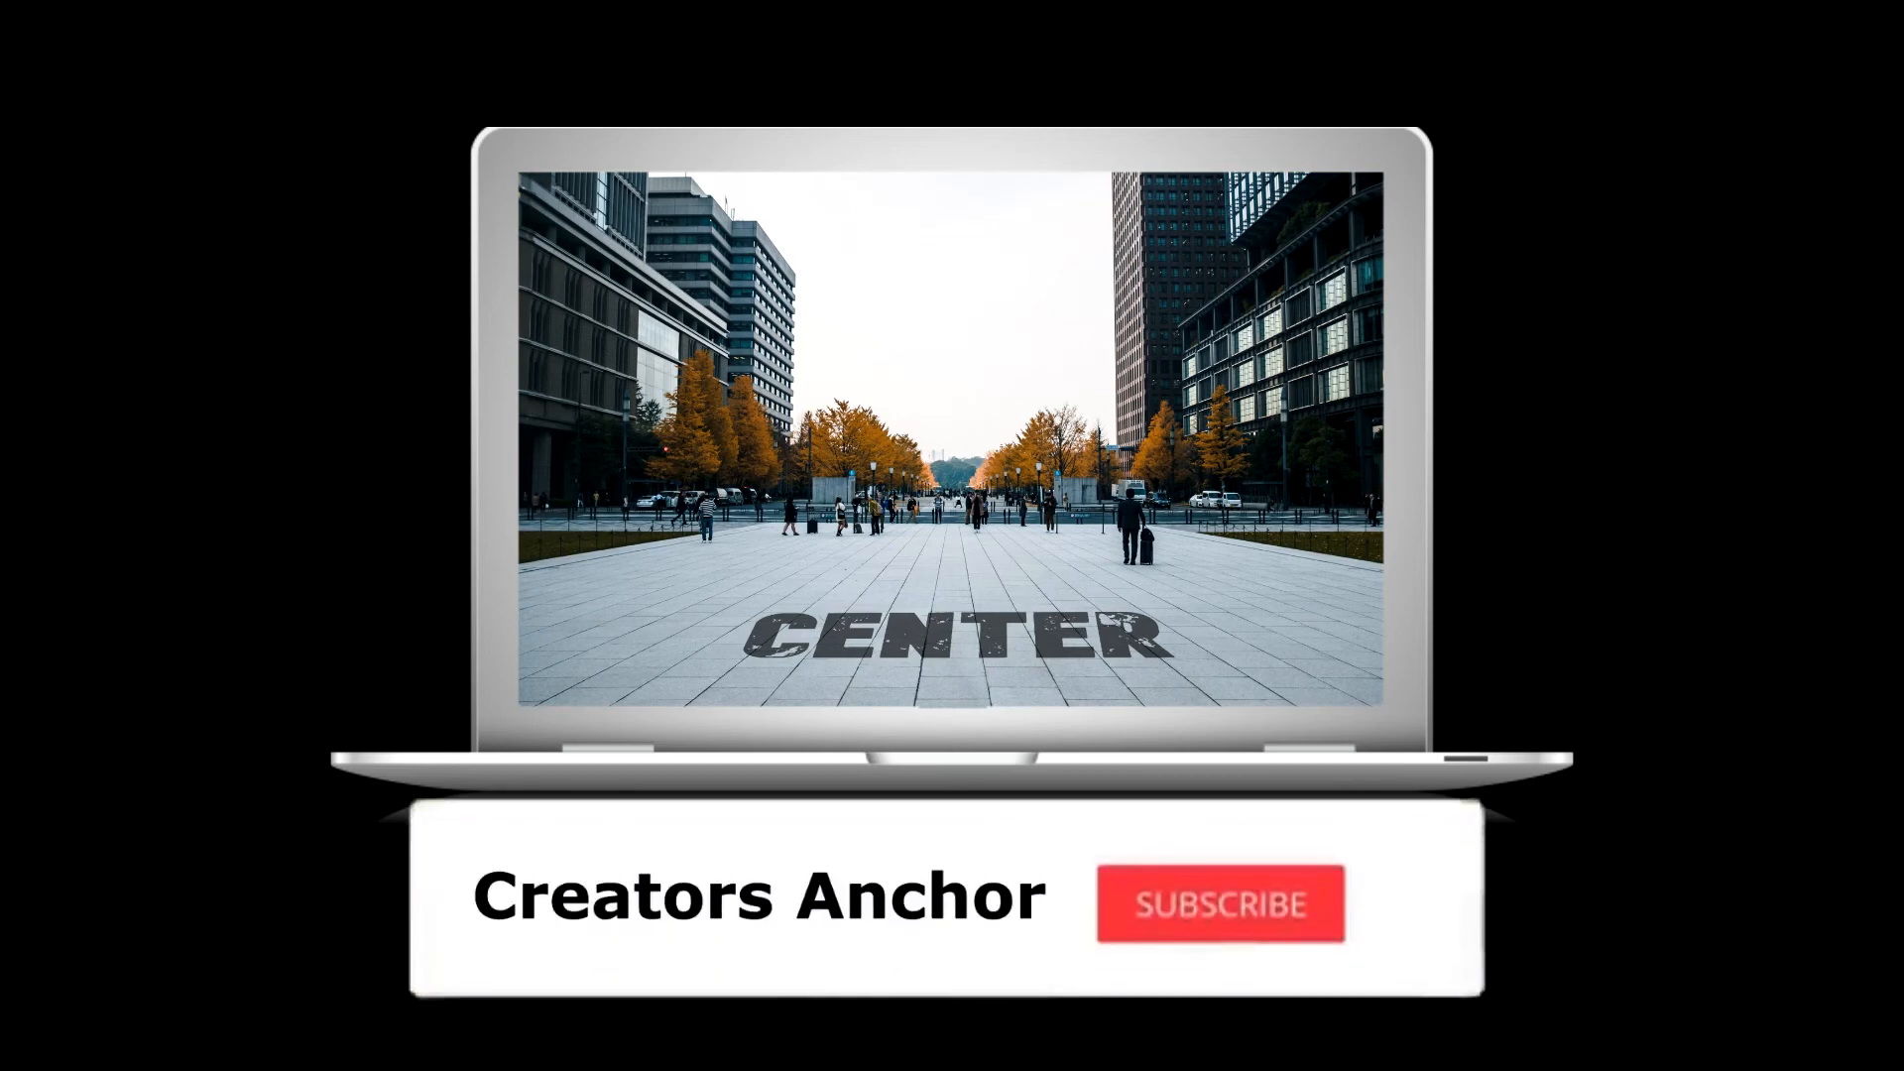
pyautogui.click(1218, 904)
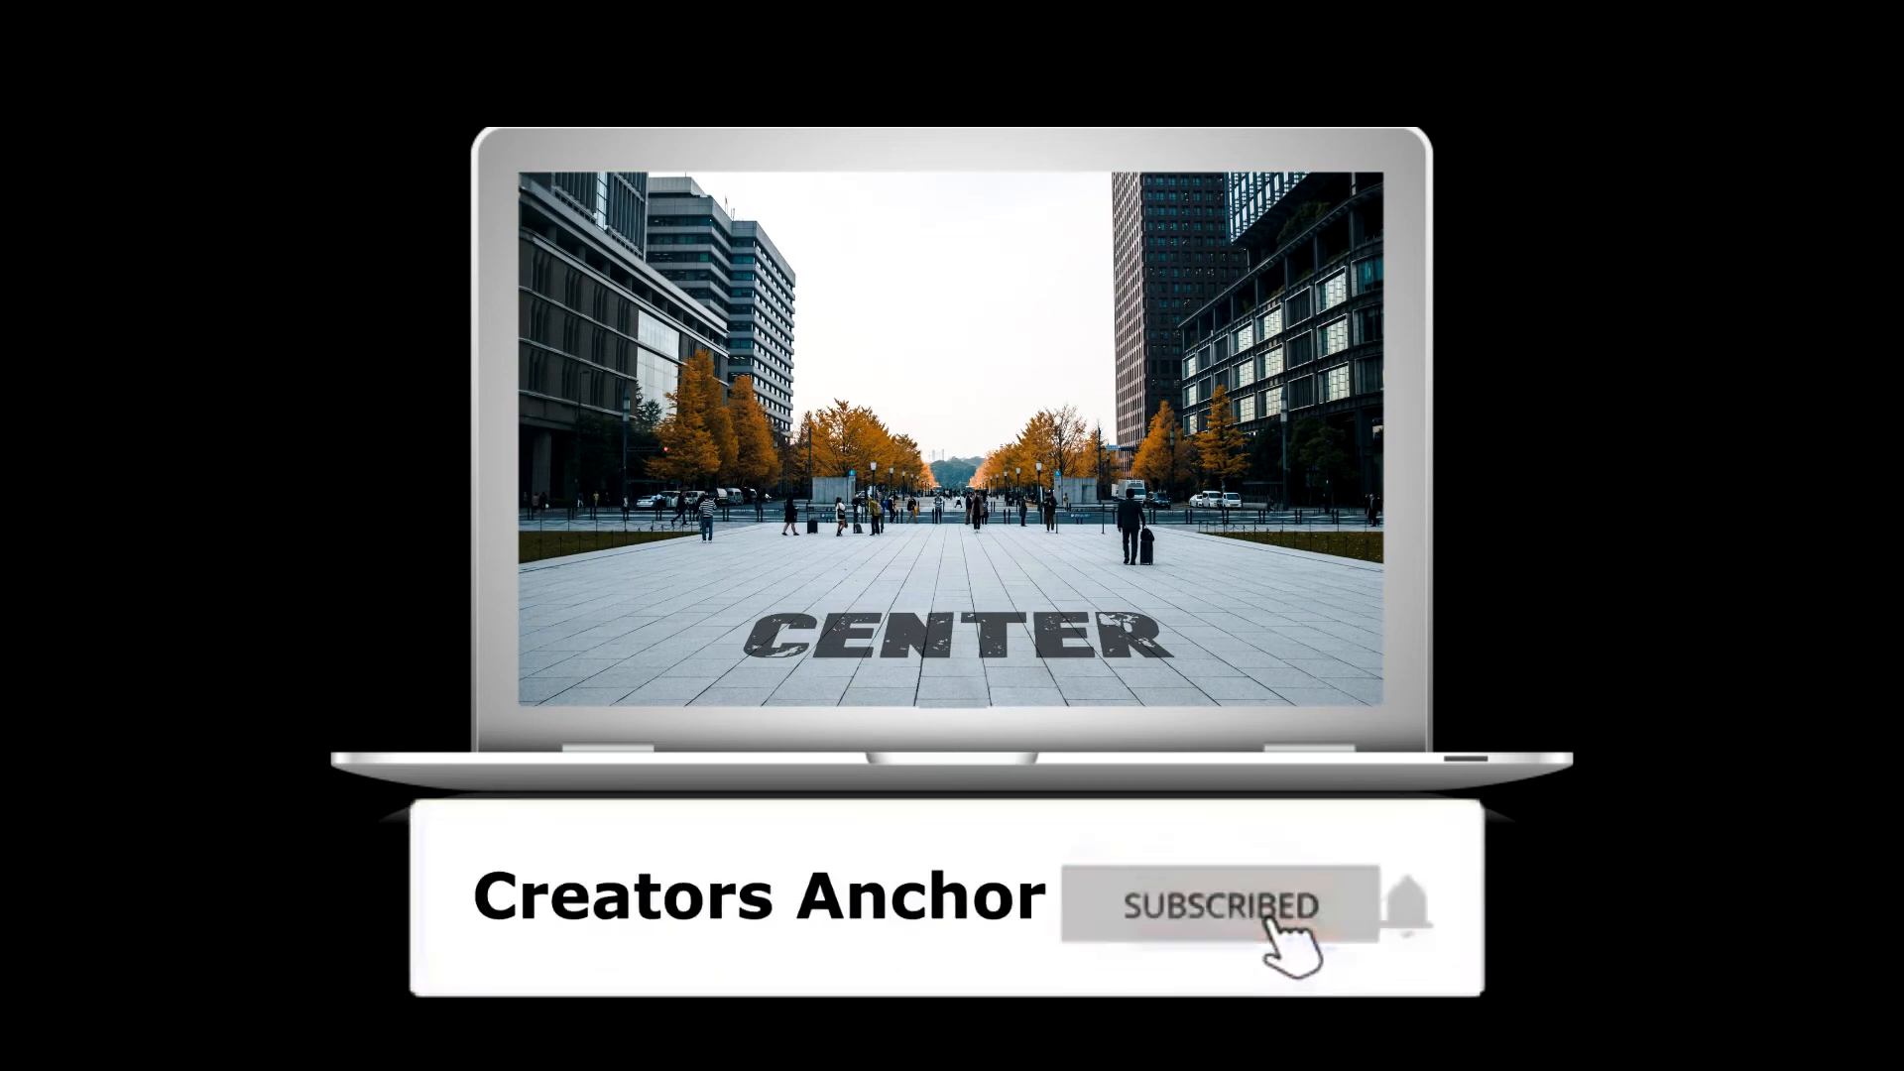